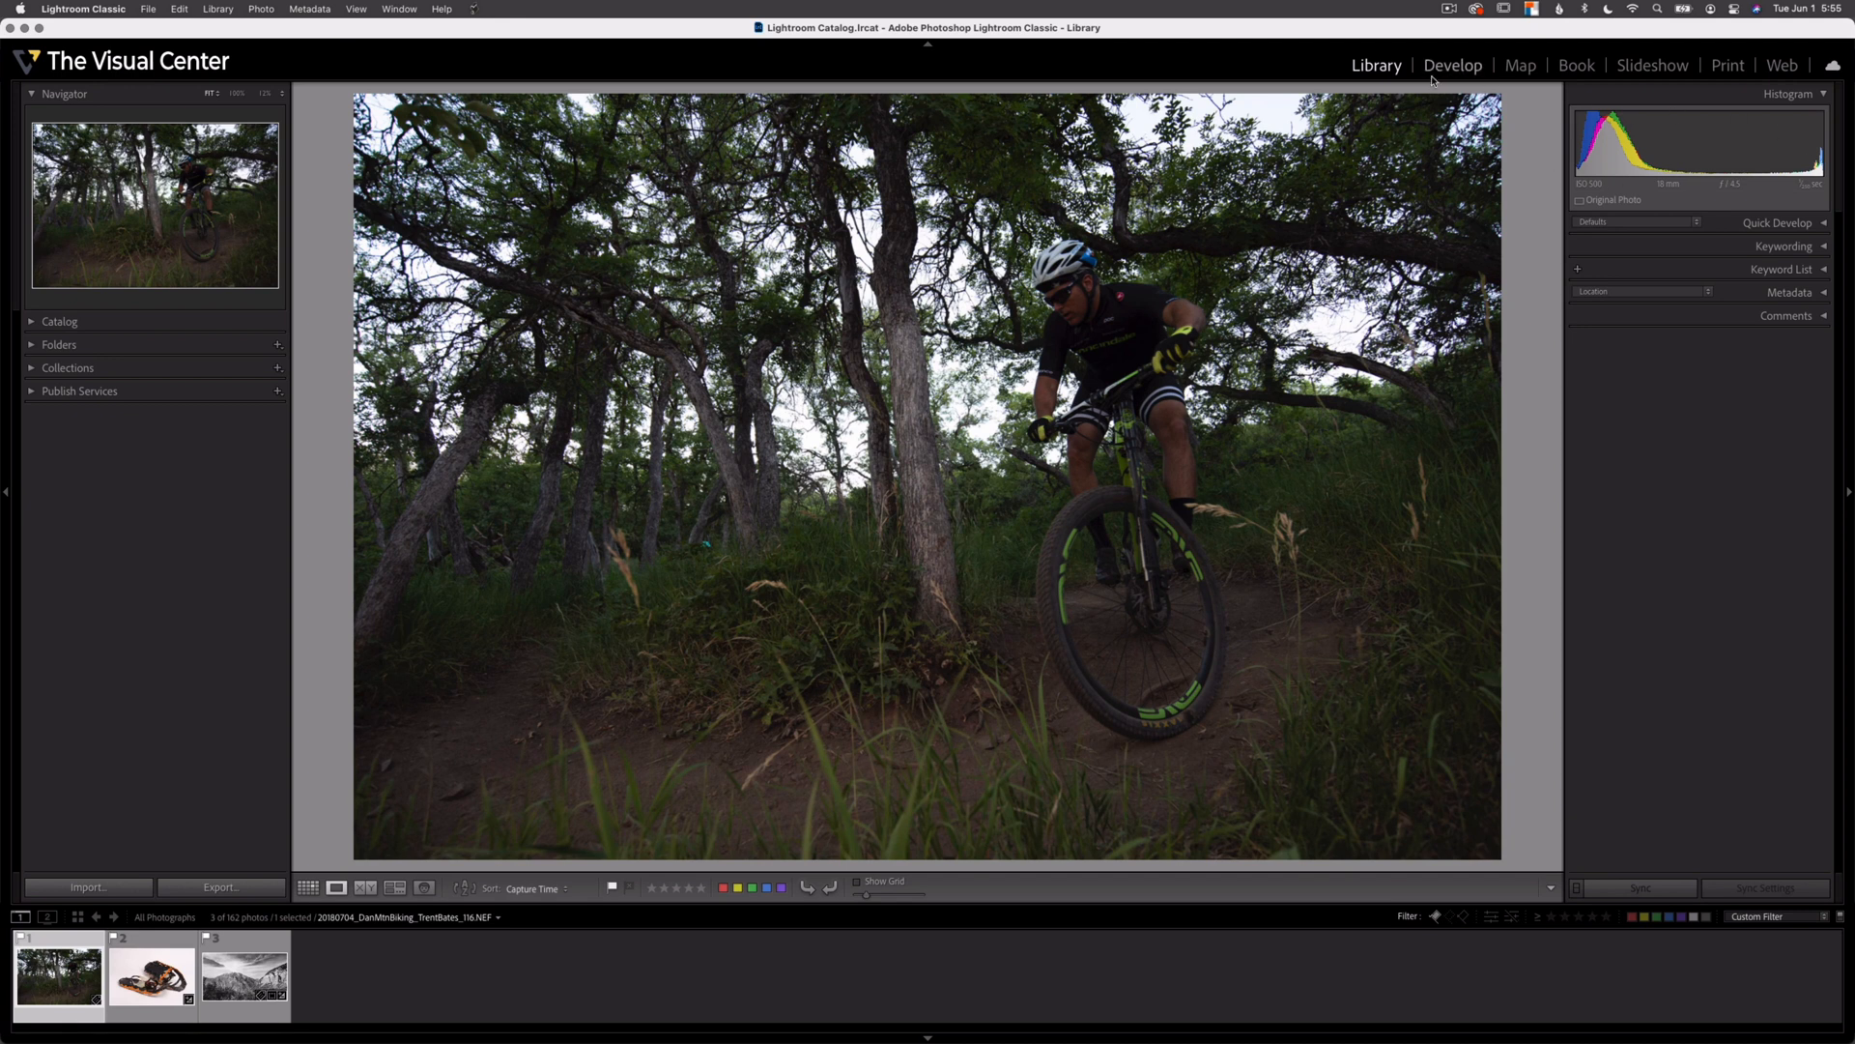
Open the dark mountain-biking photo in the Develop module
{"action": "left_click", "coordinate": [1452, 65]}
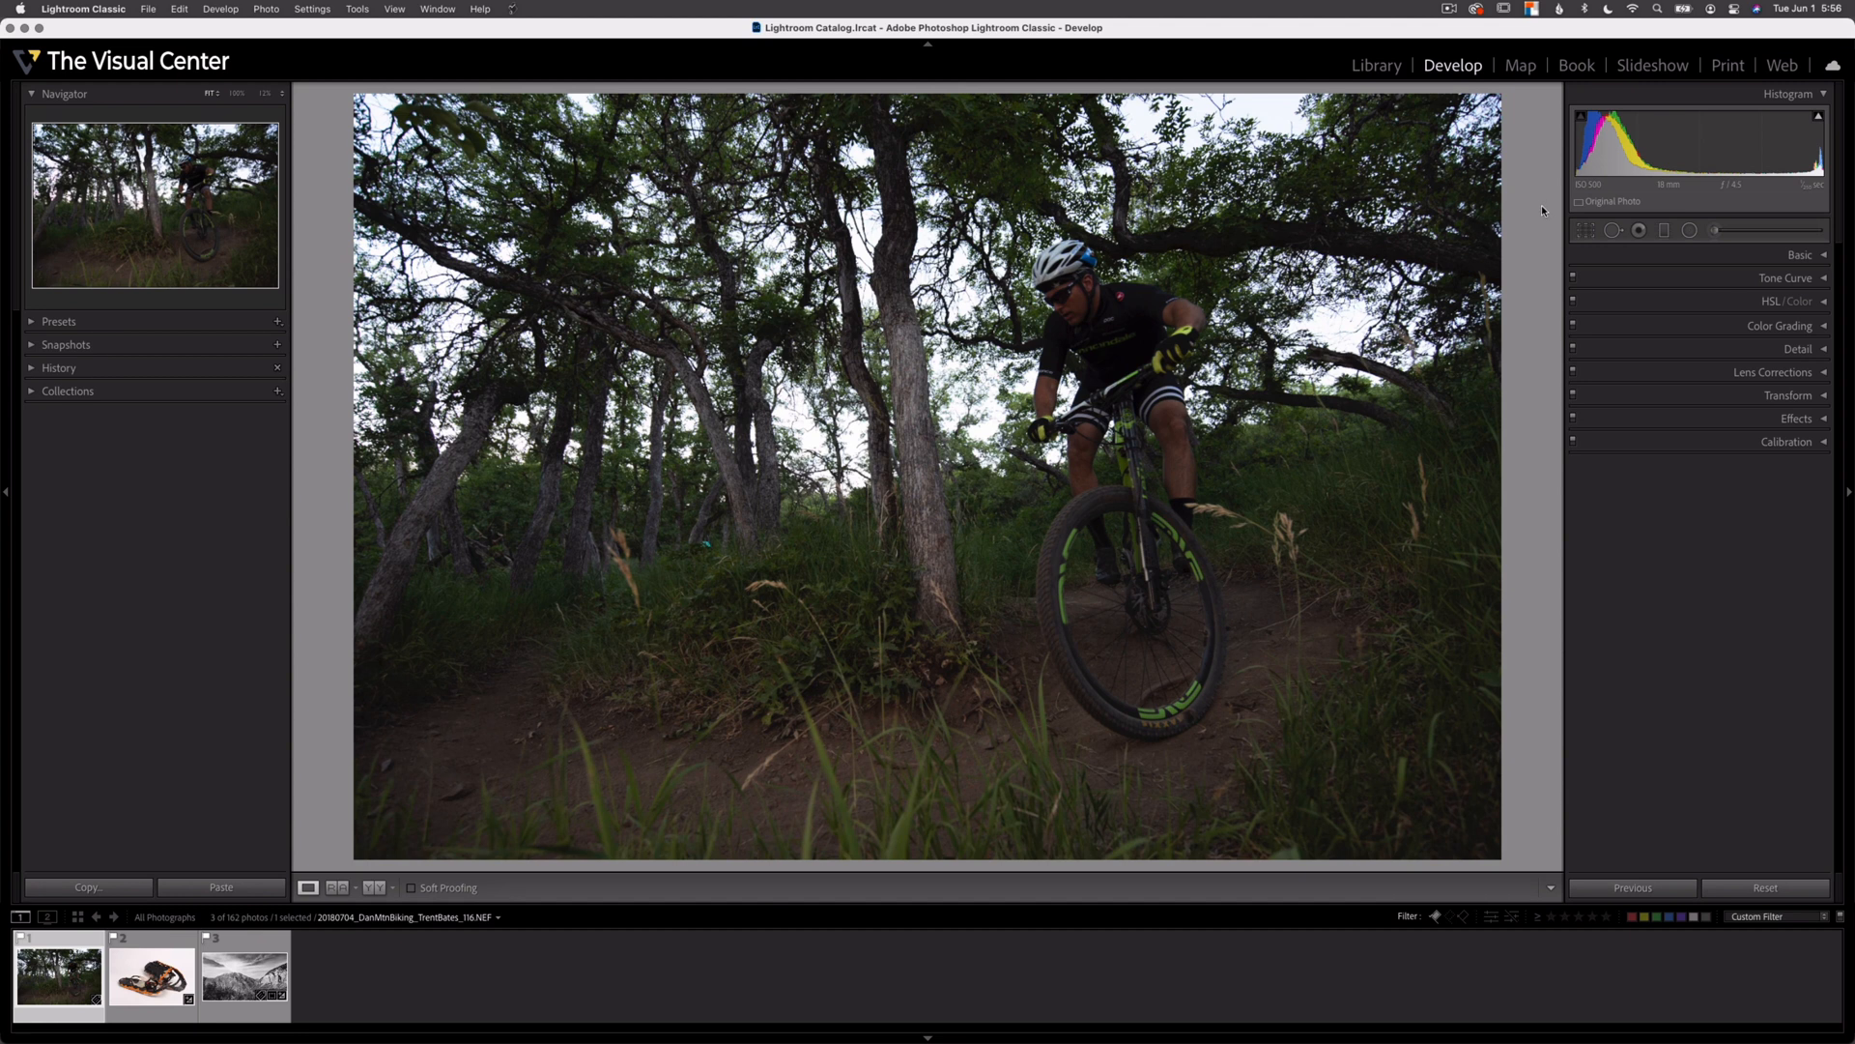
{"action": "mouse_move", "coordinate": [1640, 145]}
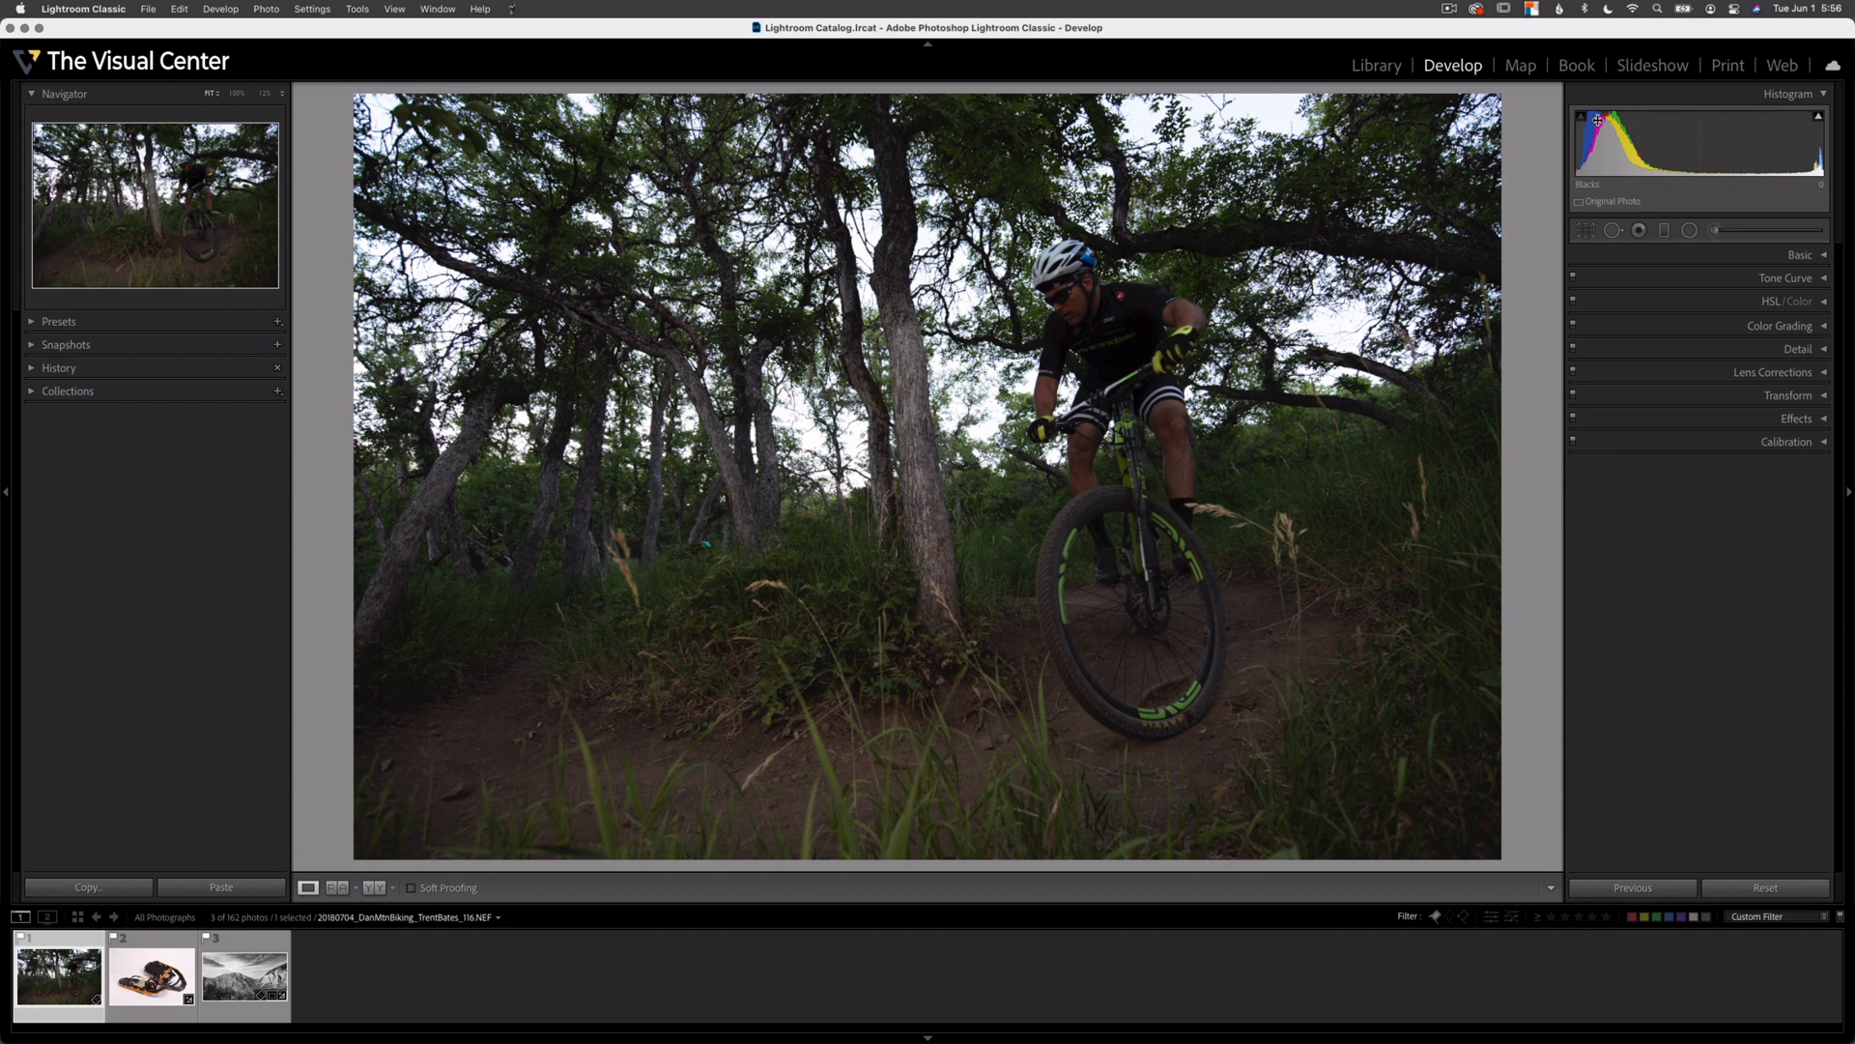
{"action": "mouse_move", "coordinate": [1606, 127]}
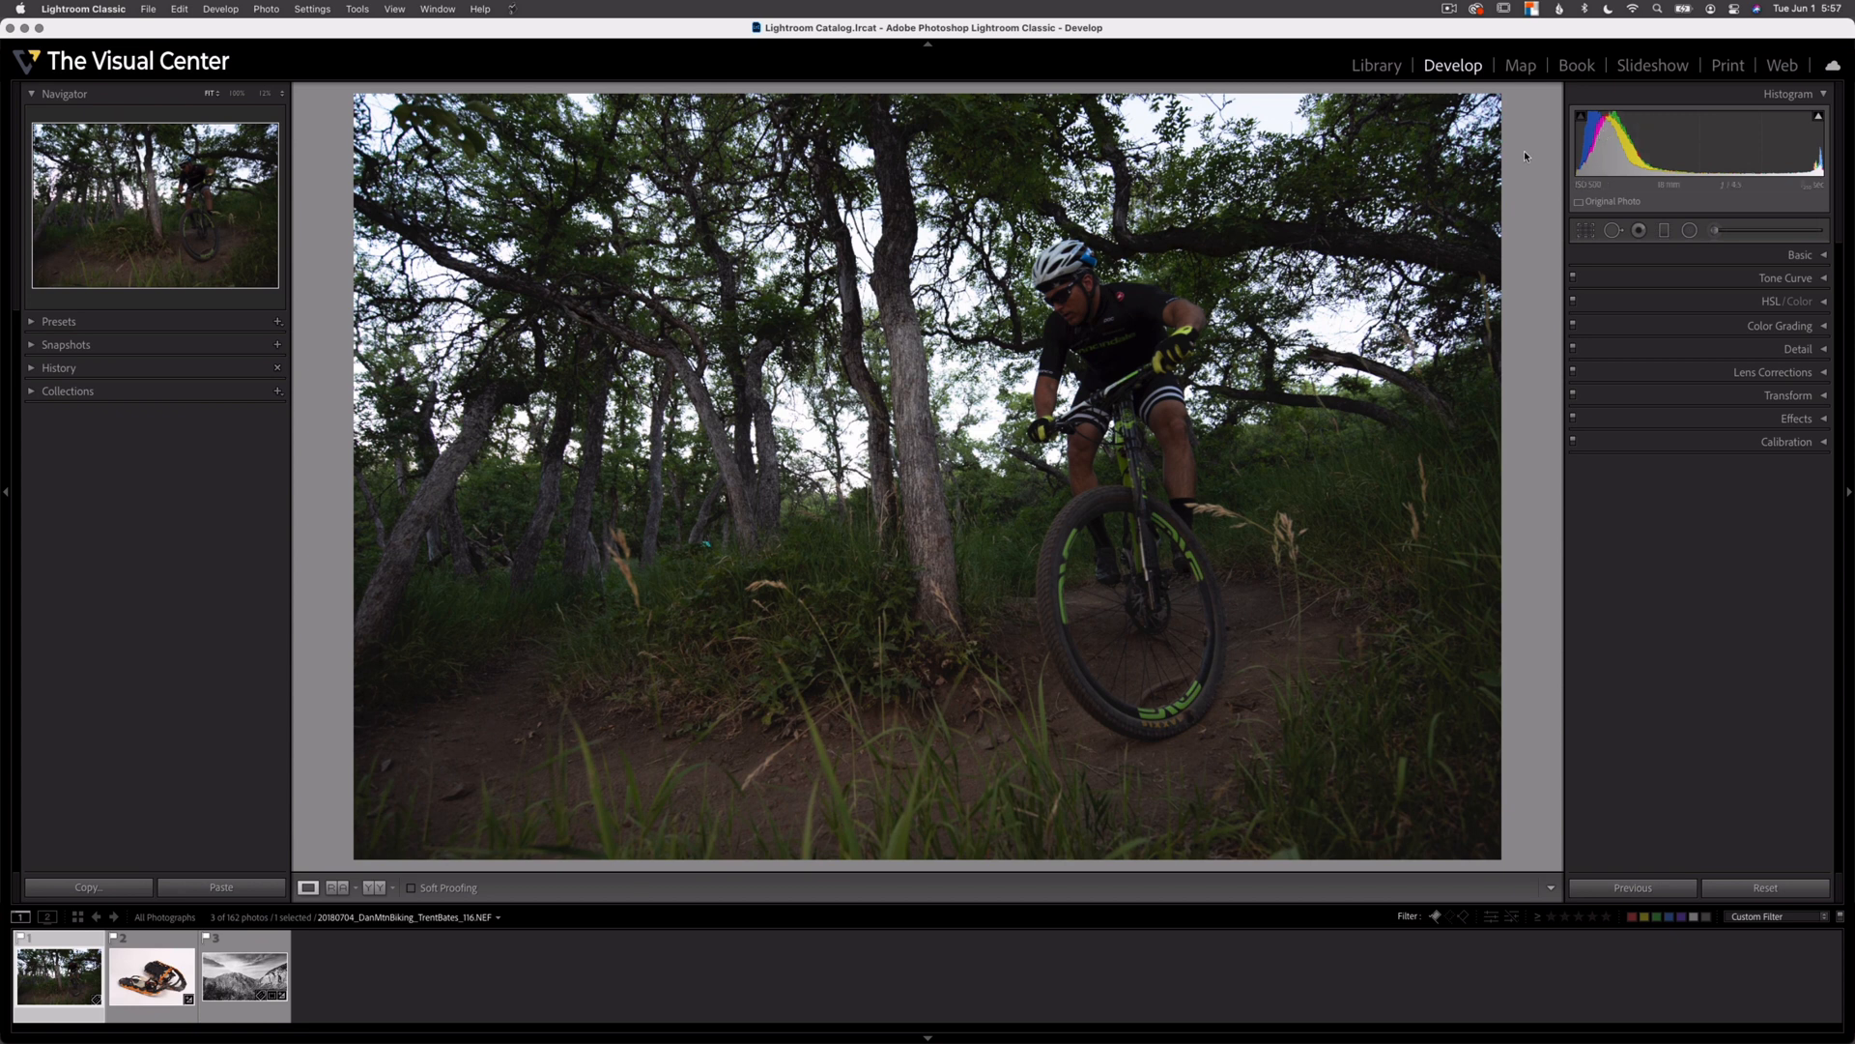
{"action": "mouse_move", "coordinate": [1529, 141]}
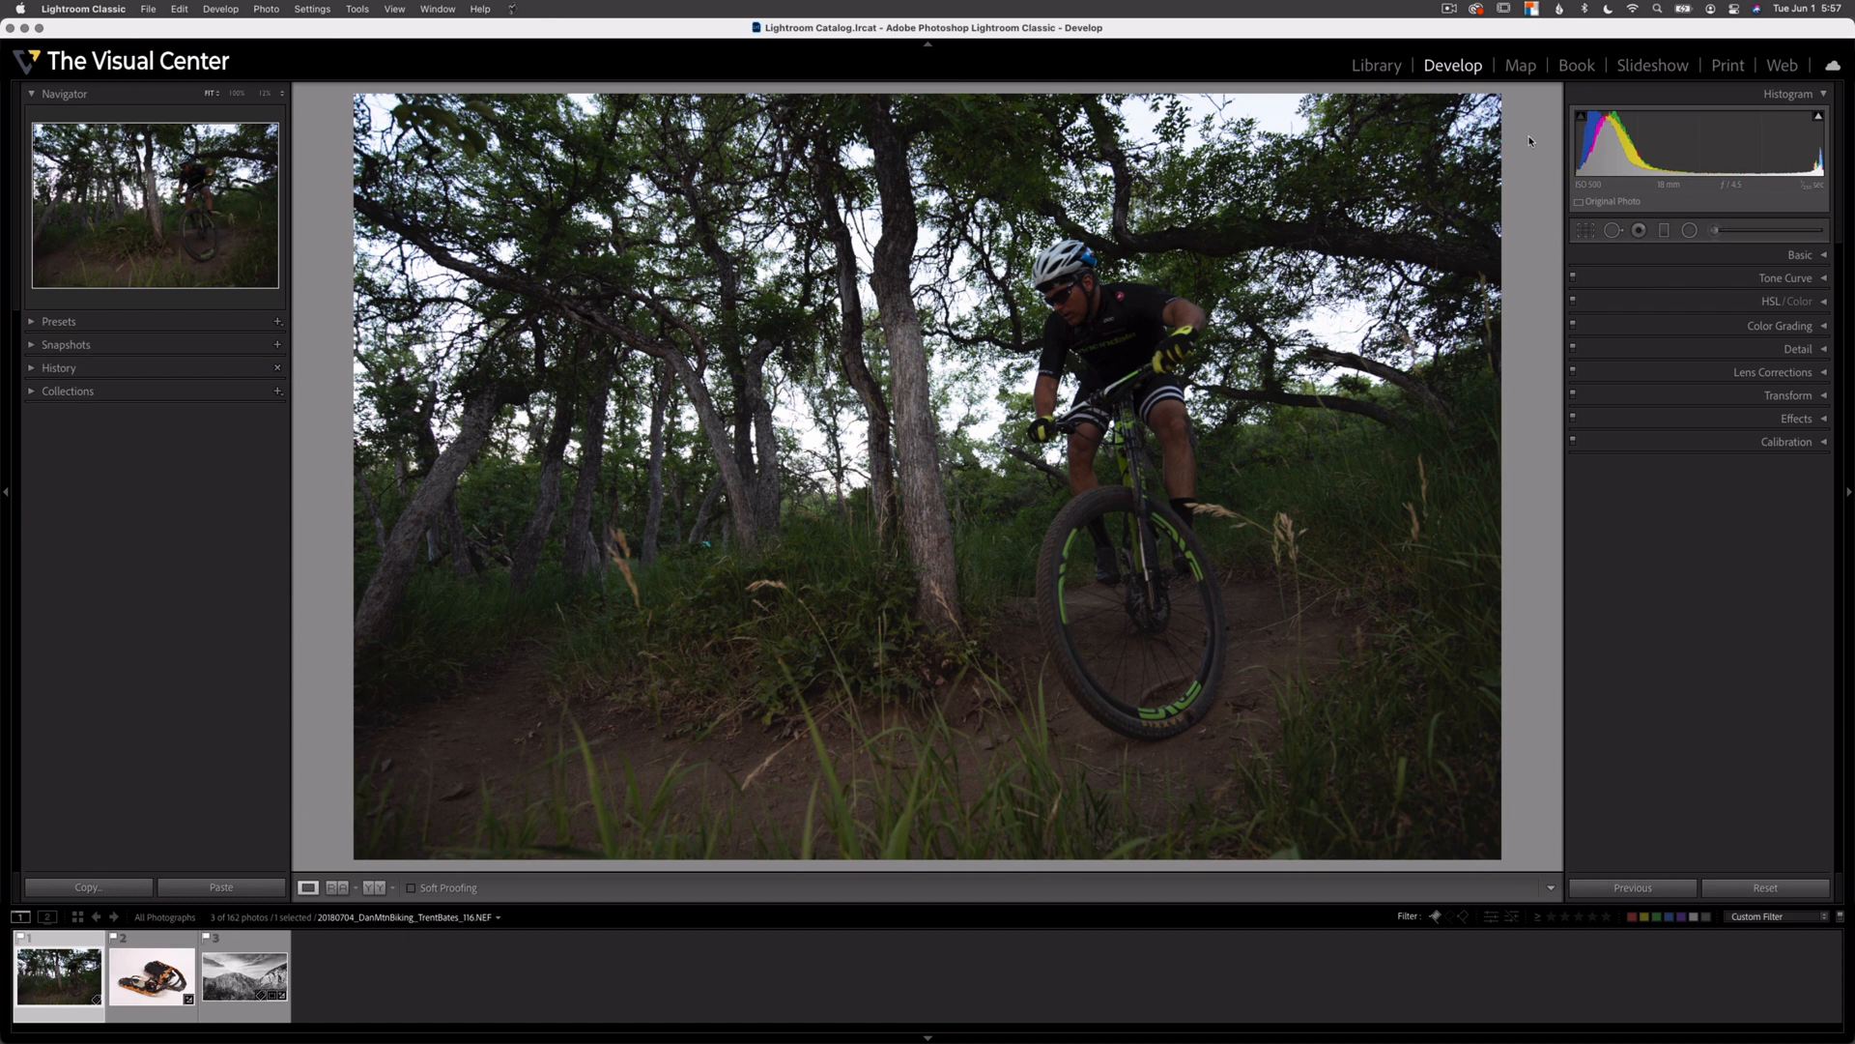
{"action": "mouse_move", "coordinate": [1533, 144]}
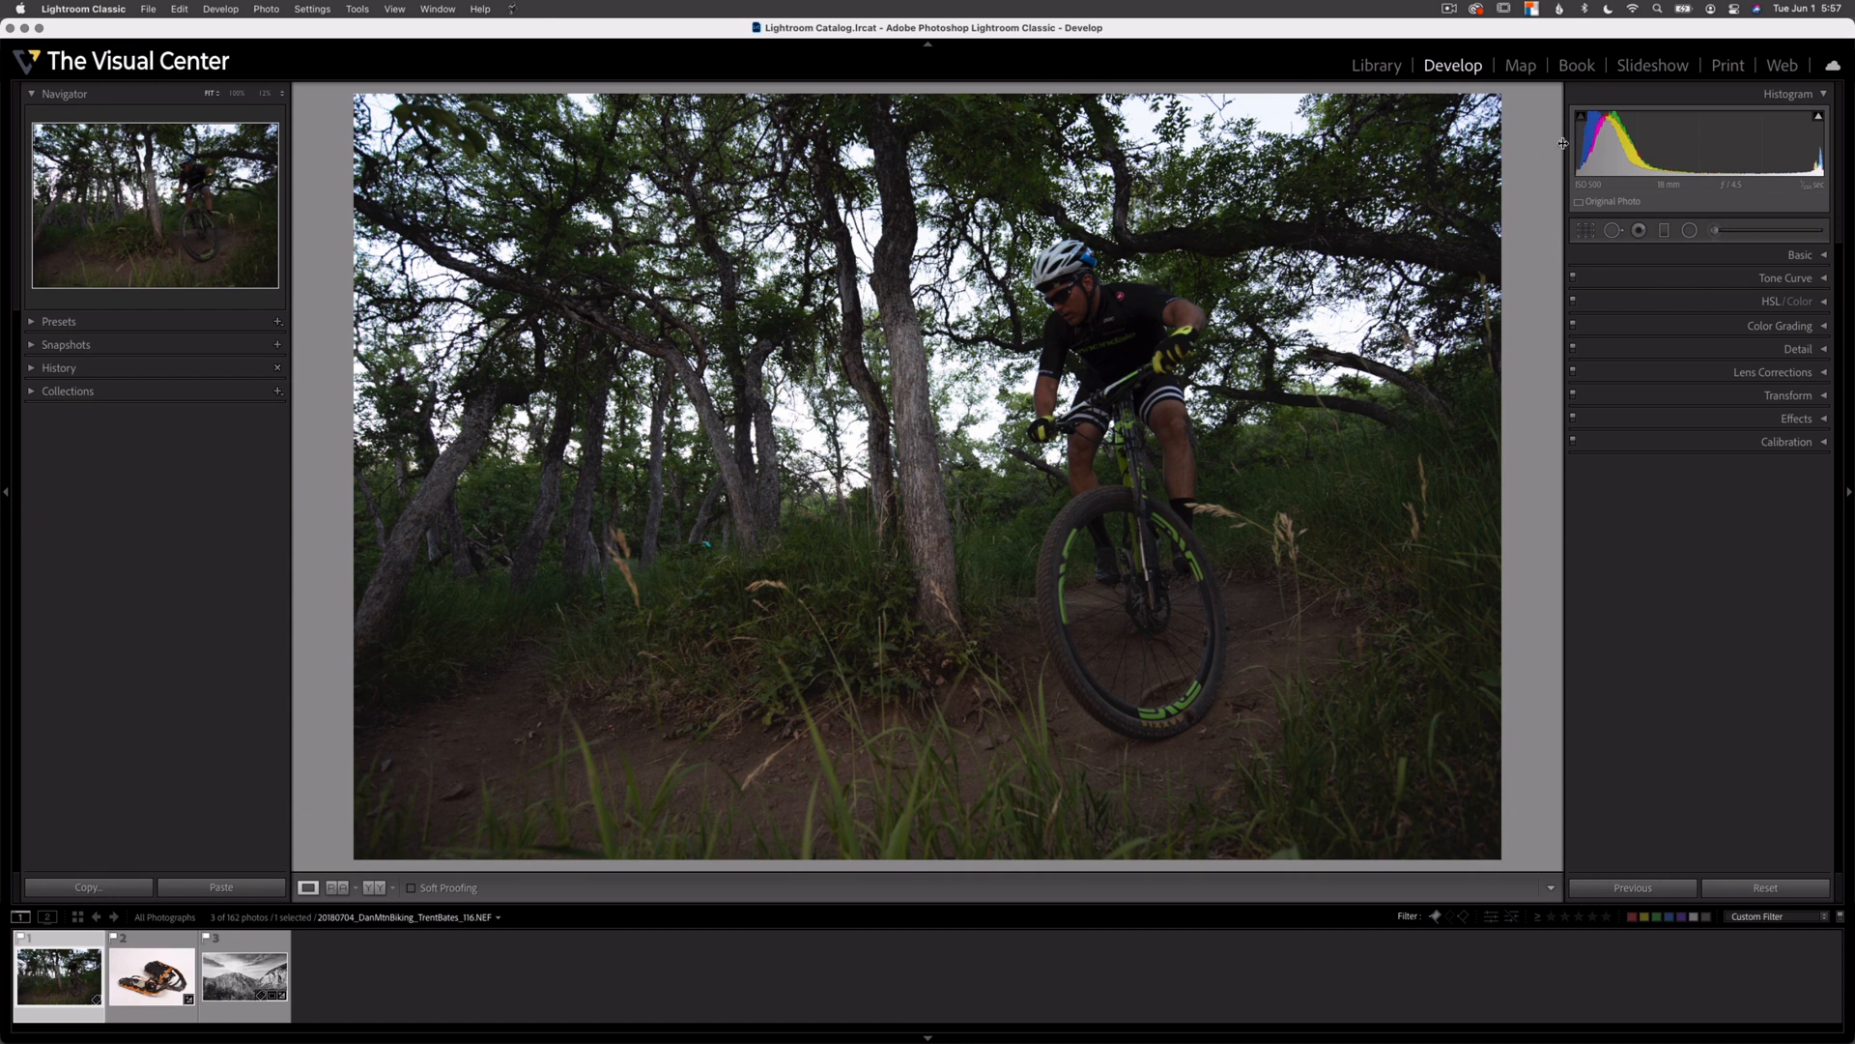
{"action": "mouse_move", "coordinate": [459, 542]}
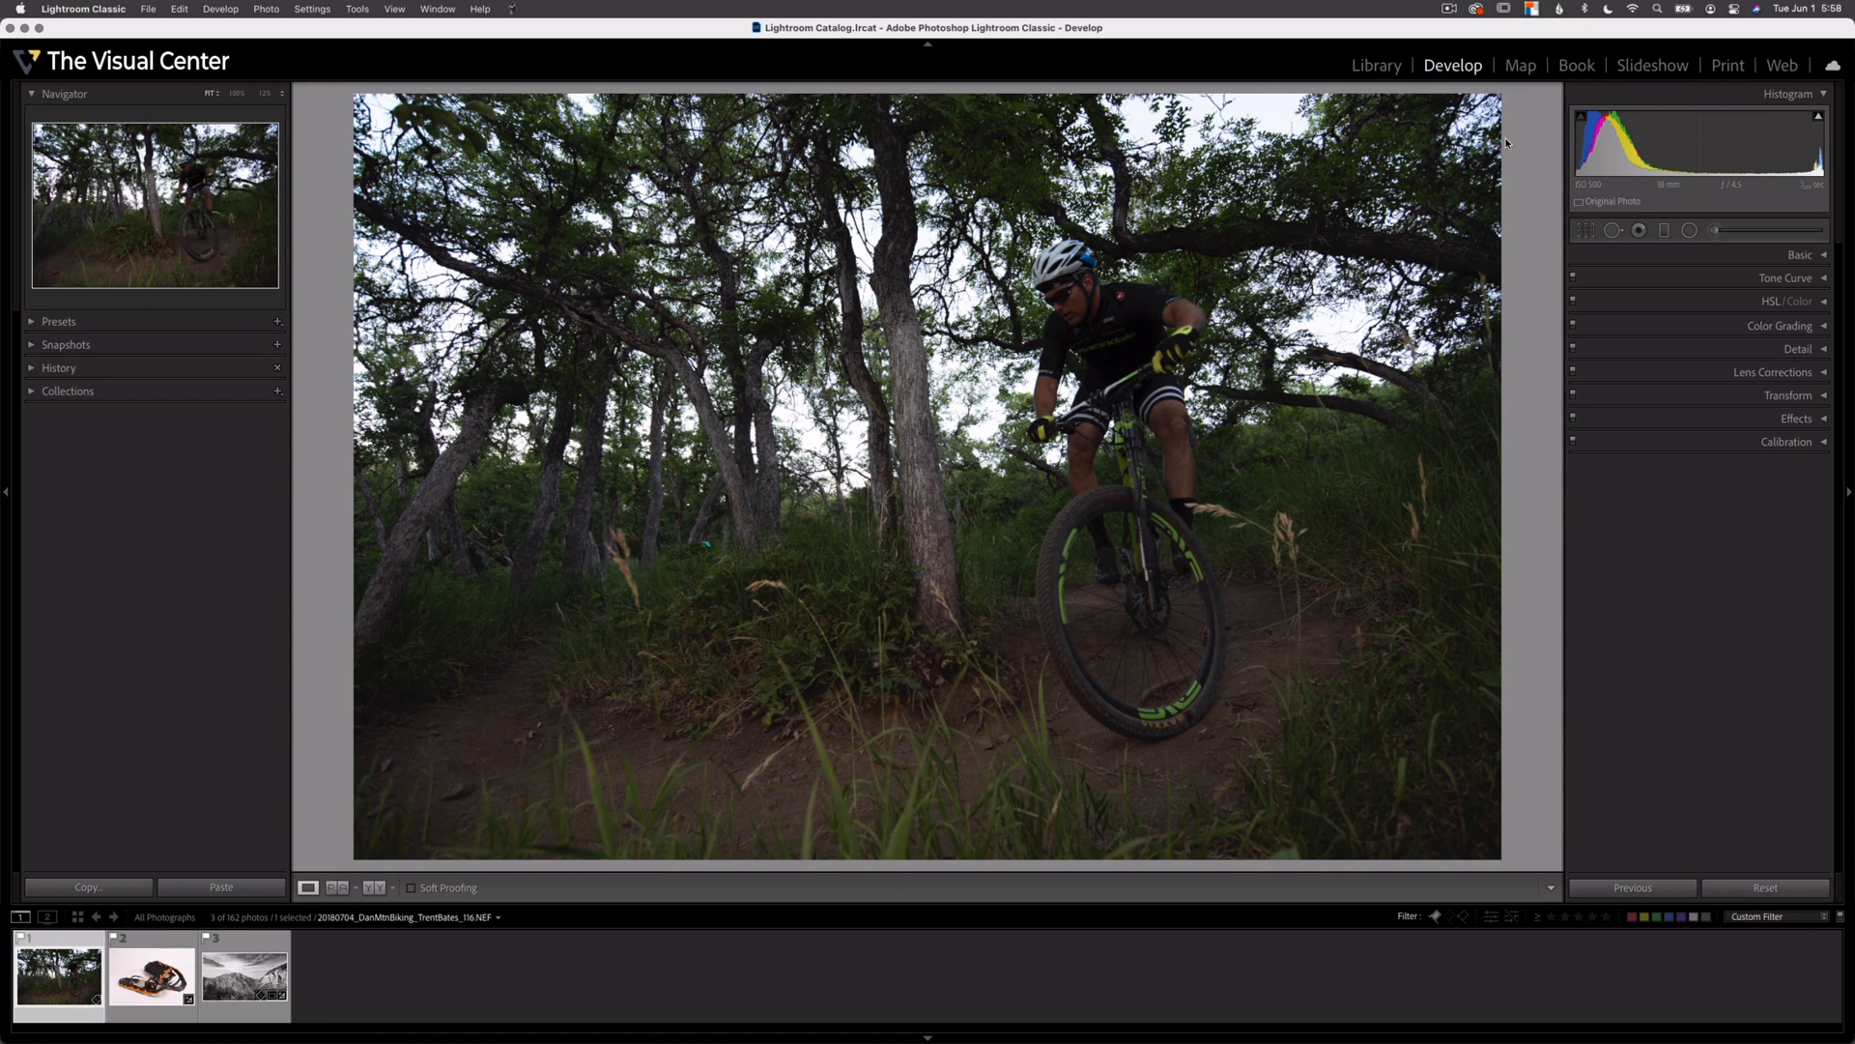
{"action": "mouse_move", "coordinate": [1571, 184]}
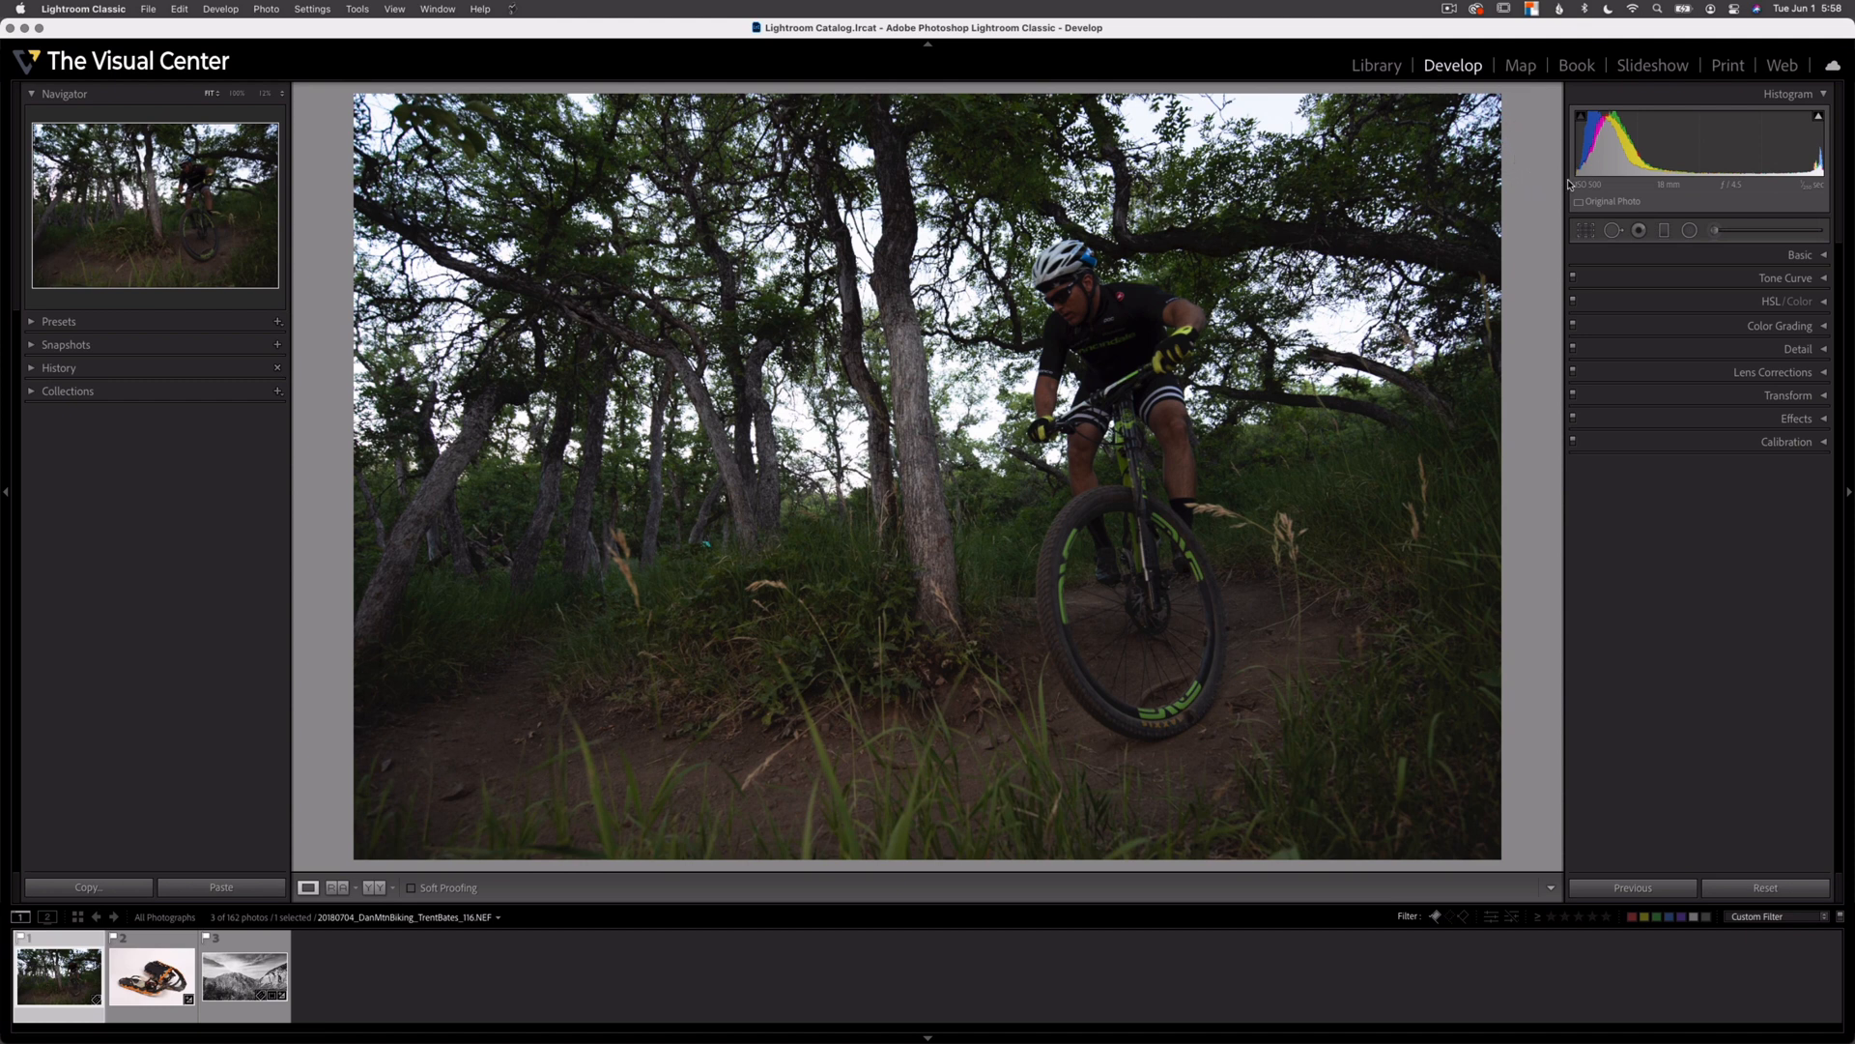
{"action": "mouse_move", "coordinate": [1664, 206]}
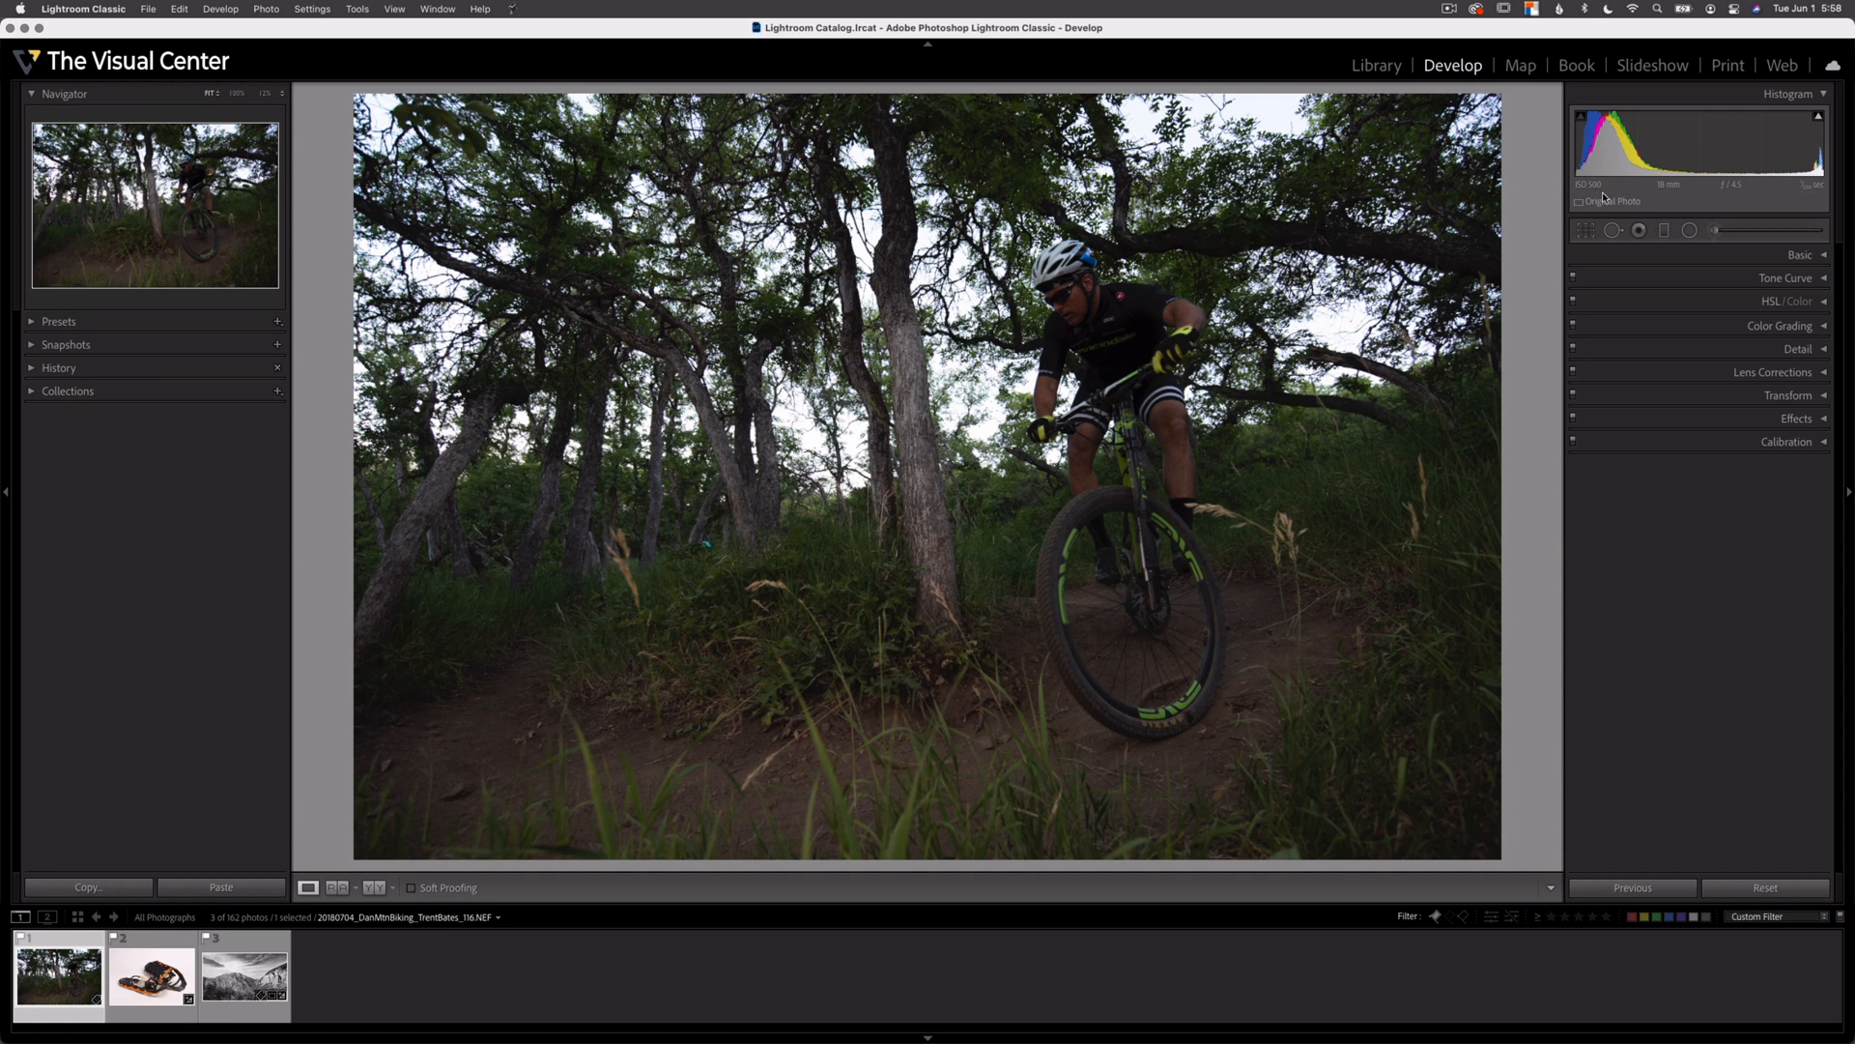
{"action": "mouse_move", "coordinate": [1670, 195]}
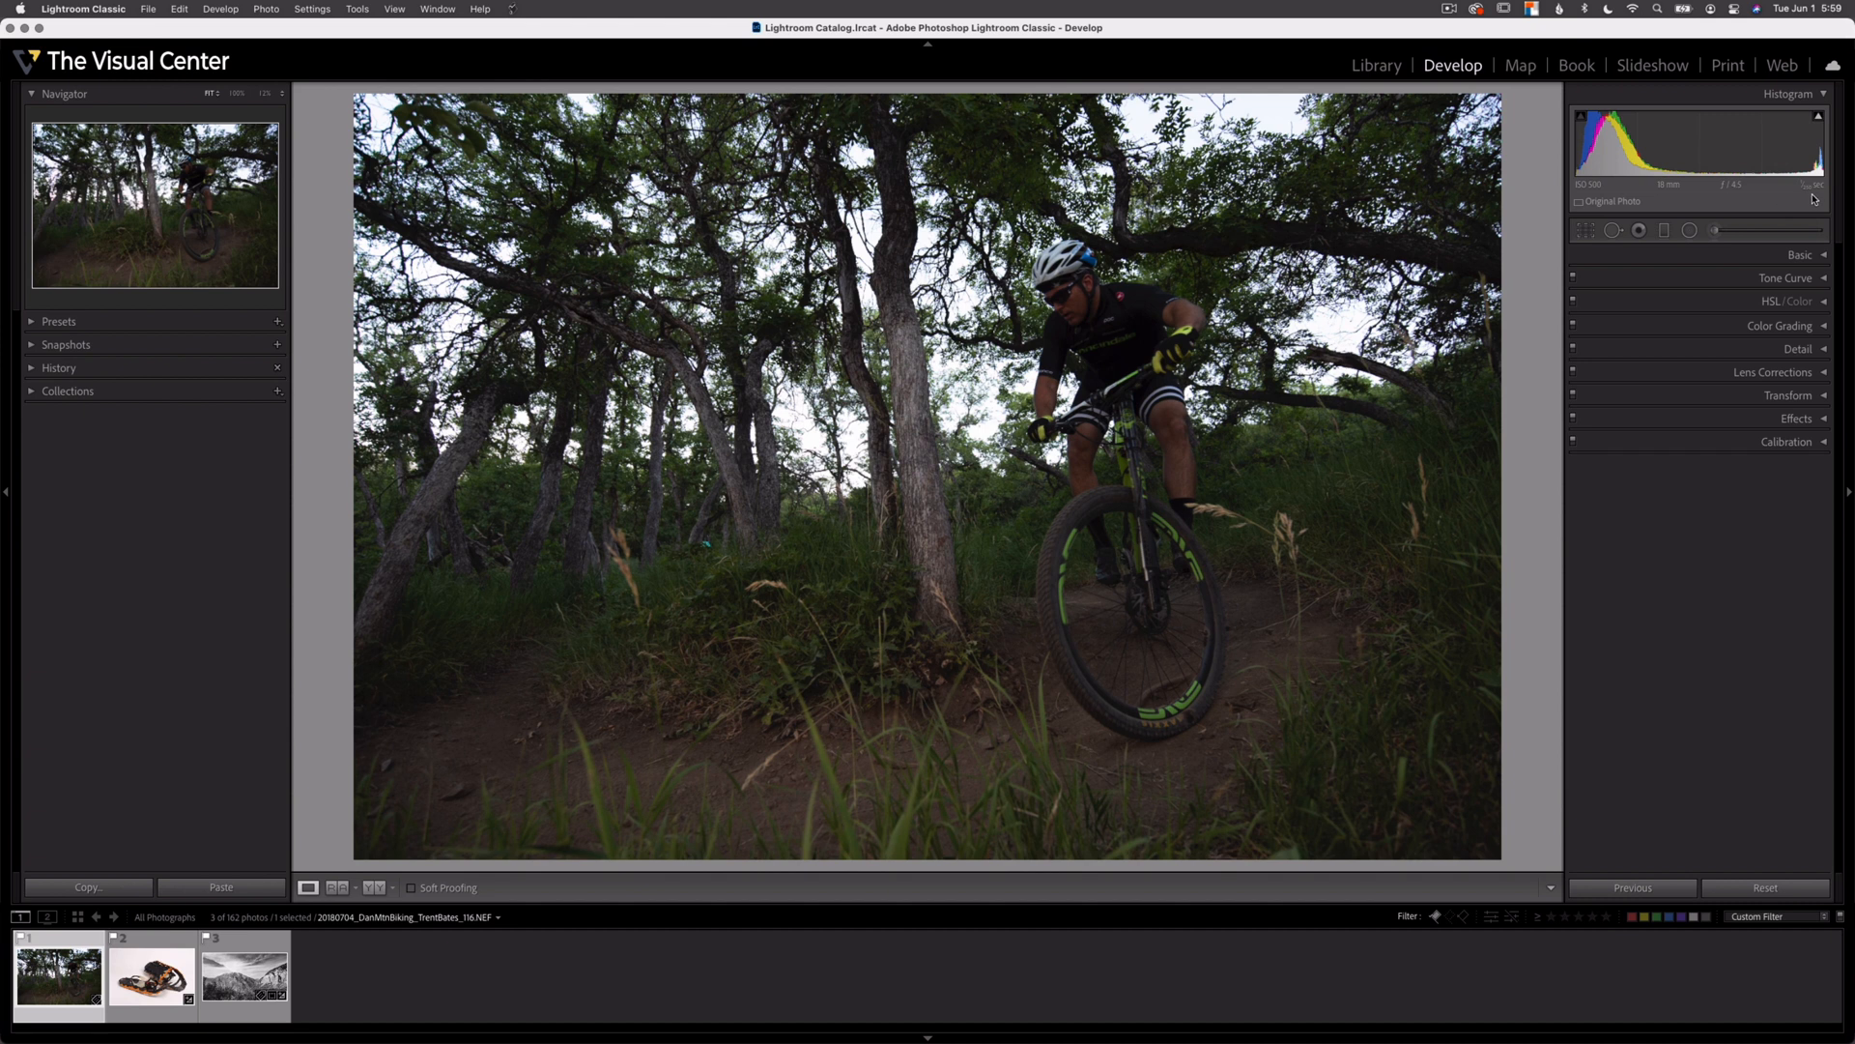
{"action": "mouse_move", "coordinate": [1550, 194]}
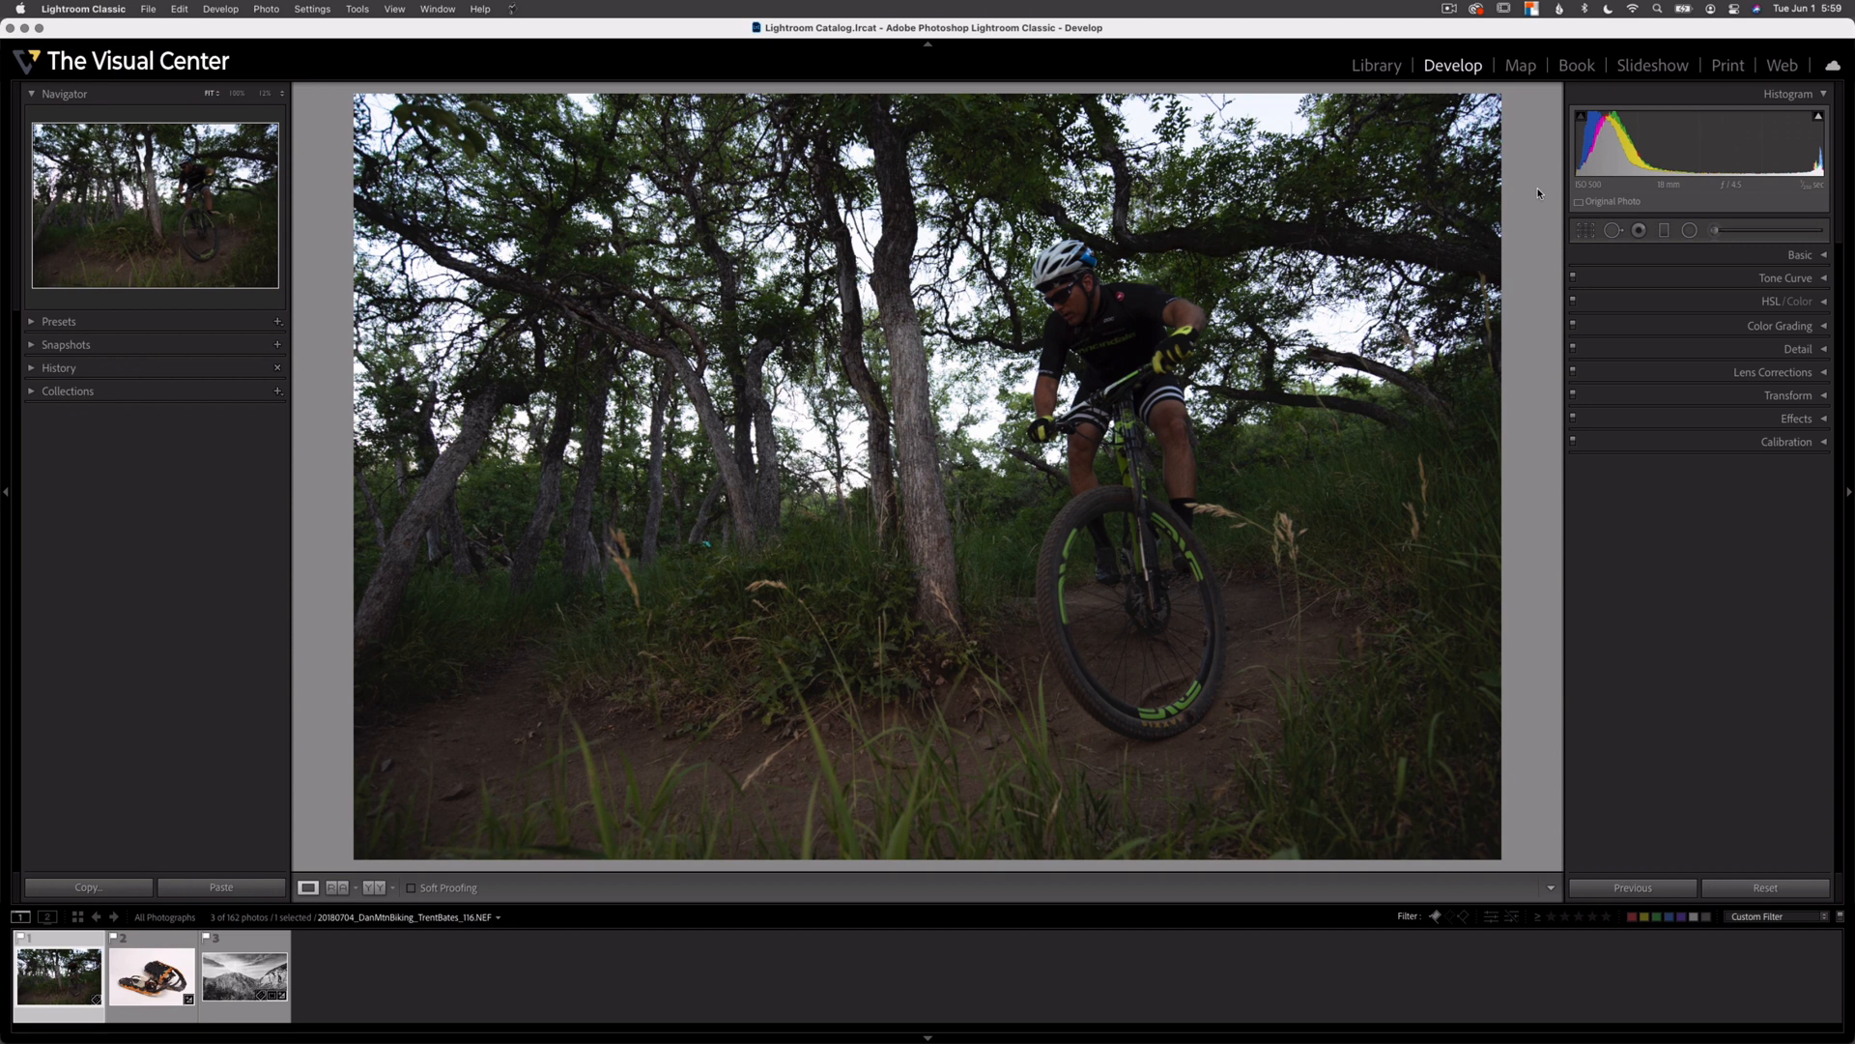
{"action": "mouse_move", "coordinate": [1377, 196]}
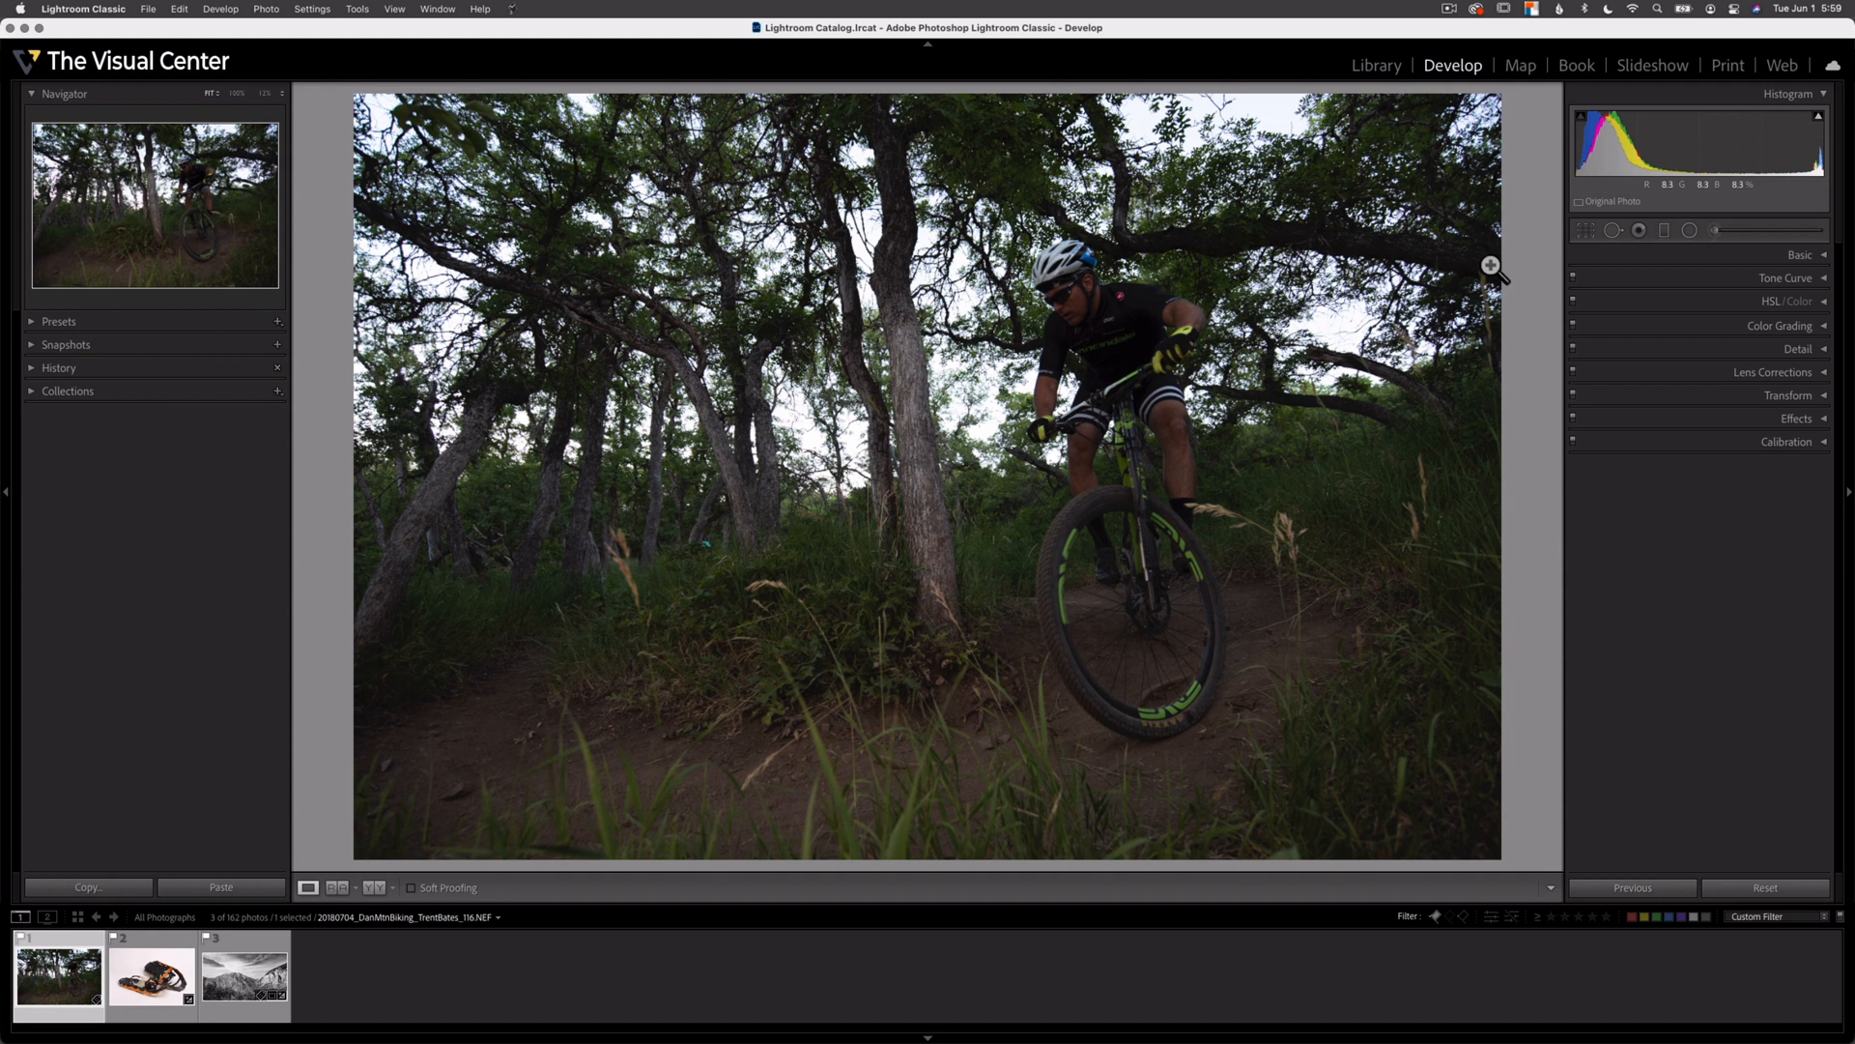
{"action": "mouse_move", "coordinate": [1360, 428]}
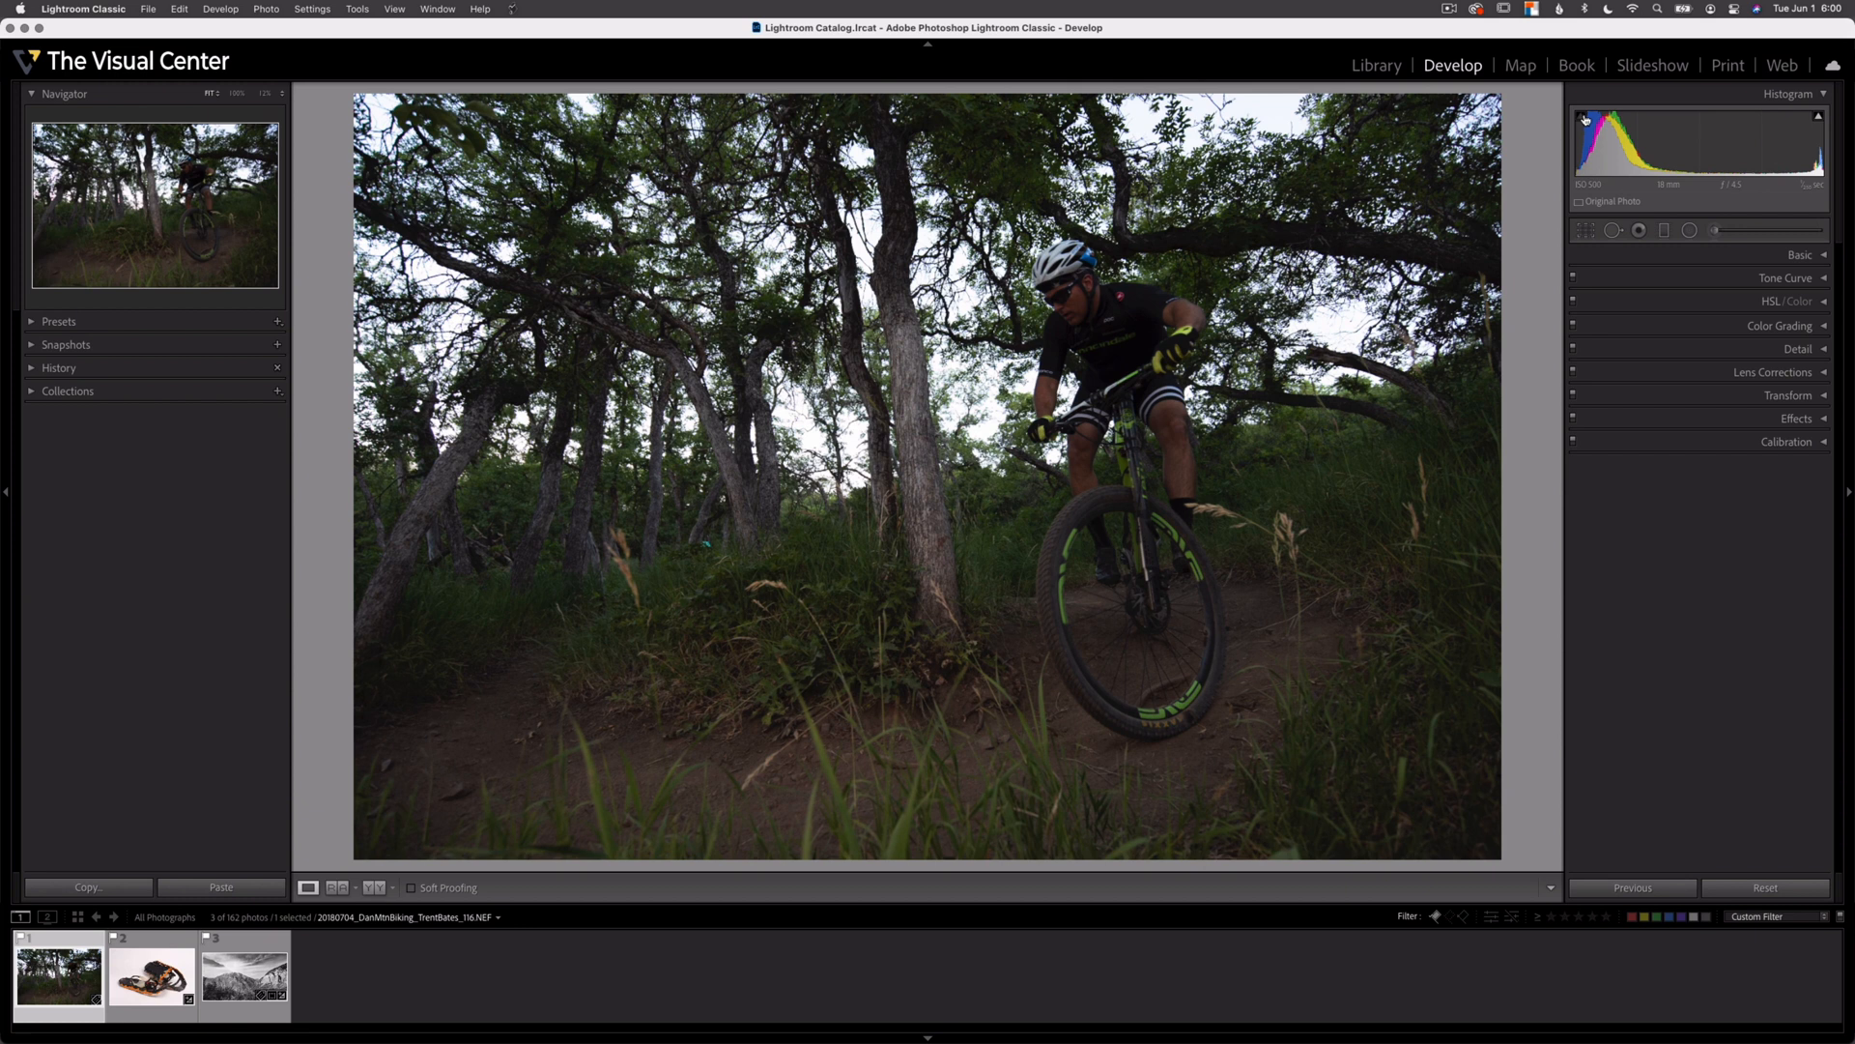
Turn on the histogram's highlight clipping warning to flag blown-out sky areas
{"action": "left_click", "coordinate": [1820, 117]}
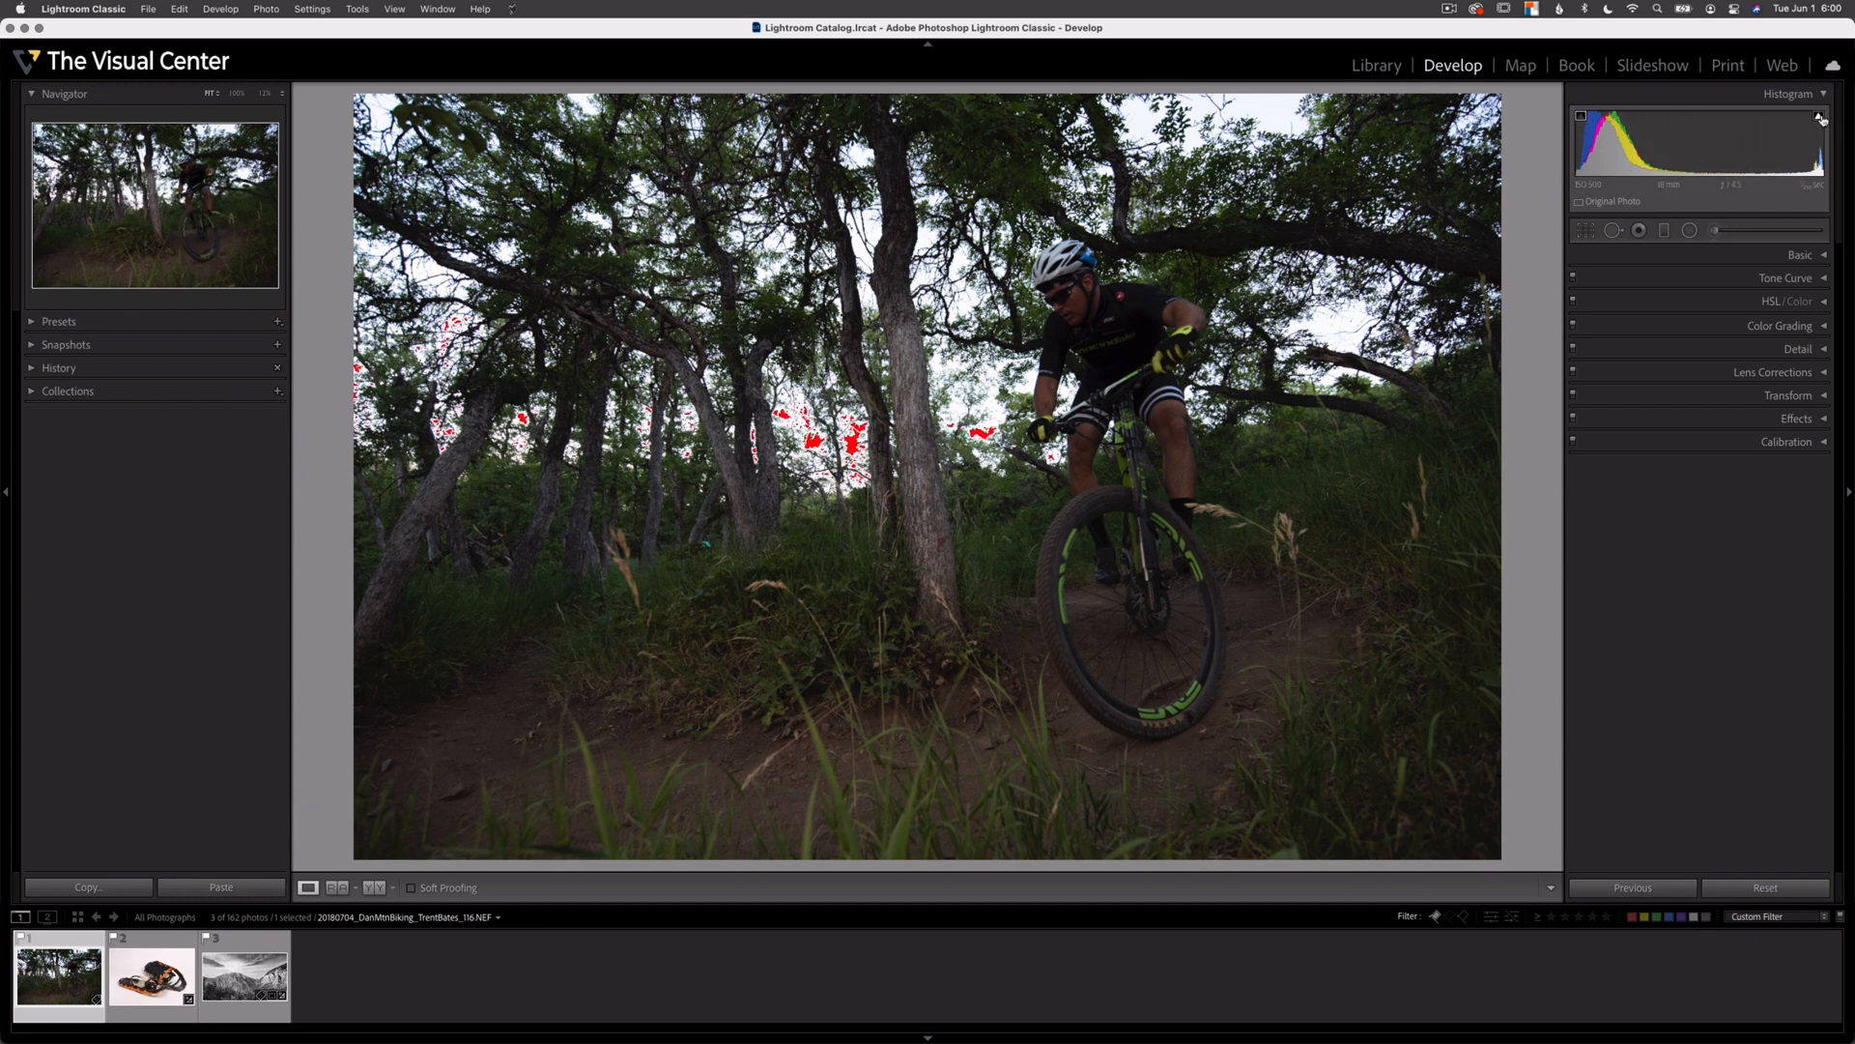
{"action": "mouse_move", "coordinate": [877, 512]}
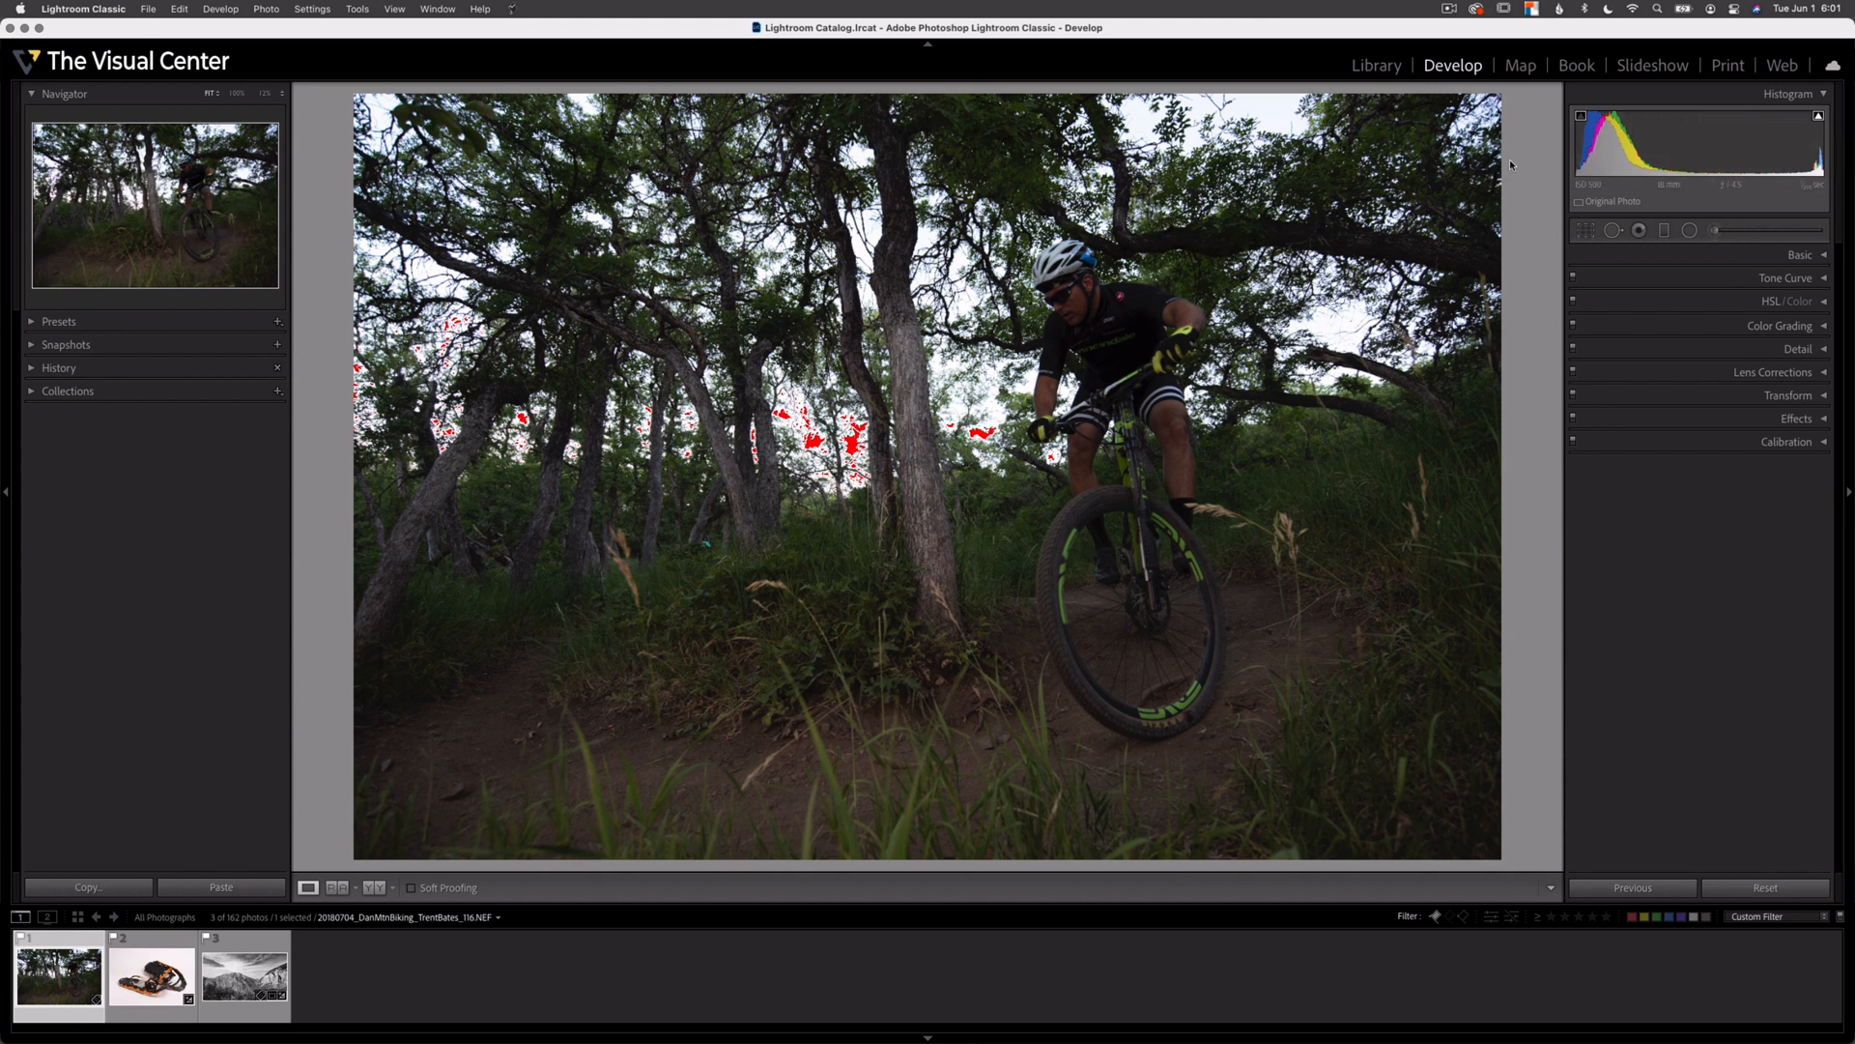
{"action": "mouse_move", "coordinate": [1513, 164]}
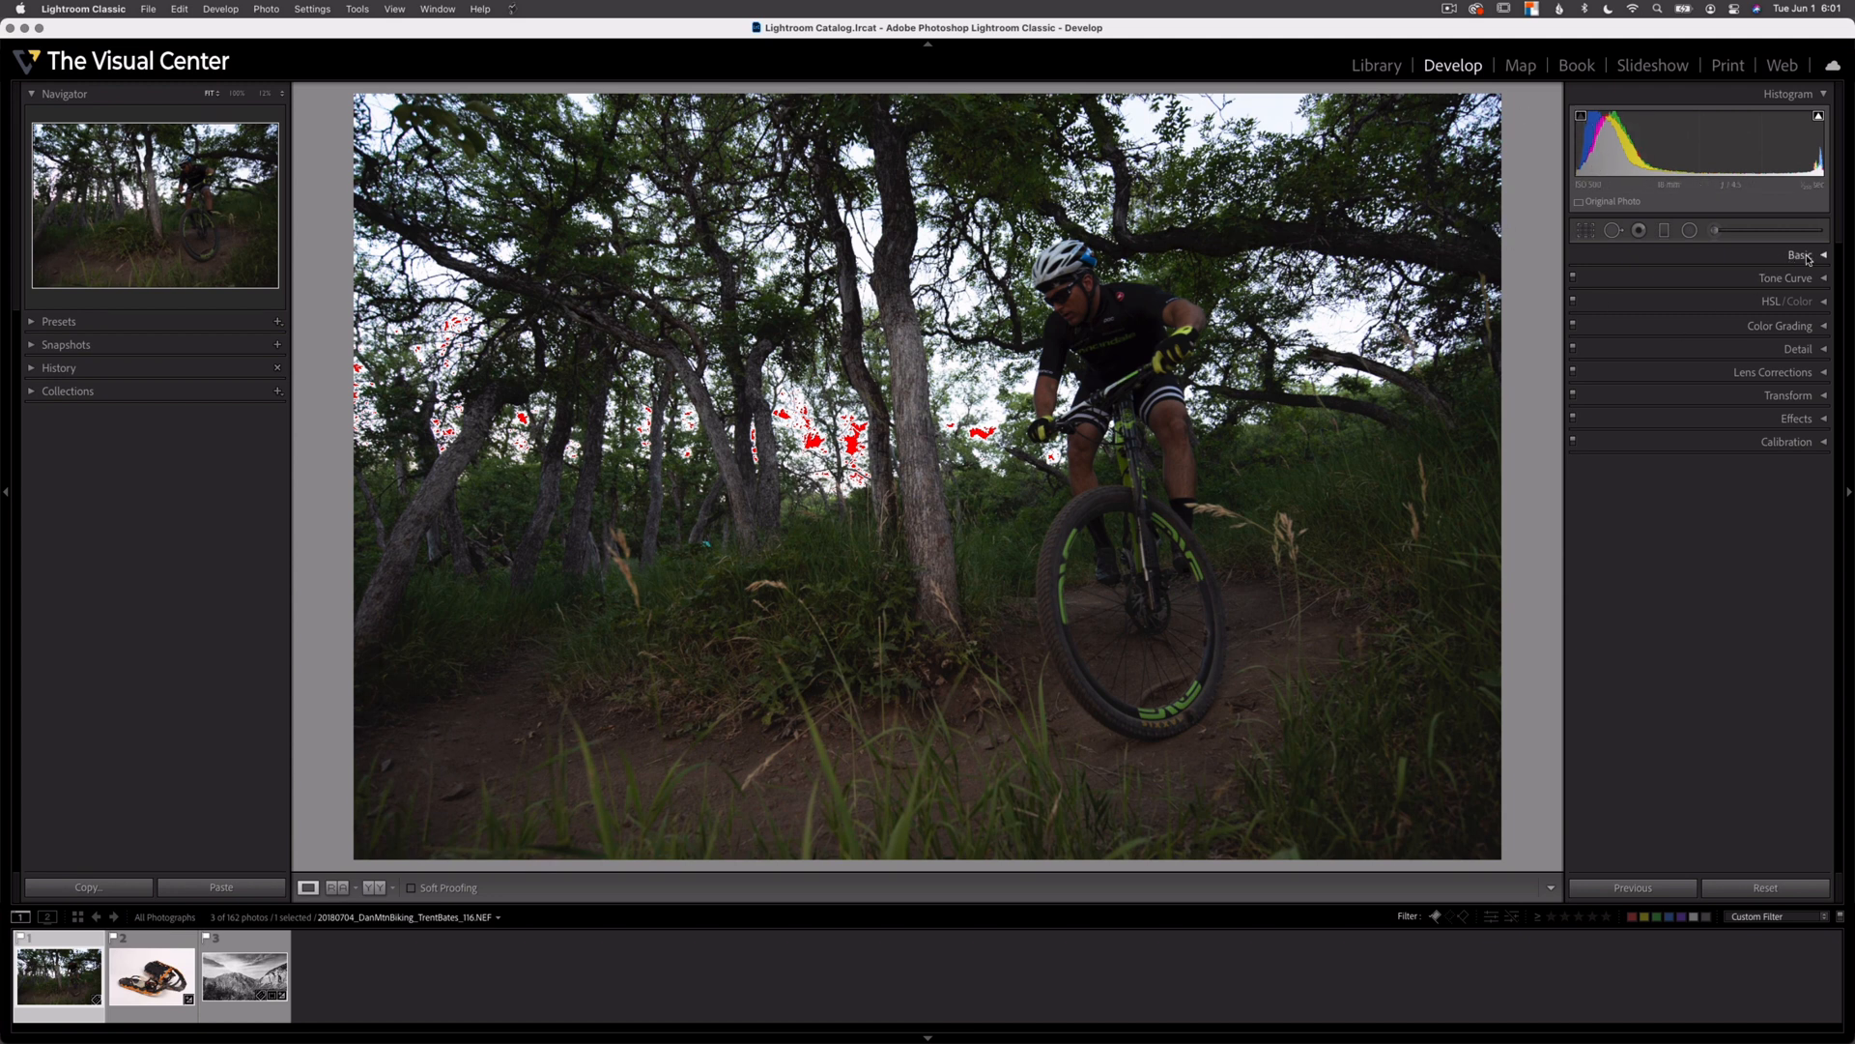
In the Basic panel, test dark and bright Exposure extremes, then settle at +0.60
{"action": "left_click", "coordinate": [1800, 254]}
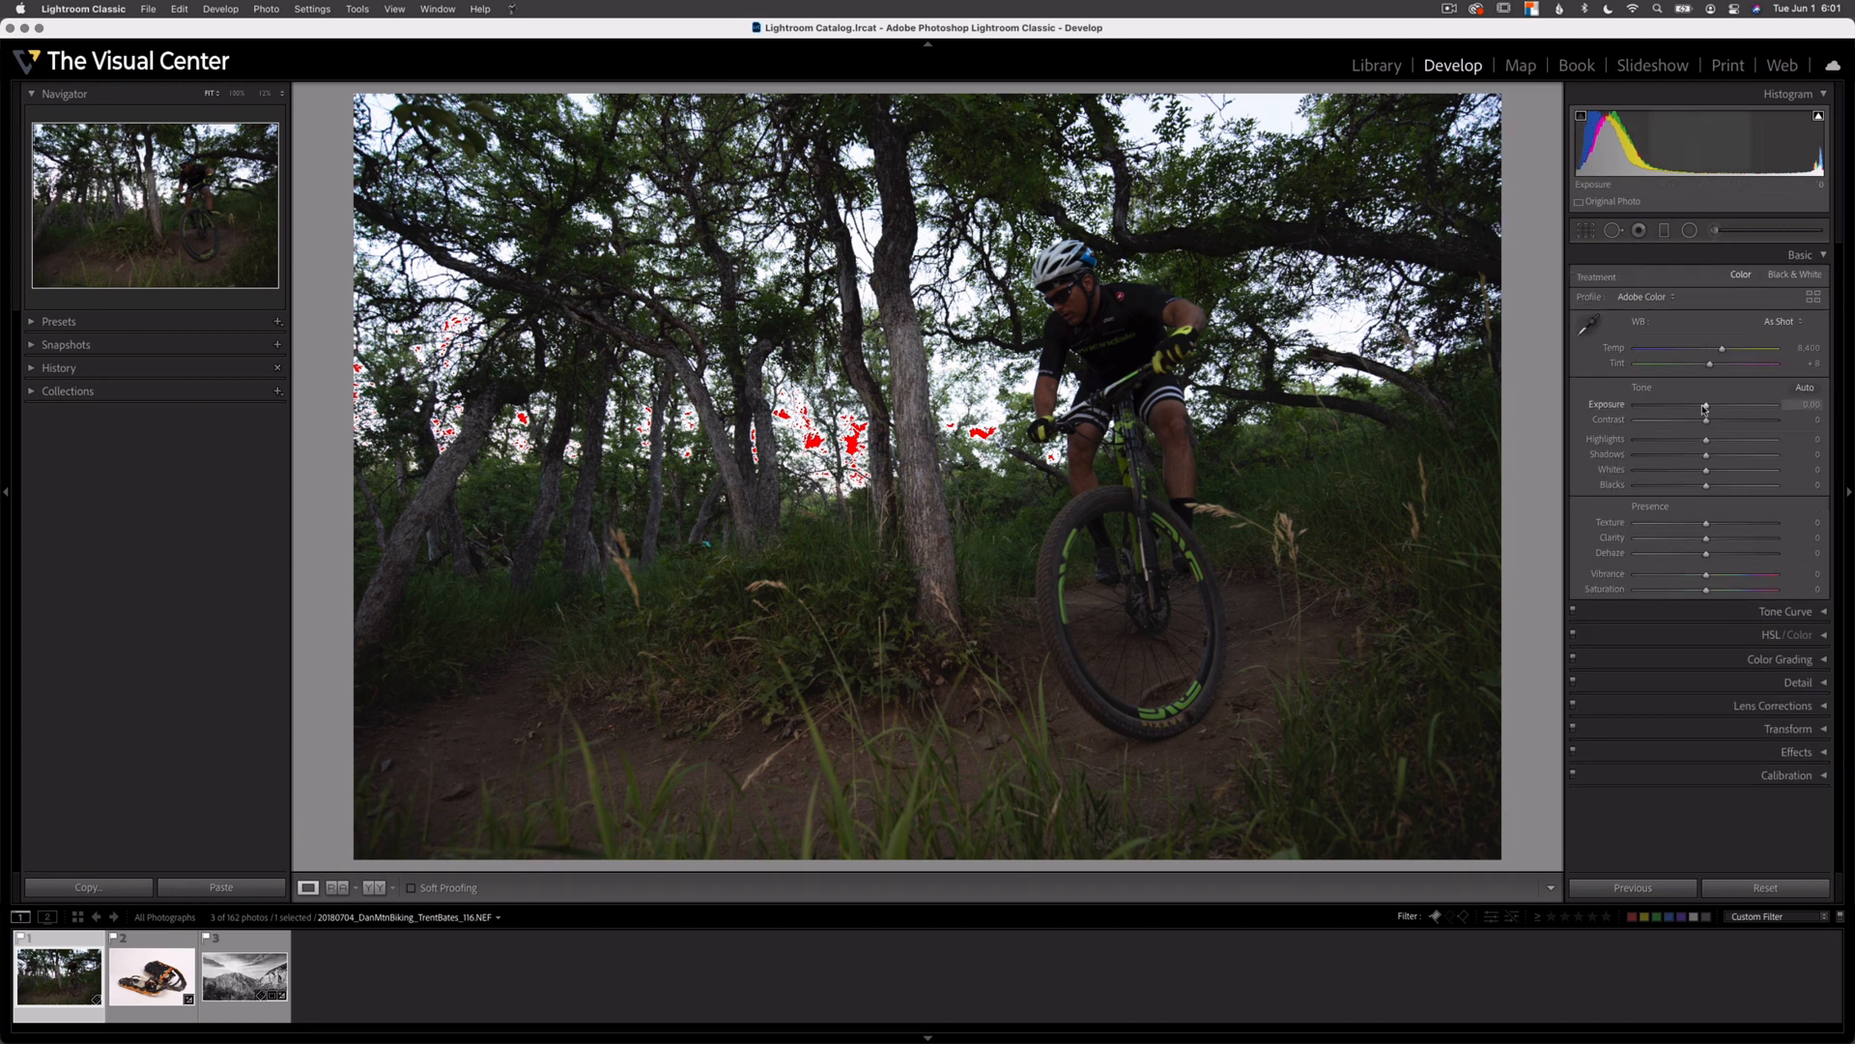
{"action": "left_click_drag", "start_coordinate": [1709, 408], "coordinate": [1671, 408]}
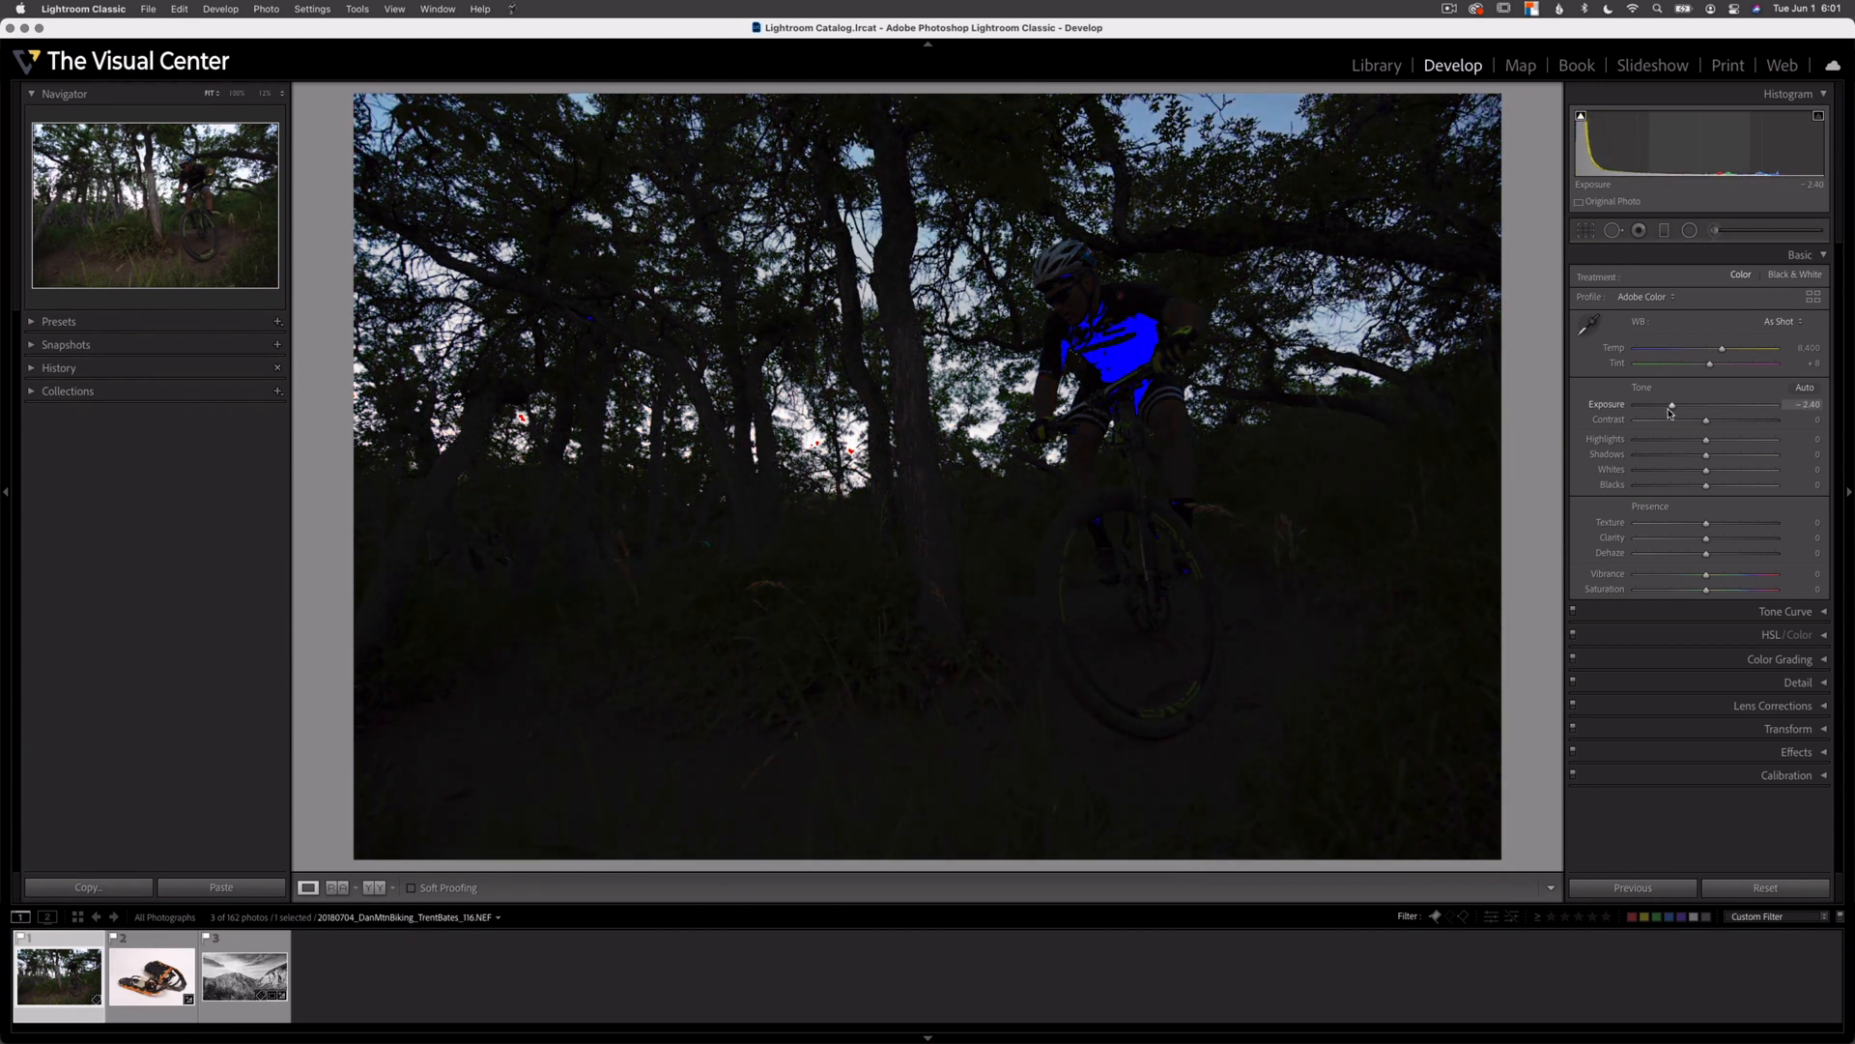
{"action": "left_click_drag", "start_coordinate": [1672, 404], "coordinate": [1669, 404]}
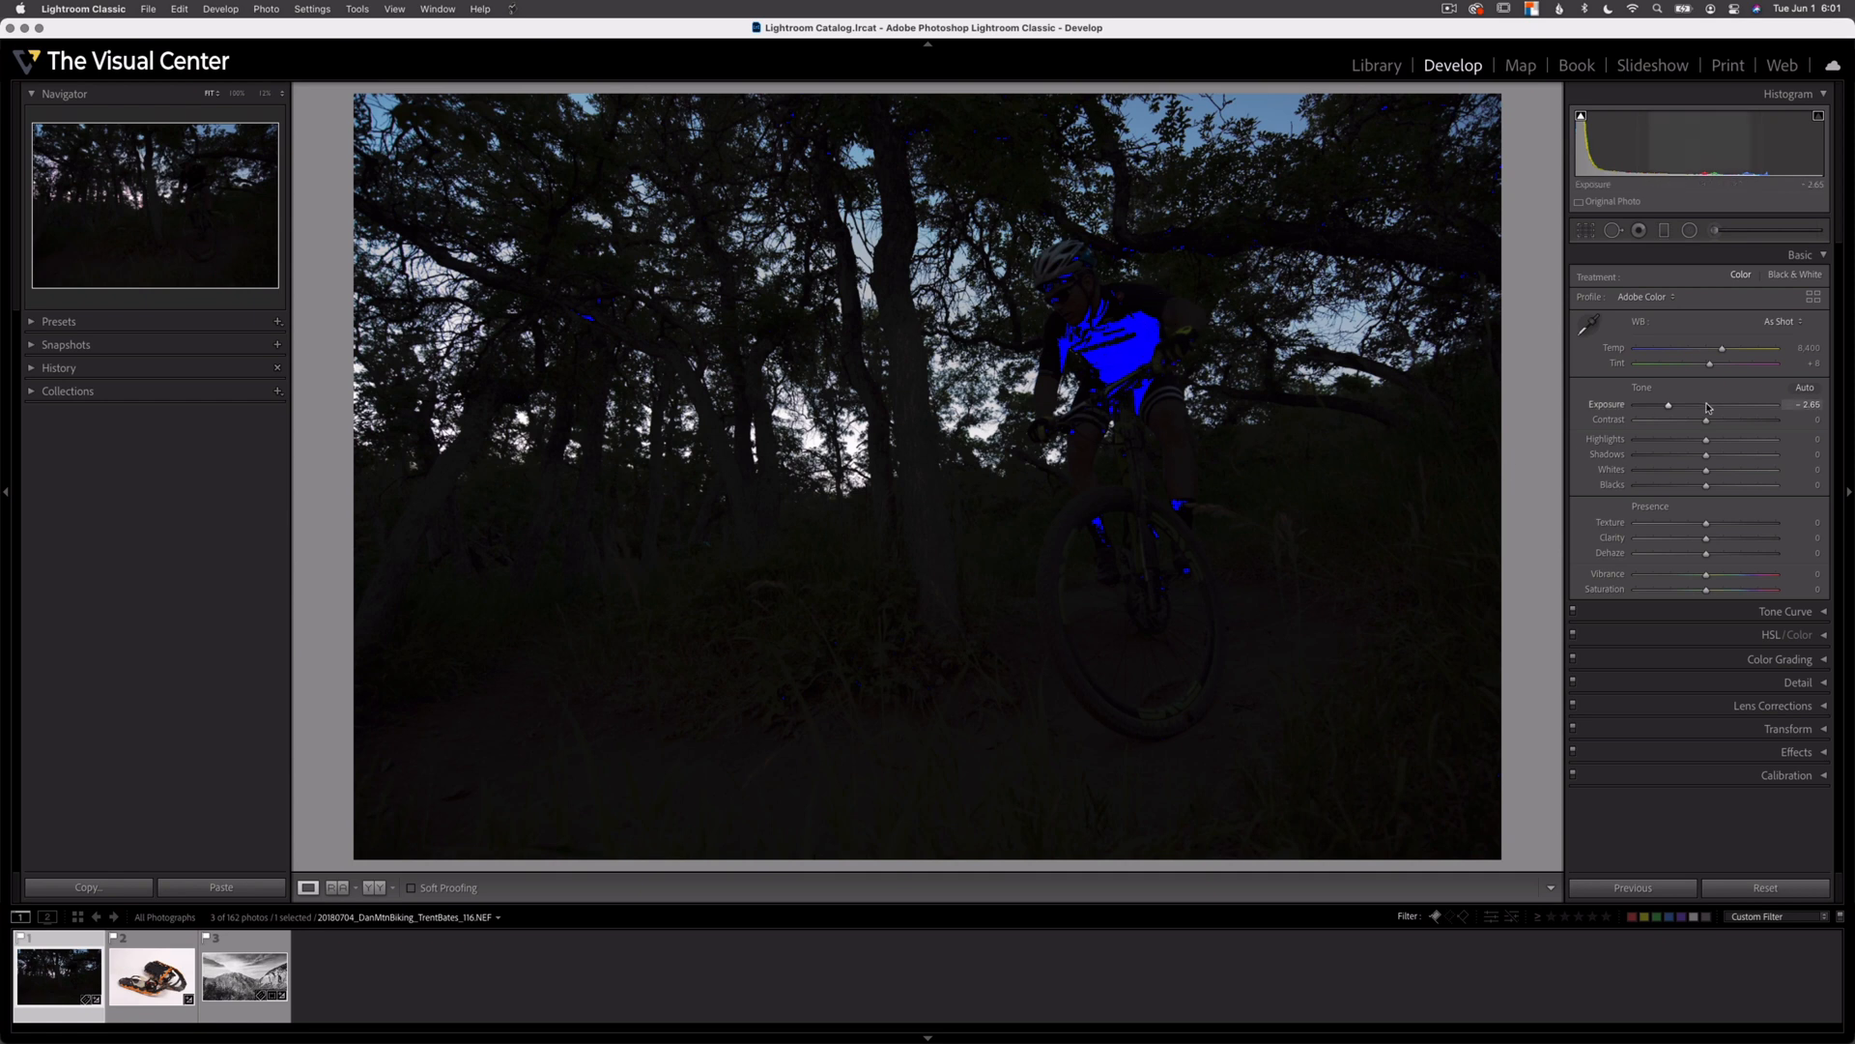
{"action": "left_click_drag", "start_coordinate": [1669, 405], "coordinate": [1701, 405]}
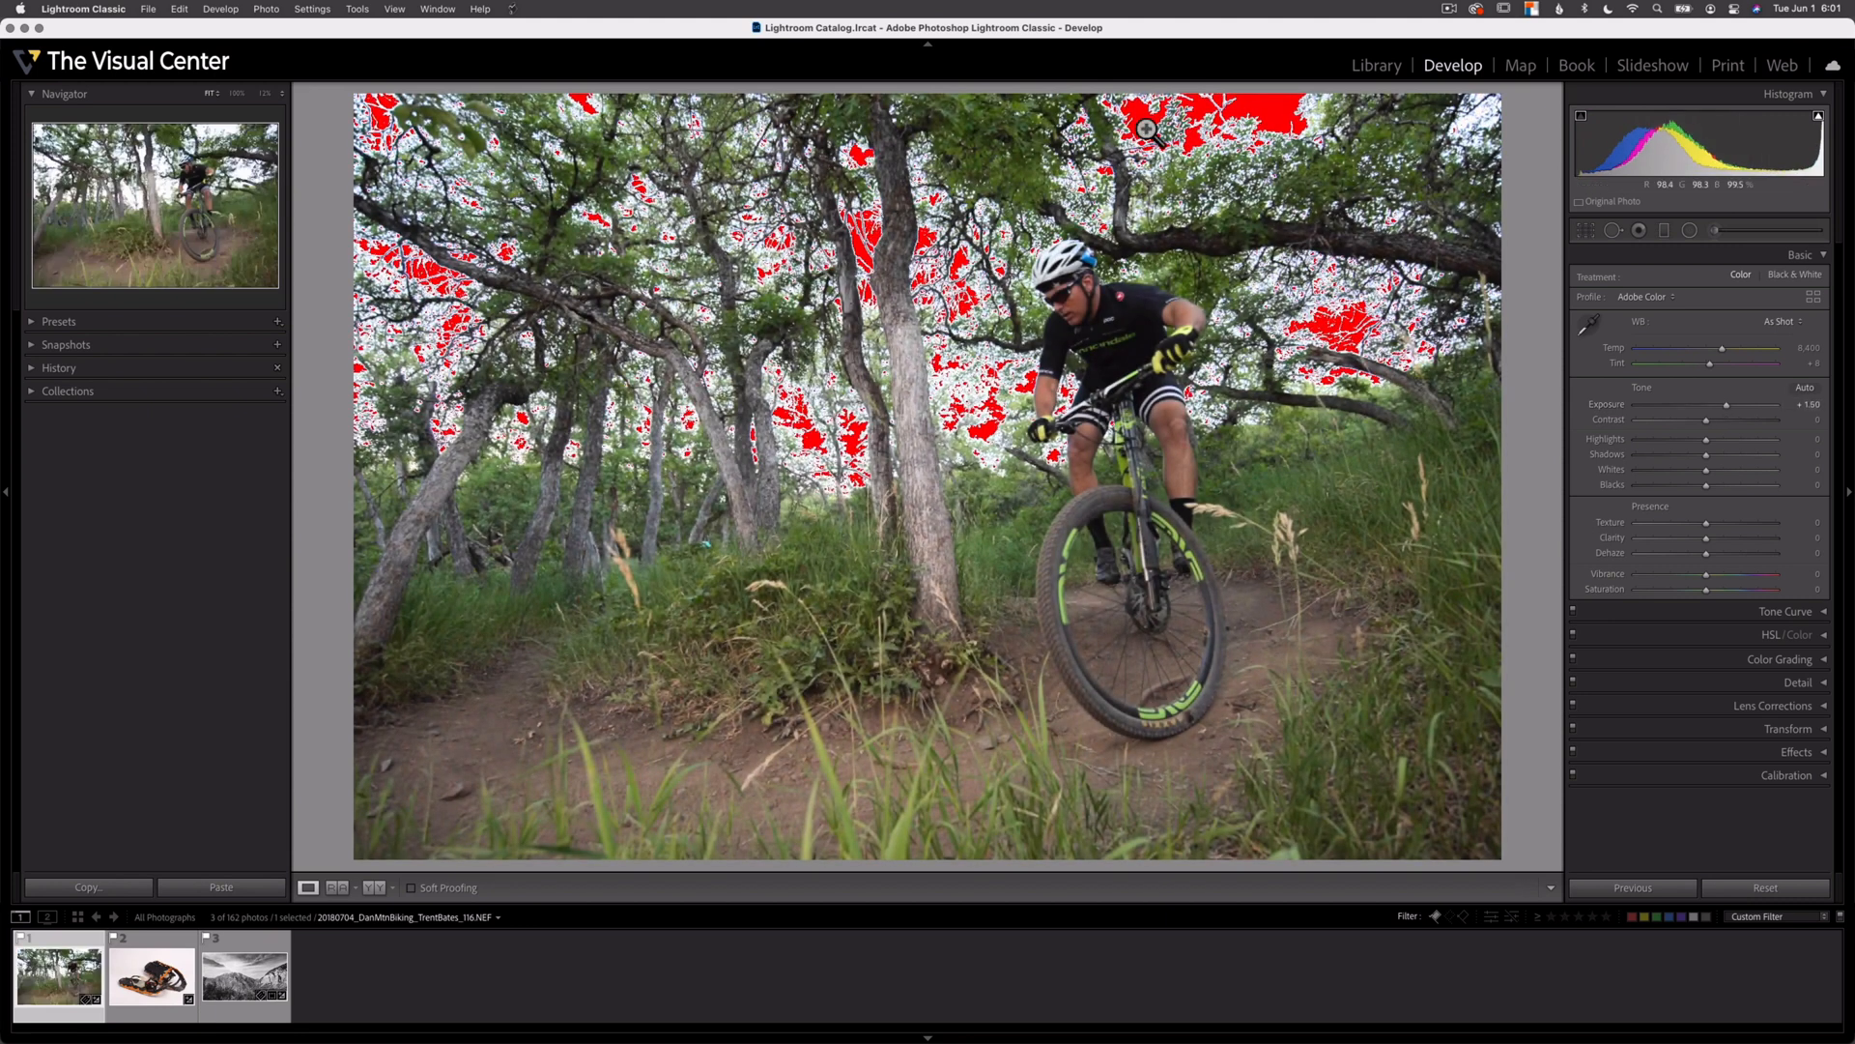
{"action": "mouse_move", "coordinate": [900, 258]}
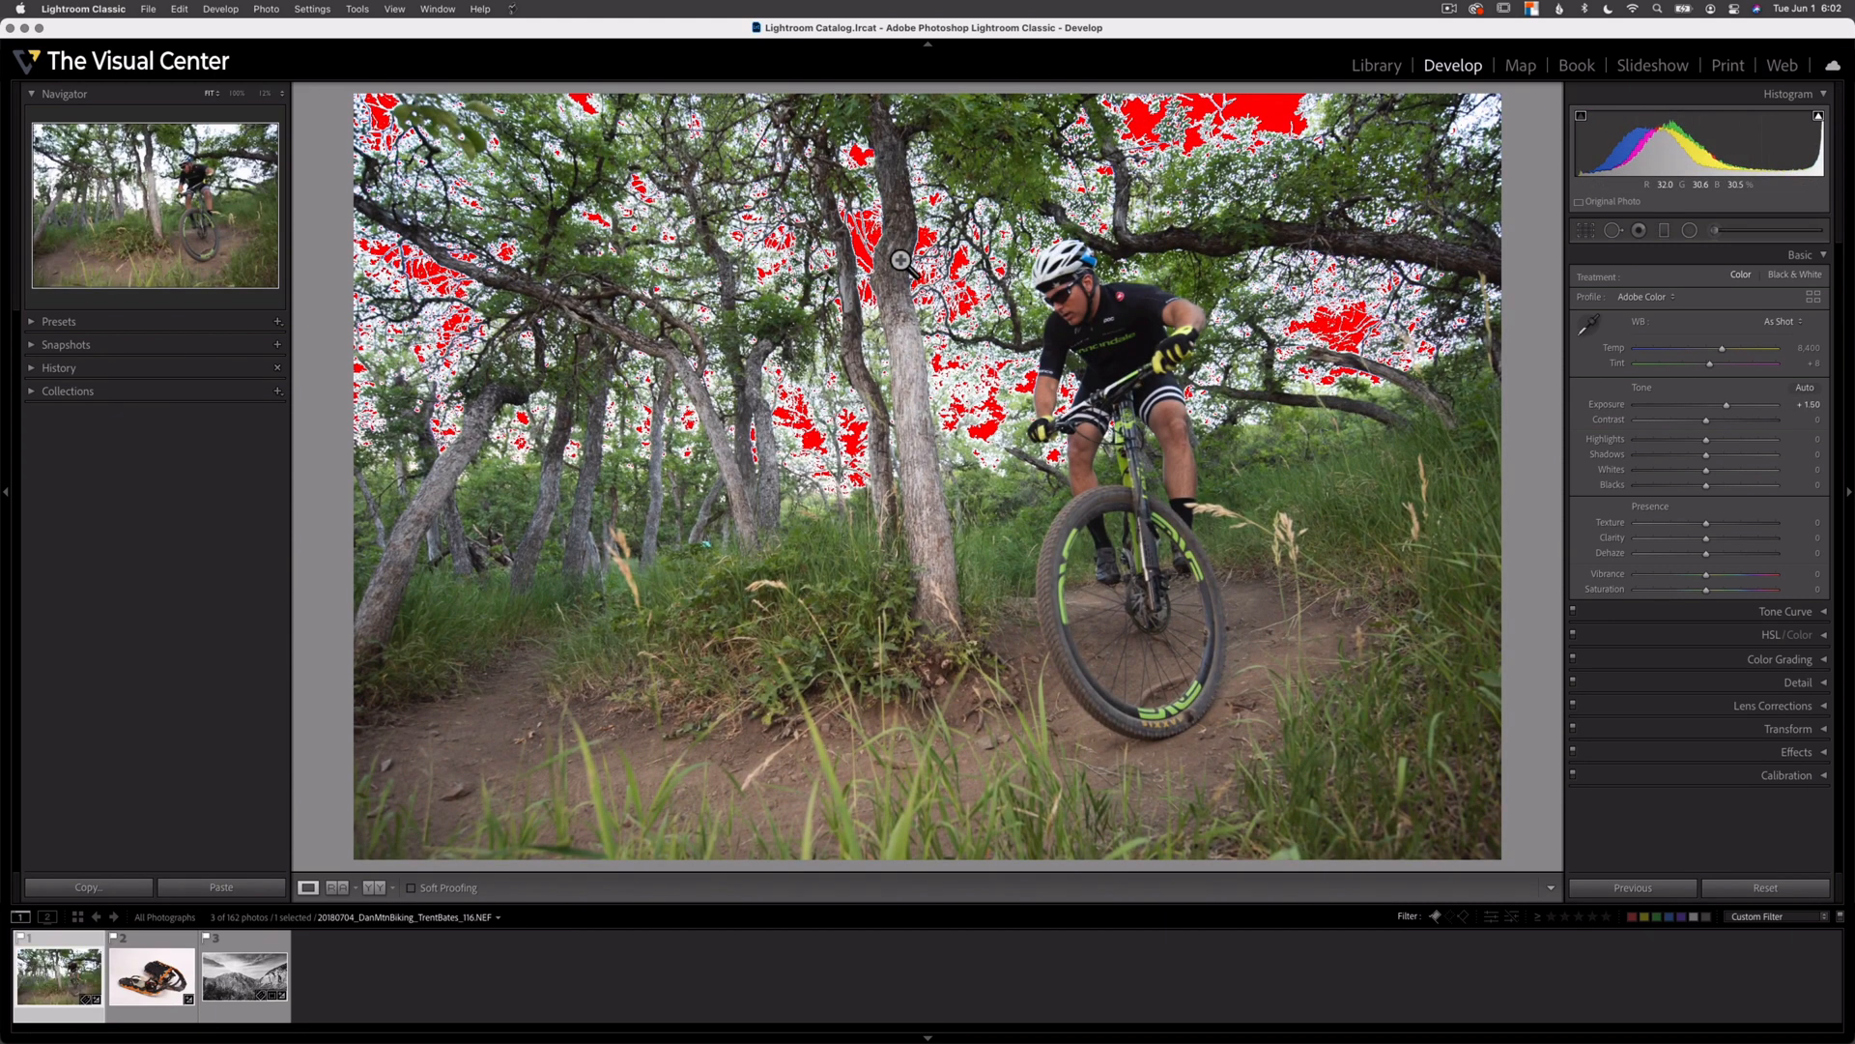
{"action": "mouse_move", "coordinate": [1308, 166]}
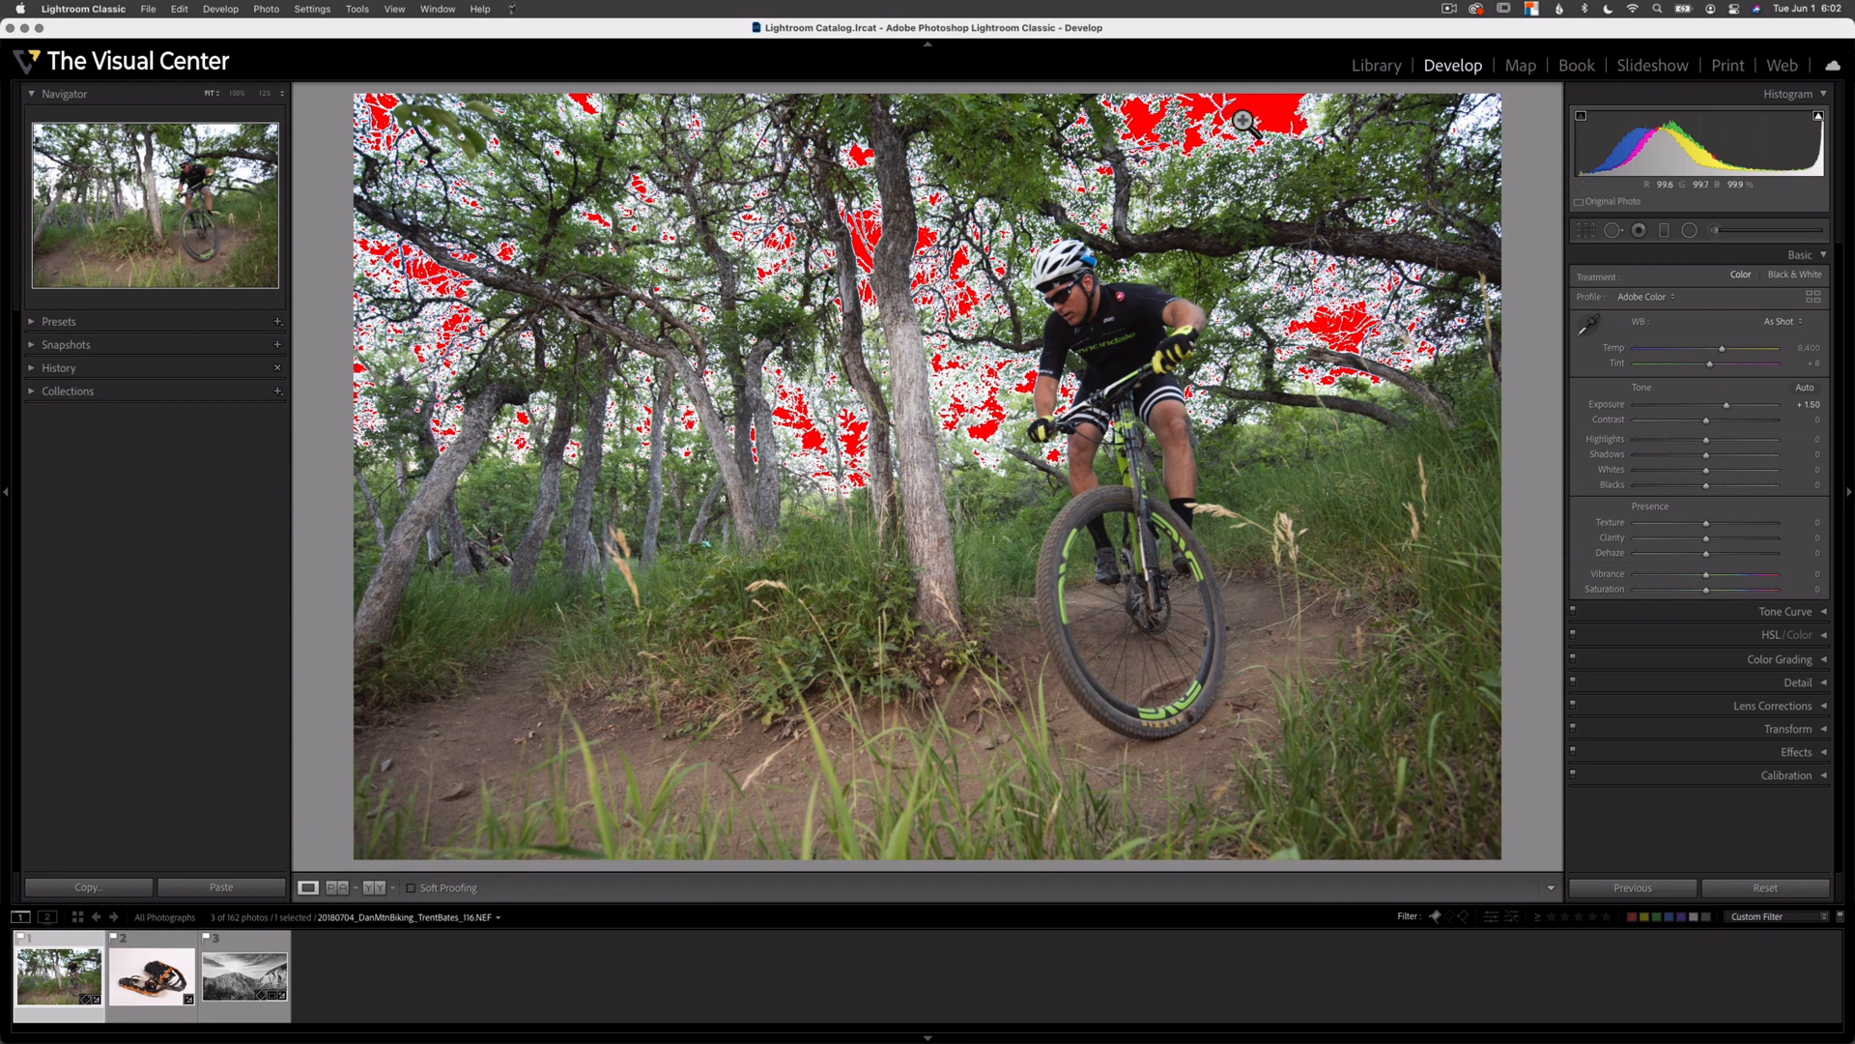
{"action": "left_click_drag", "start_coordinate": [1739, 404], "coordinate": [1728, 404]}
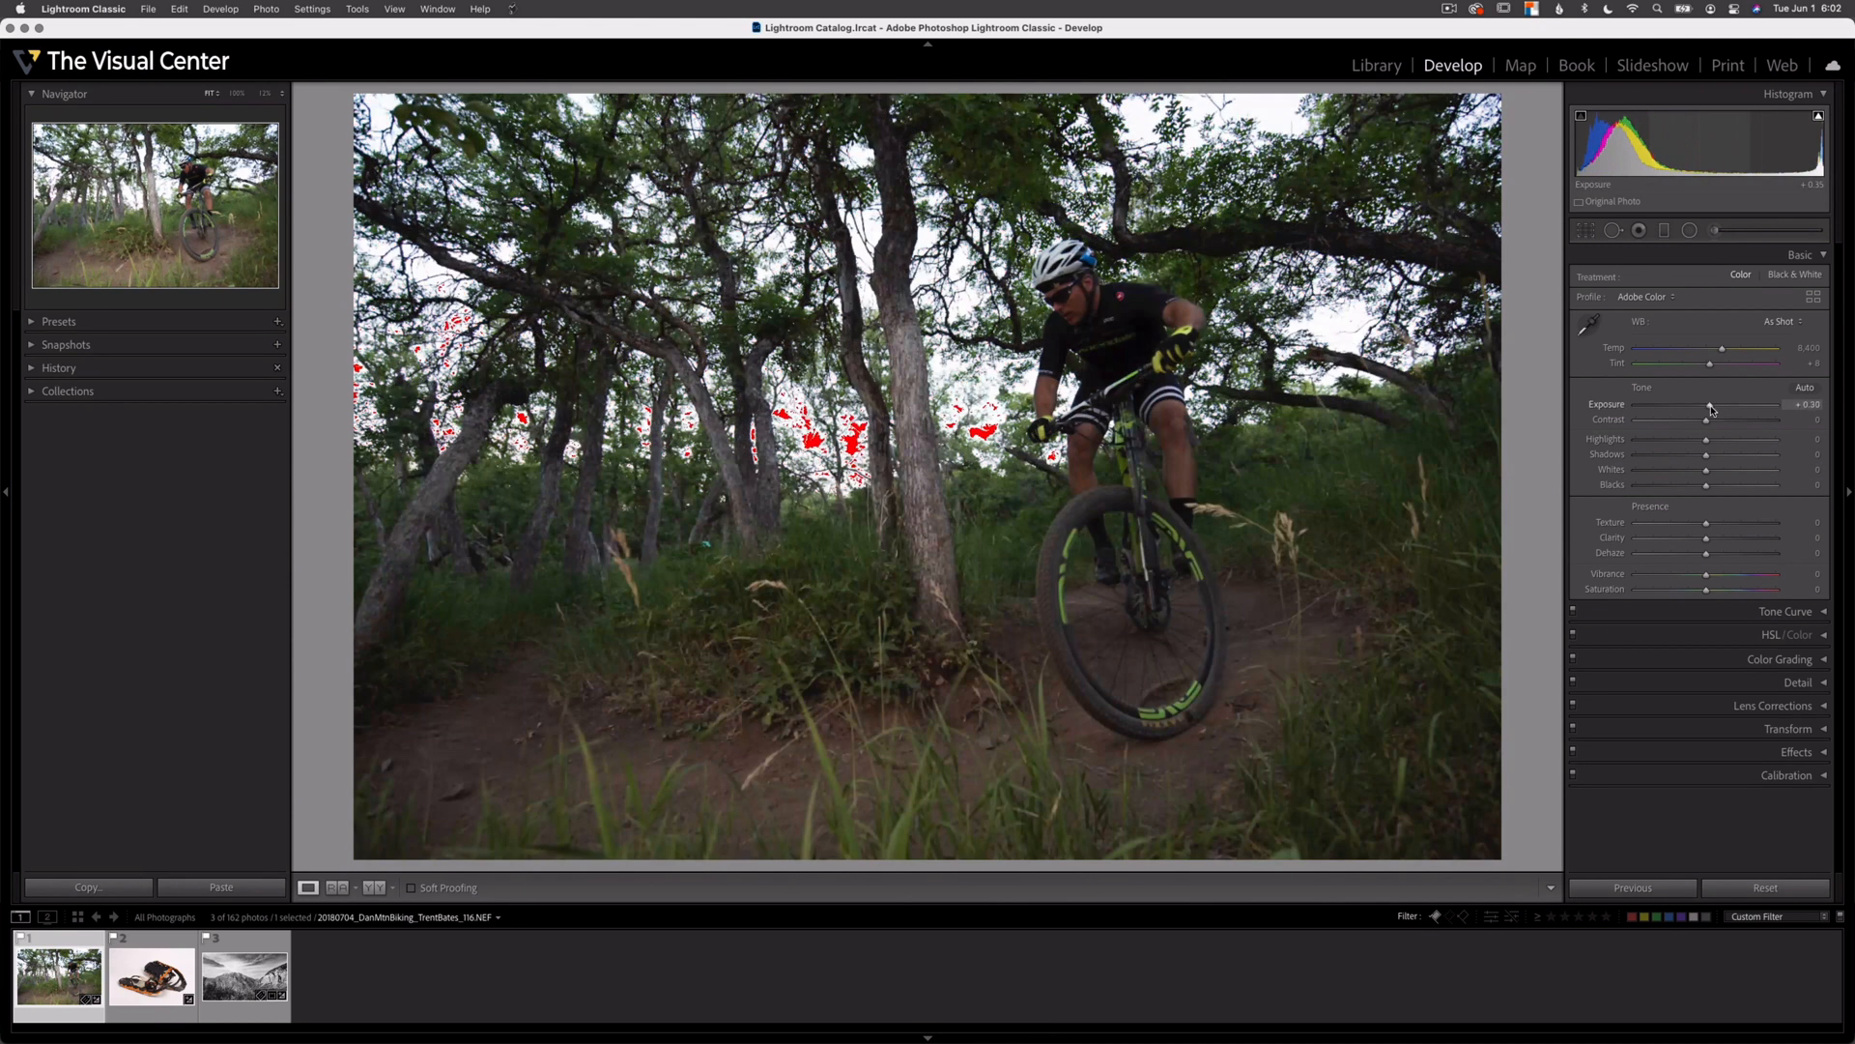
{"action": "left_click_drag", "start_coordinate": [1722, 404], "coordinate": [1677, 404]}
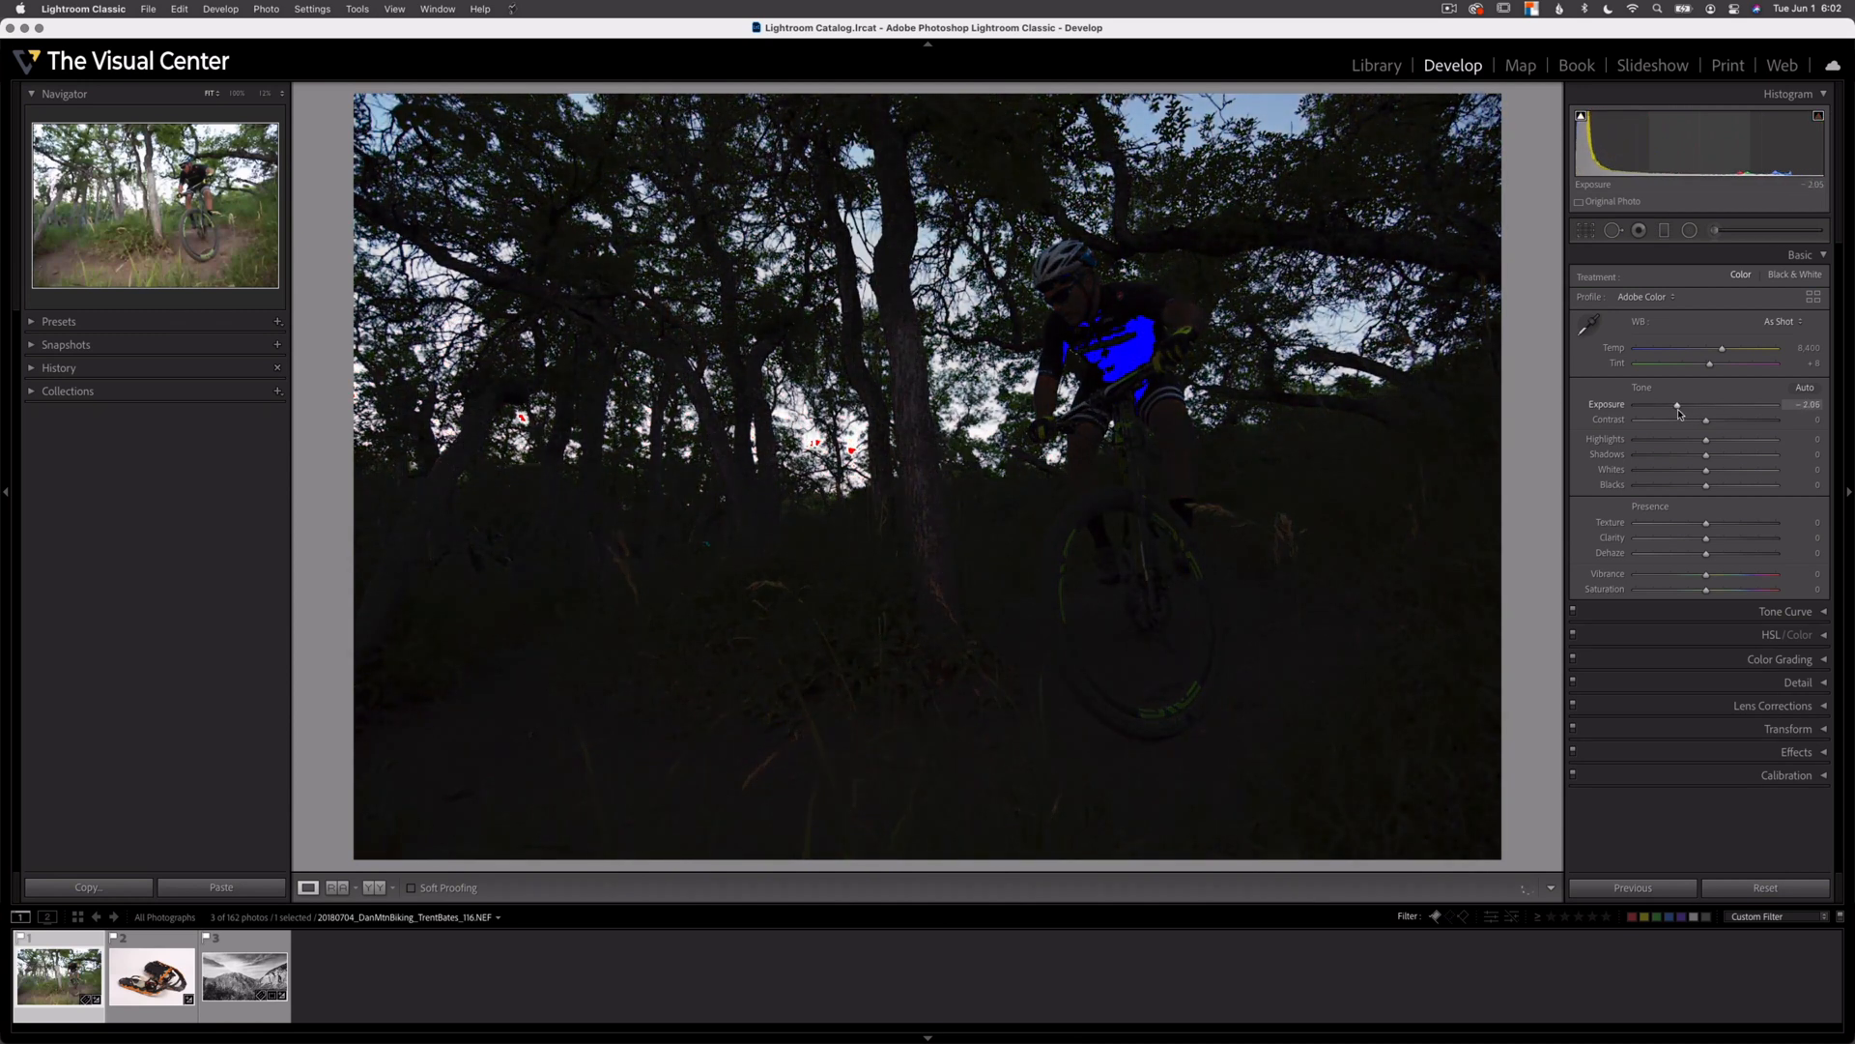
{"action": "left_click_drag", "start_coordinate": [1677, 404], "coordinate": [1671, 404]}
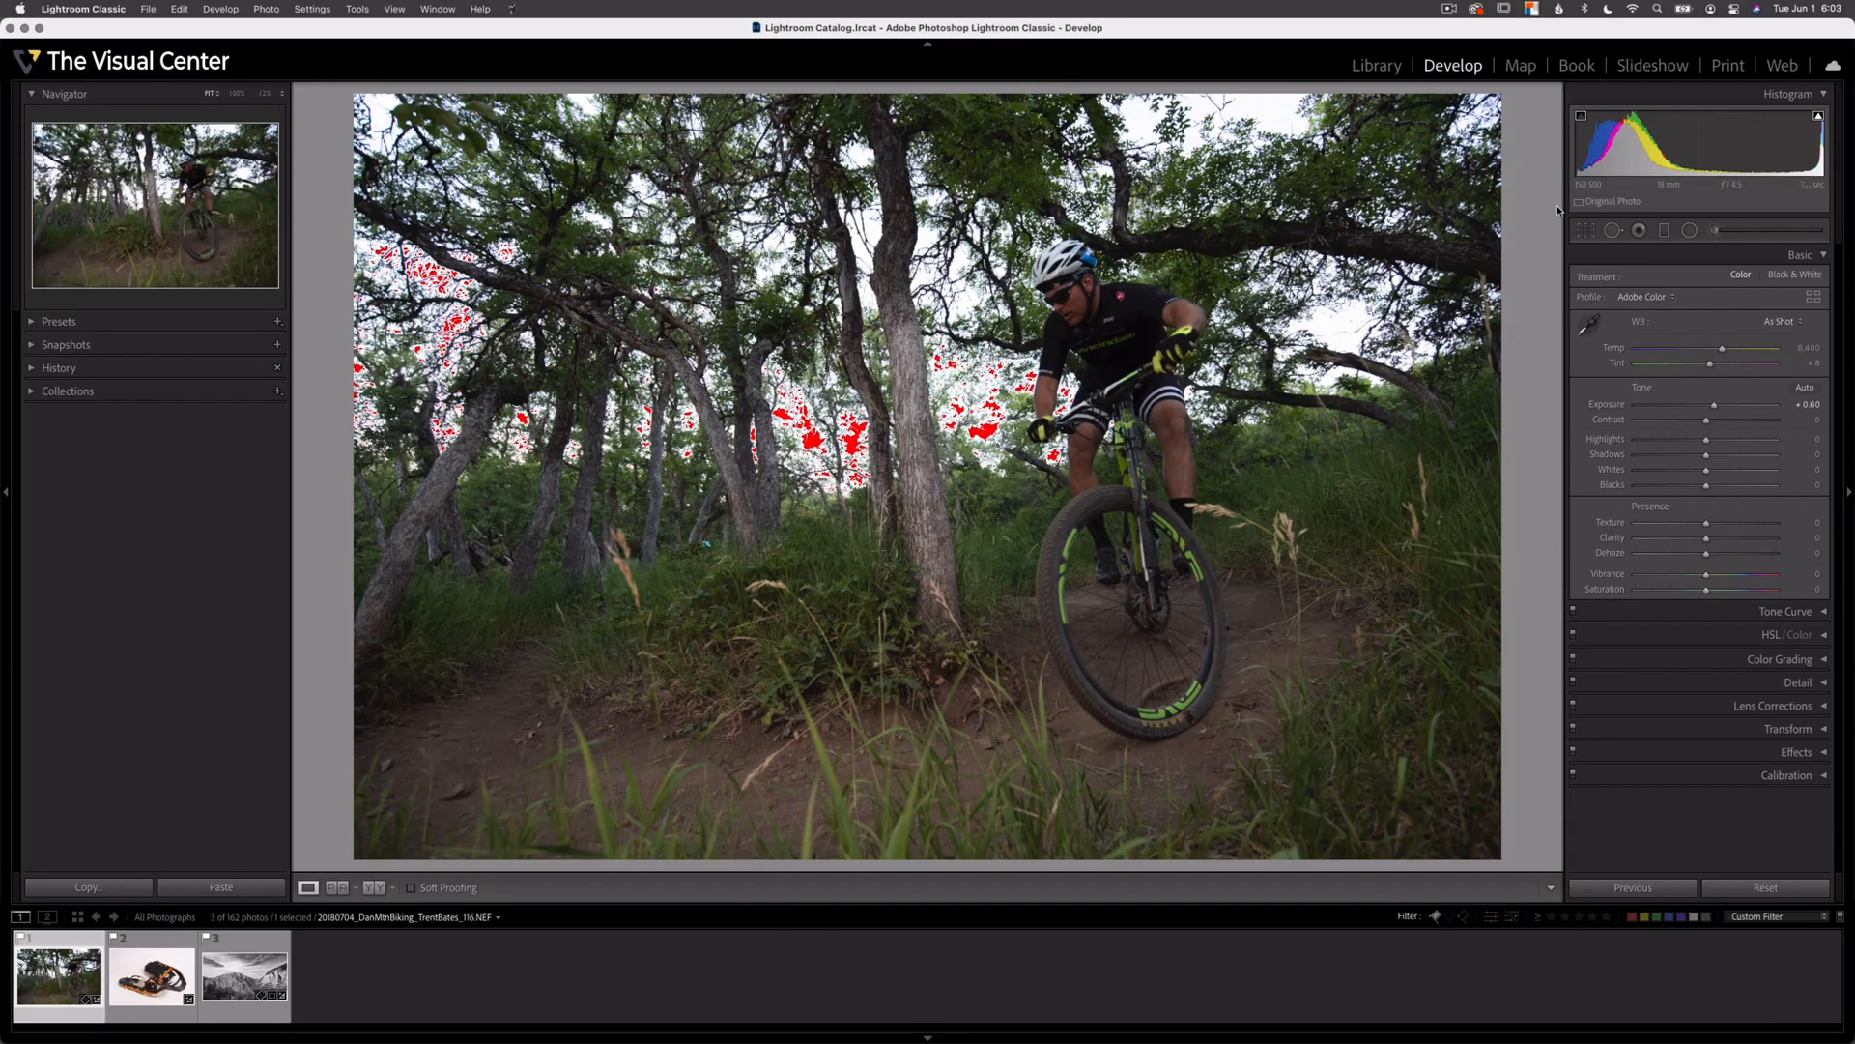
{"action": "mouse_move", "coordinate": [1551, 159]}
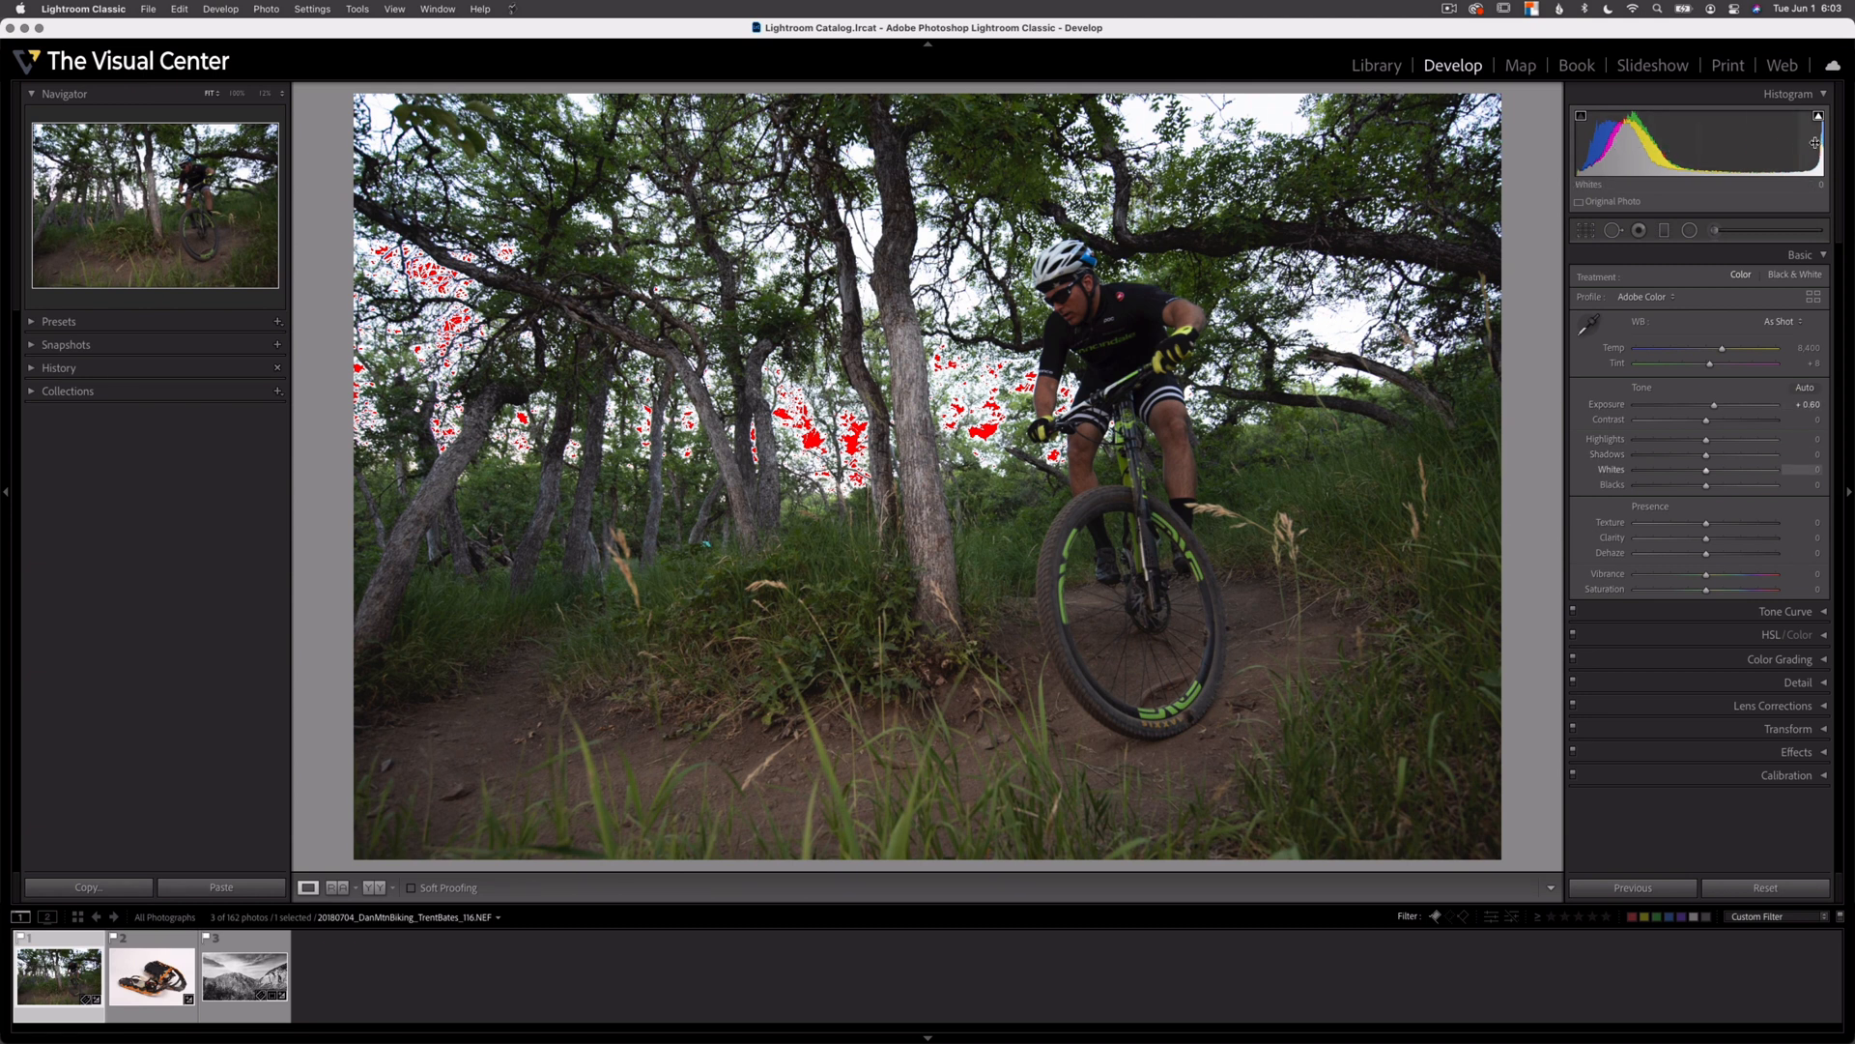
{"action": "mouse_move", "coordinate": [1534, 416]}
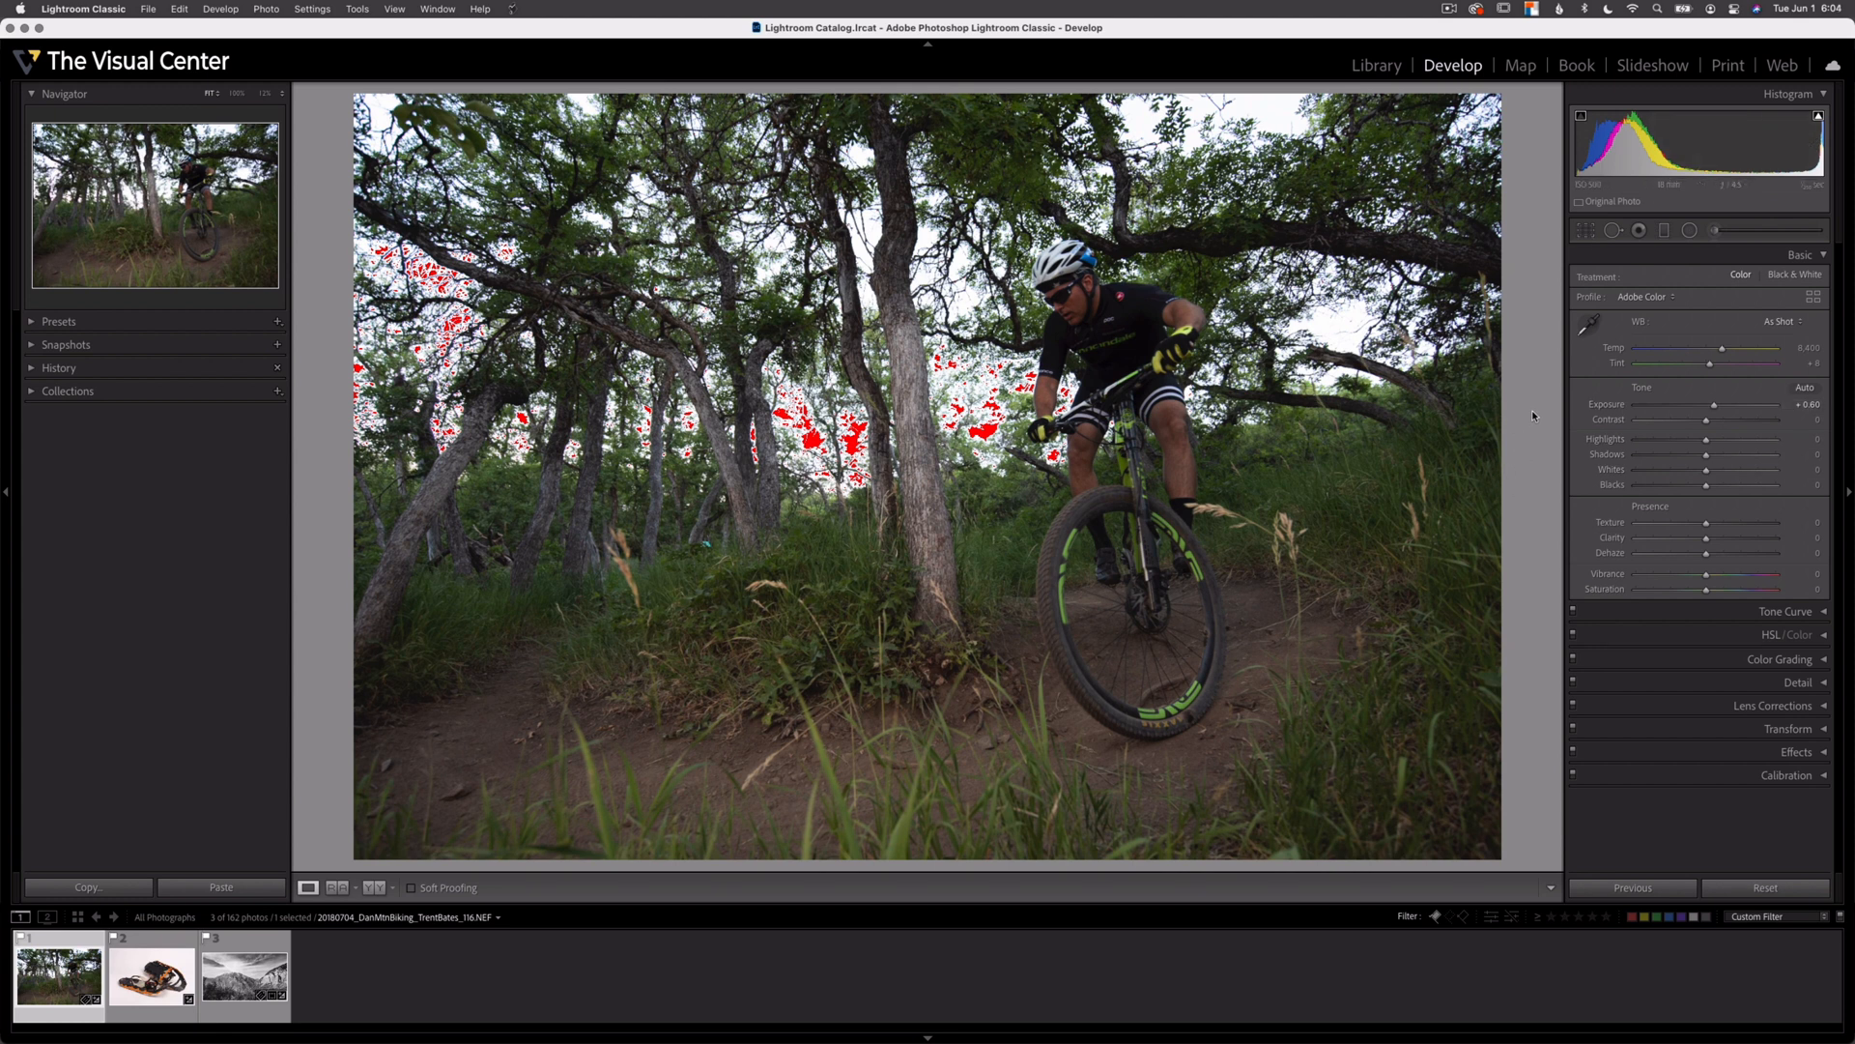
{"action": "mouse_move", "coordinate": [1581, 404]}
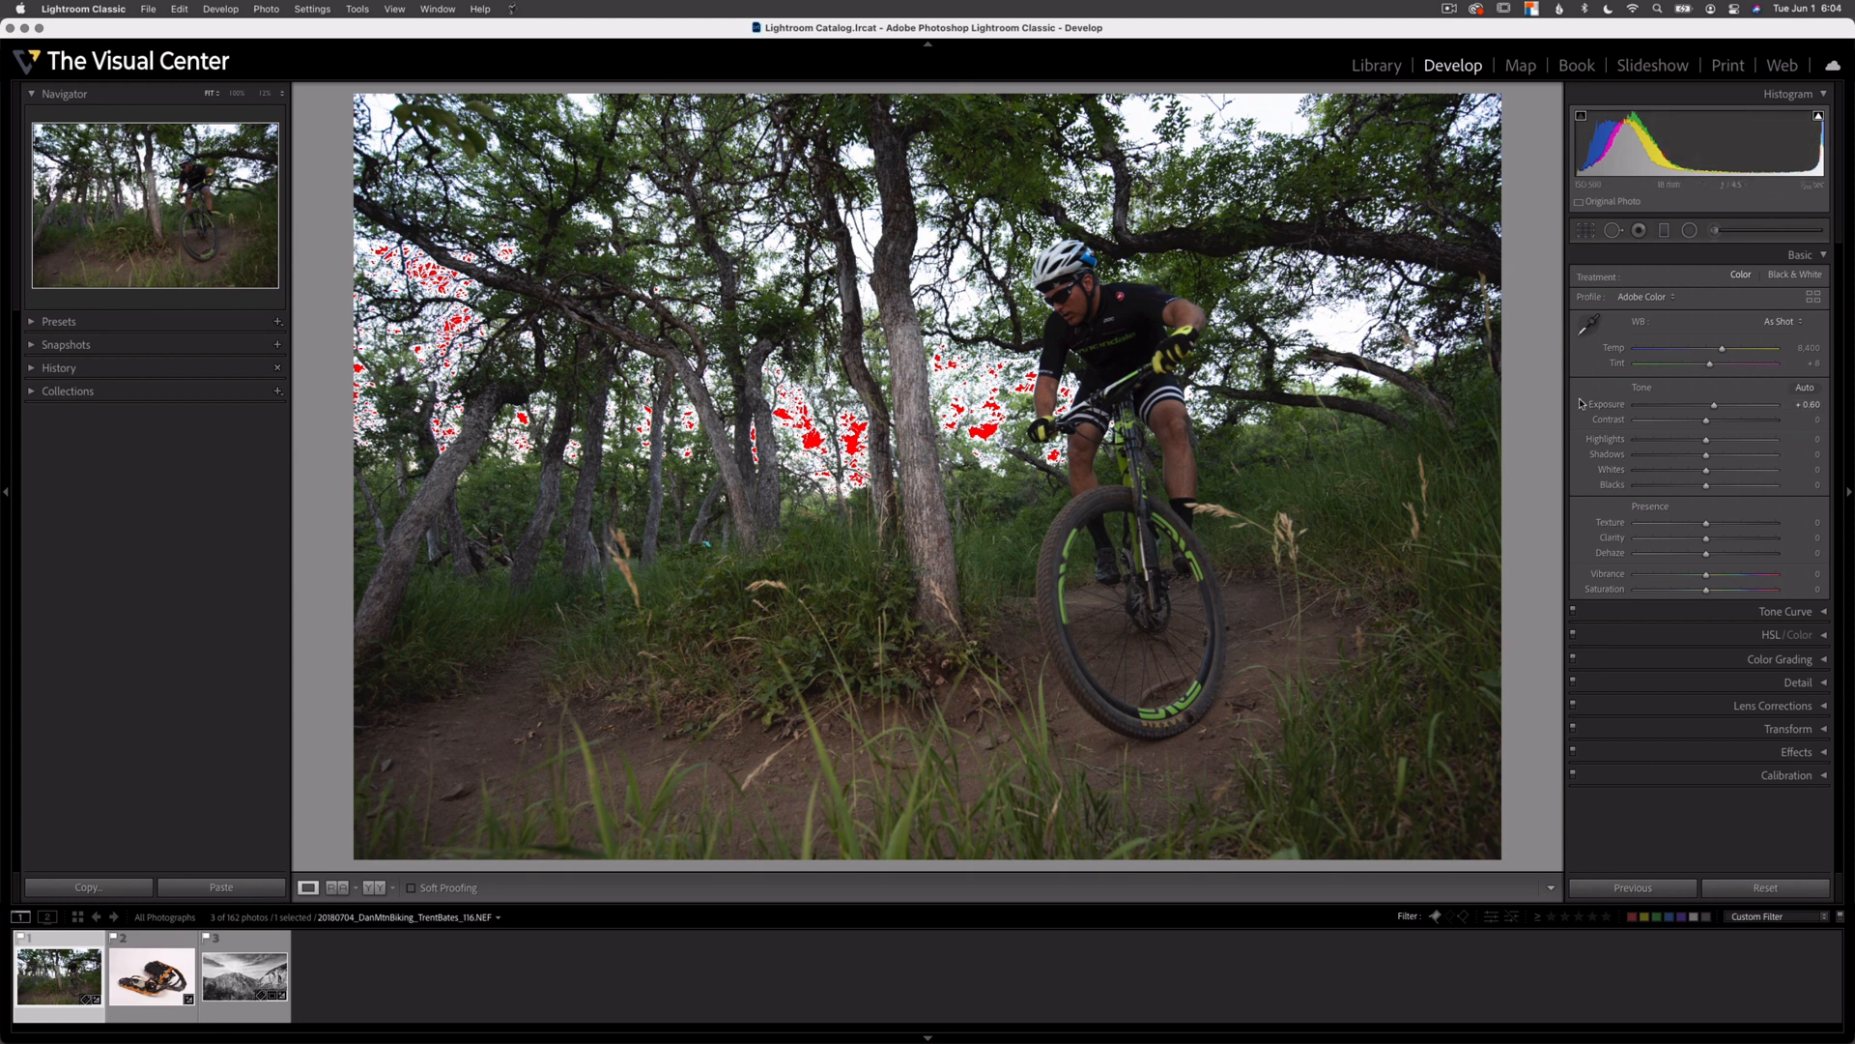
{"action": "mouse_move", "coordinate": [1588, 460]}
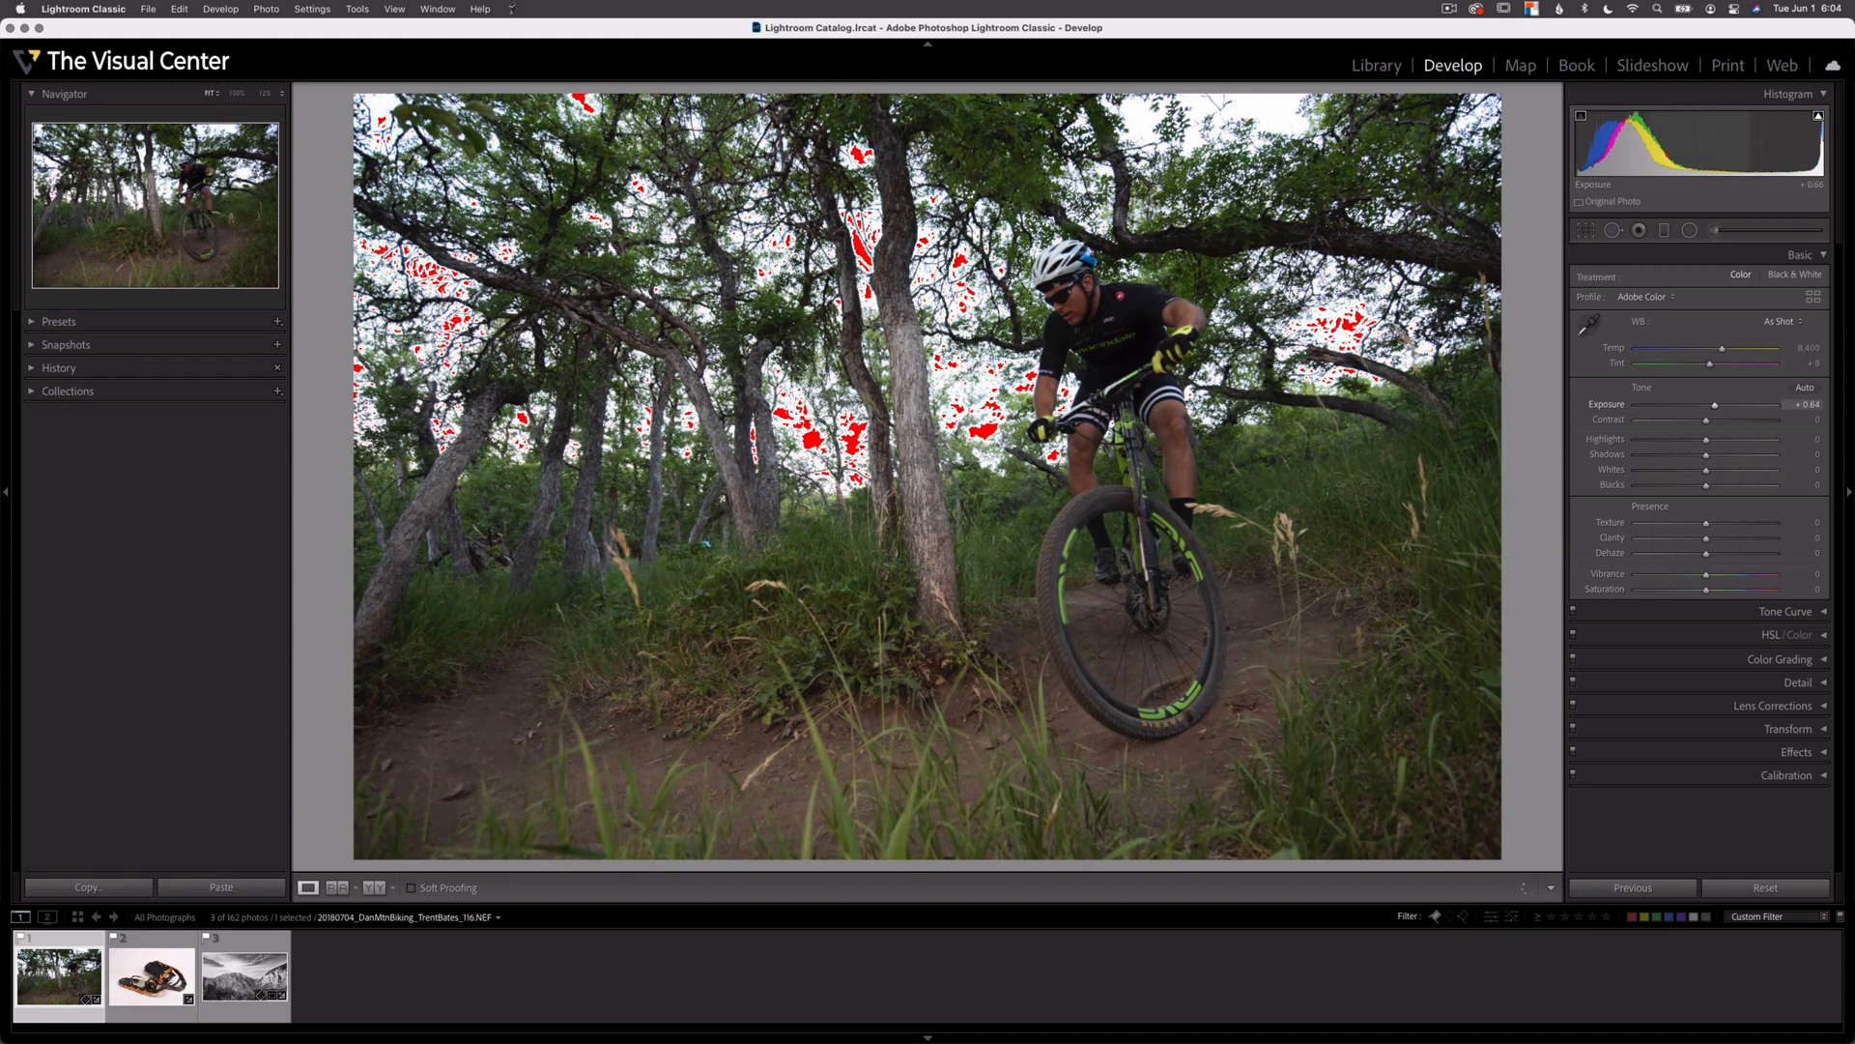
Drag the histogram midtones right to raise Exposure to about +1.60
{"action": "left_click_drag", "start_coordinate": [1718, 404], "coordinate": [1740, 403]}
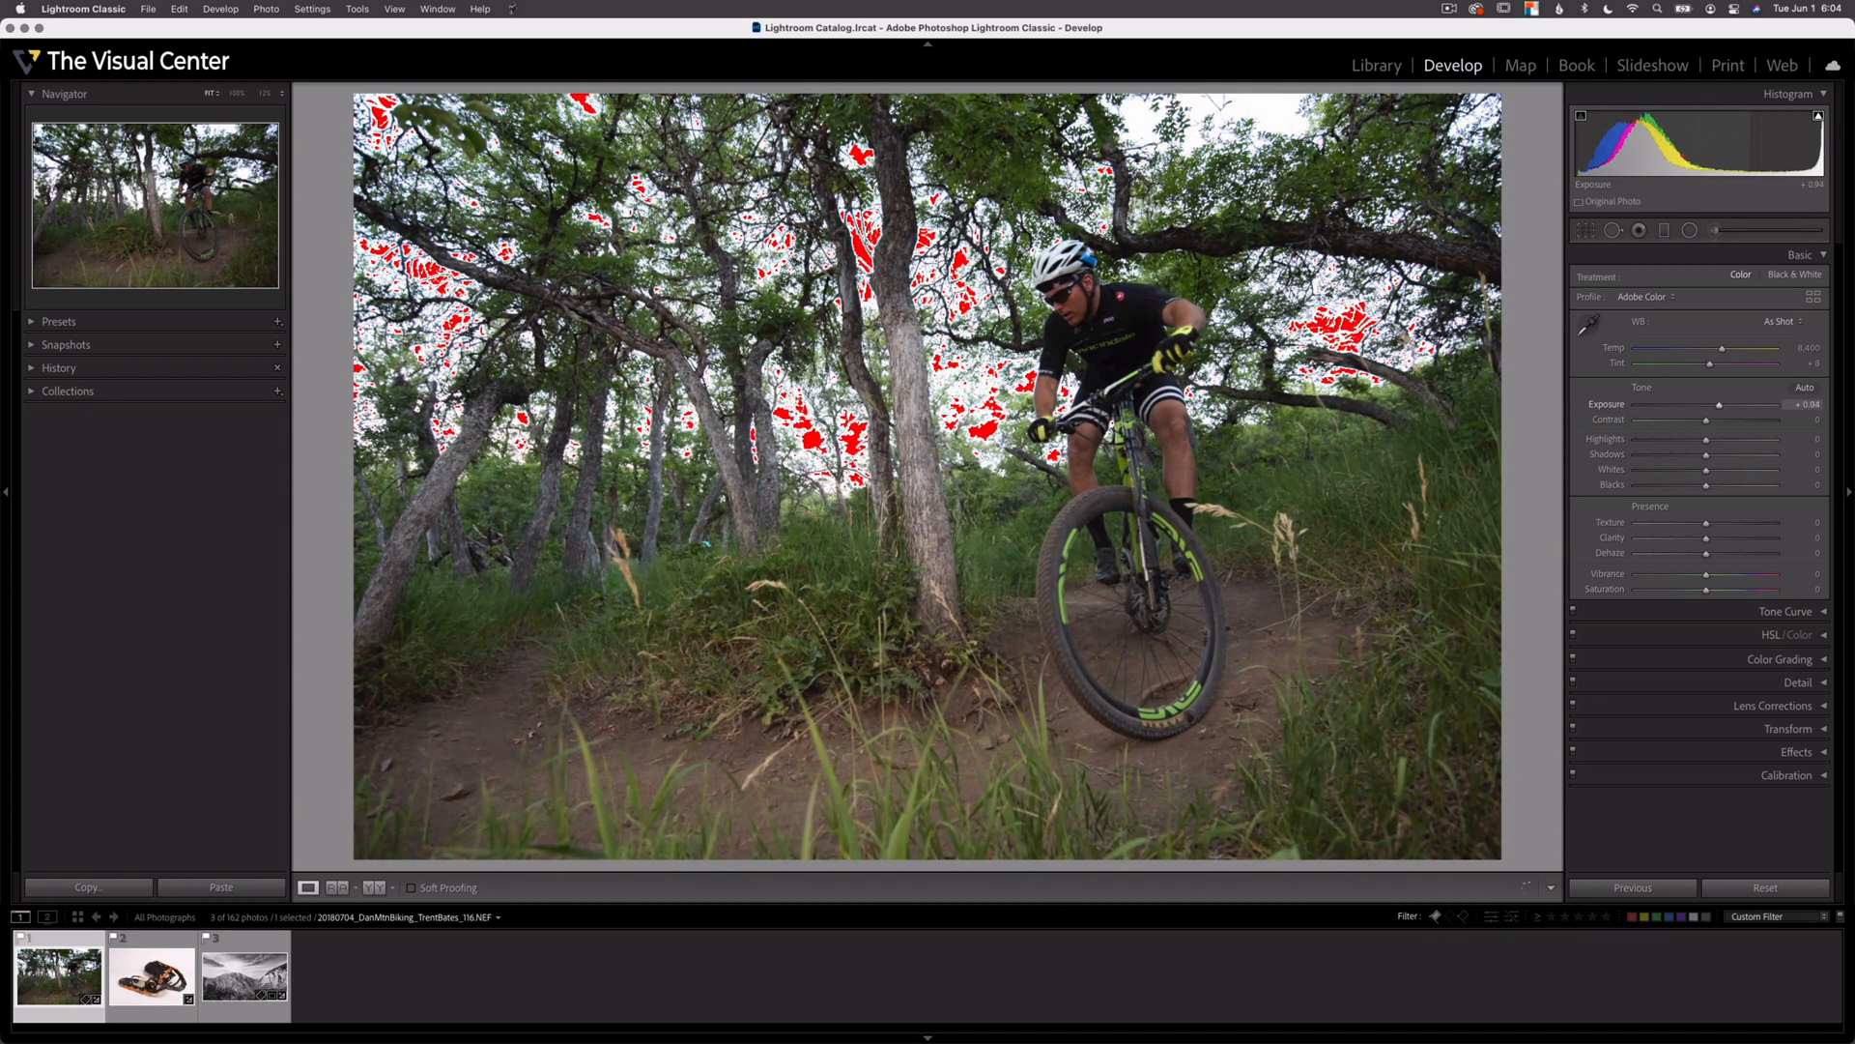
{"action": "left_click_drag", "start_coordinate": [1719, 404], "coordinate": [1728, 404]}
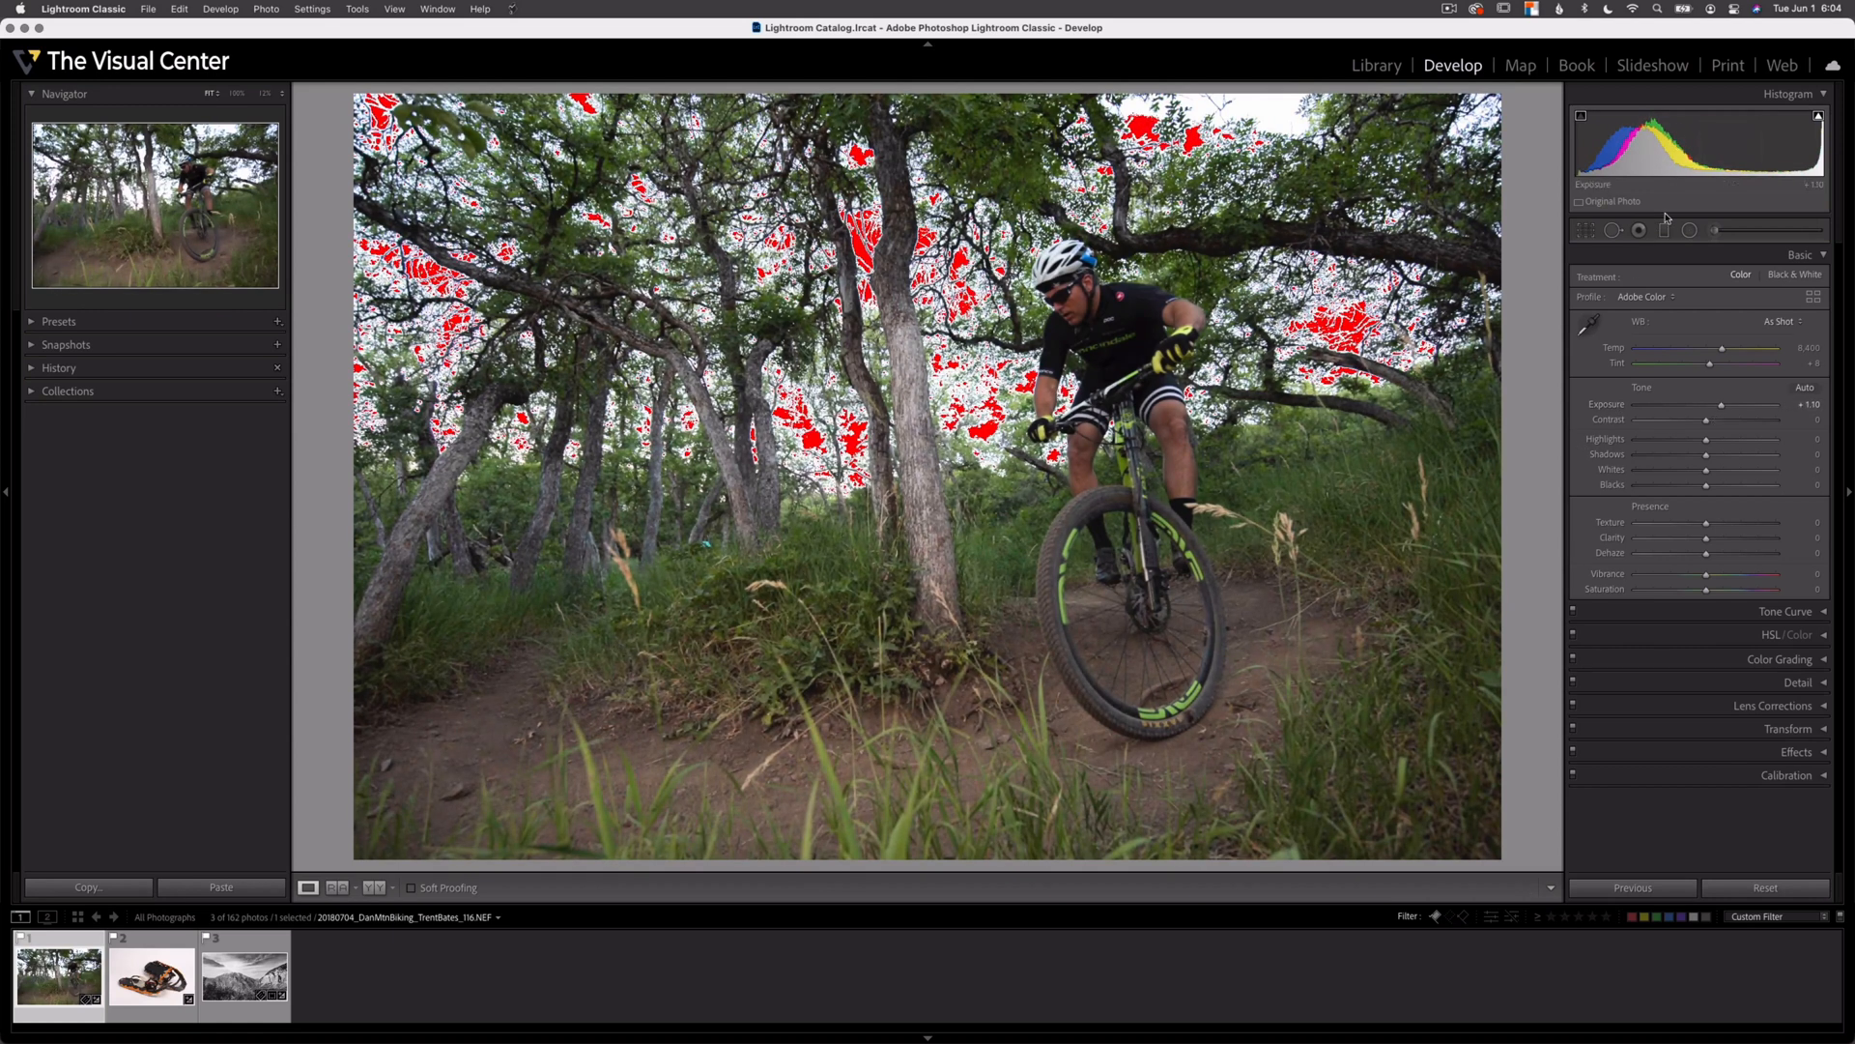
{"action": "left_click_drag", "start_coordinate": [1722, 404], "coordinate": [1730, 404]}
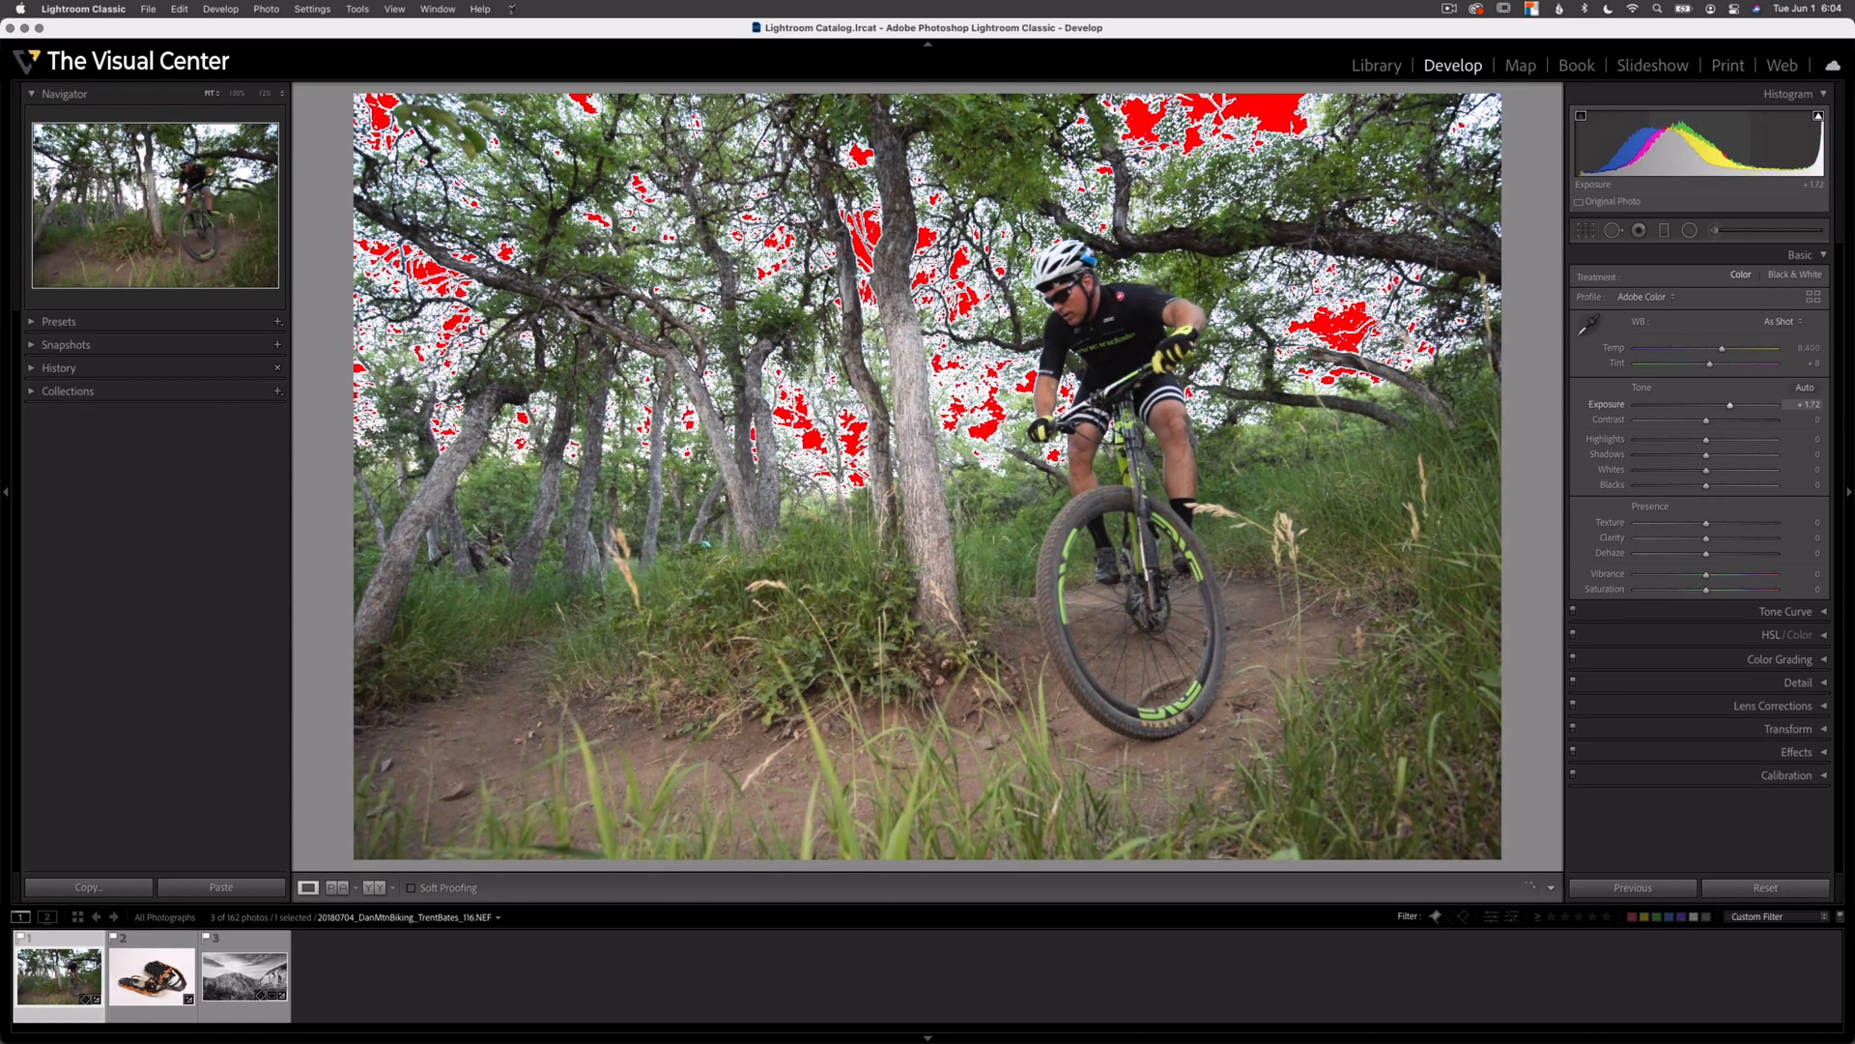
{"action": "left_click_drag", "start_coordinate": [1722, 404], "coordinate": [1713, 403]}
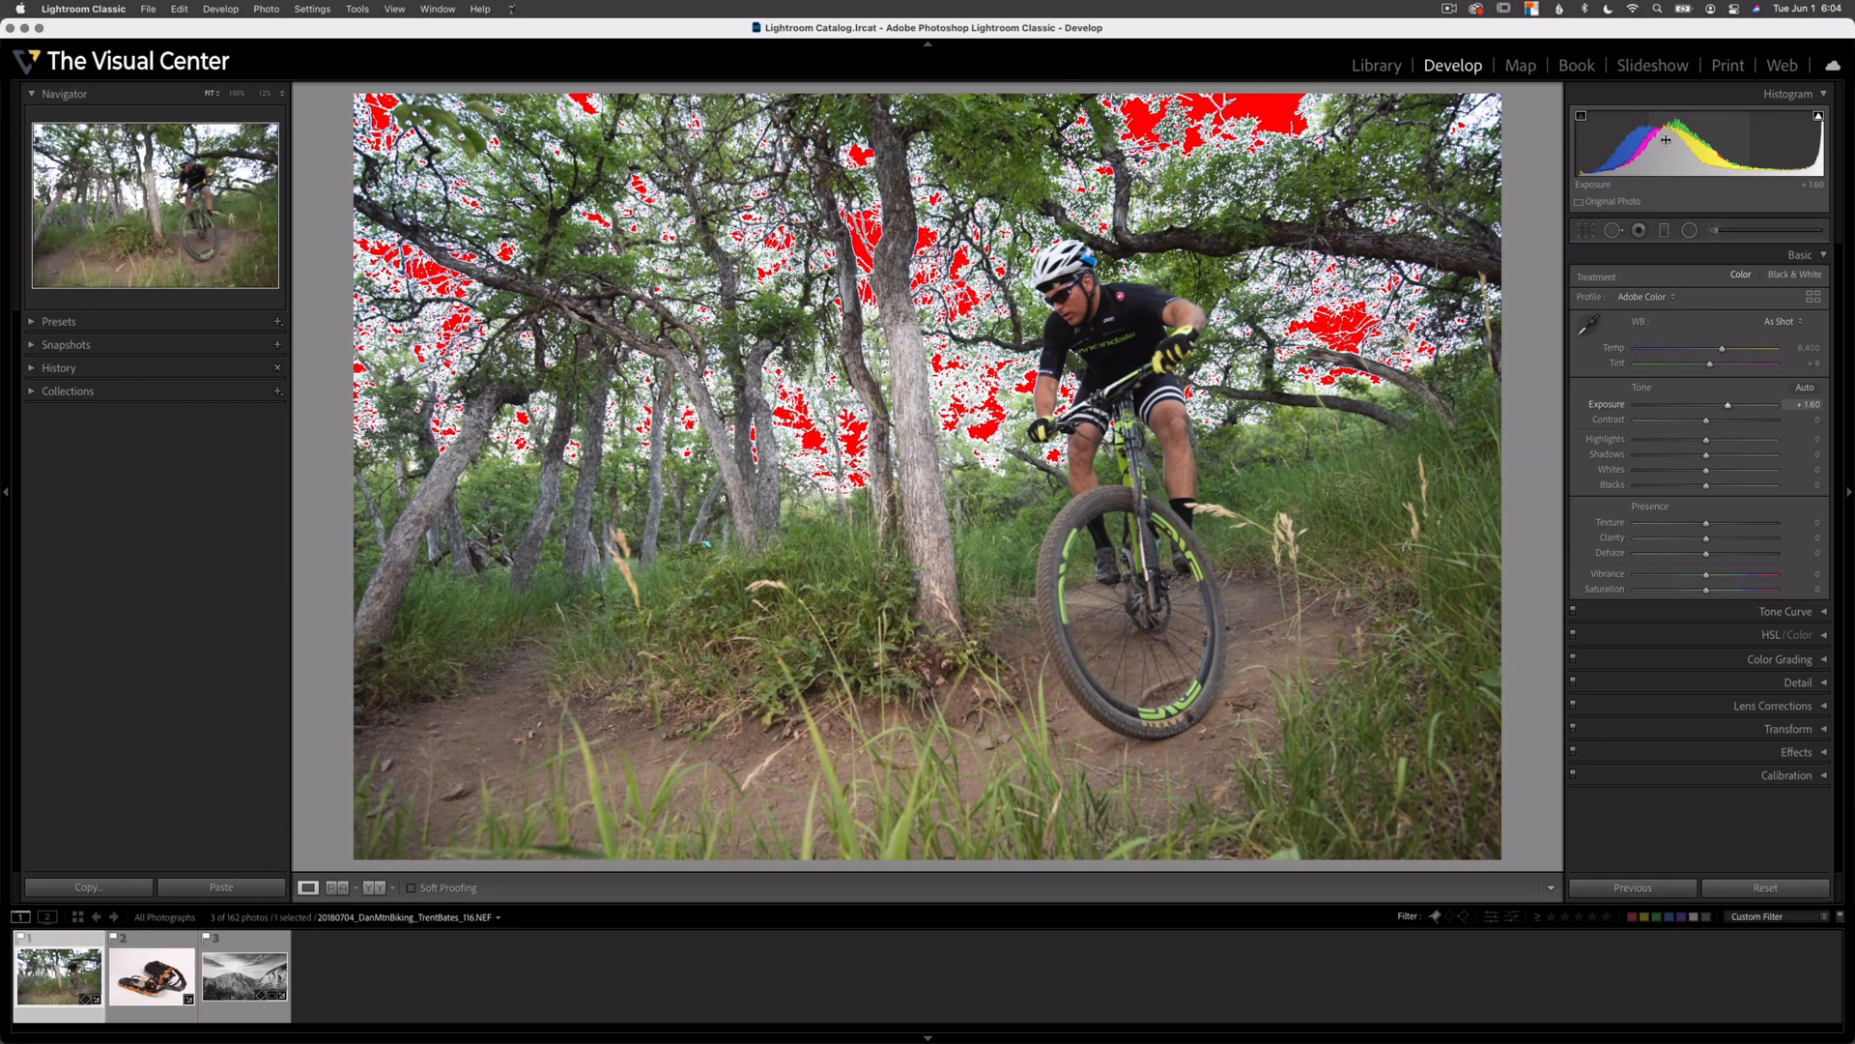
{"action": "mouse_move", "coordinate": [1666, 139]}
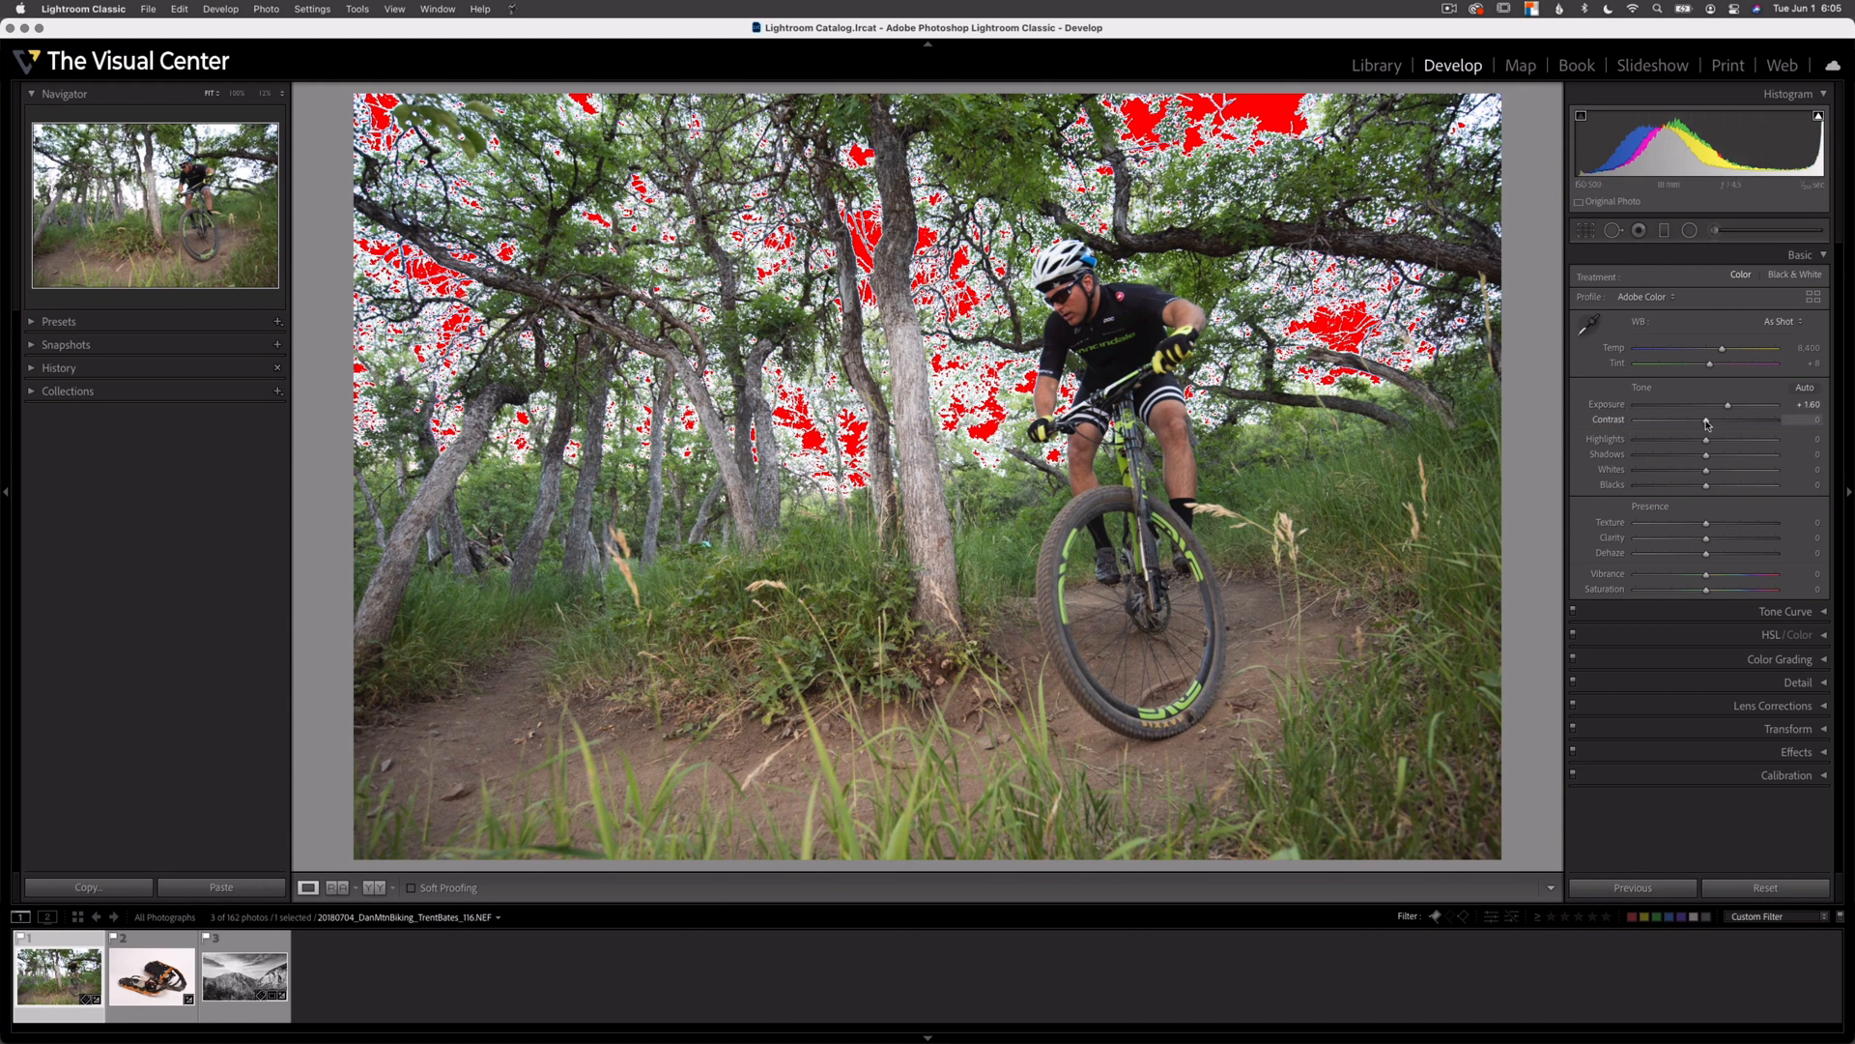
Test higher Contrast on the bike photo and return it to zero
{"action": "left_click_drag", "start_coordinate": [1708, 418], "coordinate": [1745, 419]}
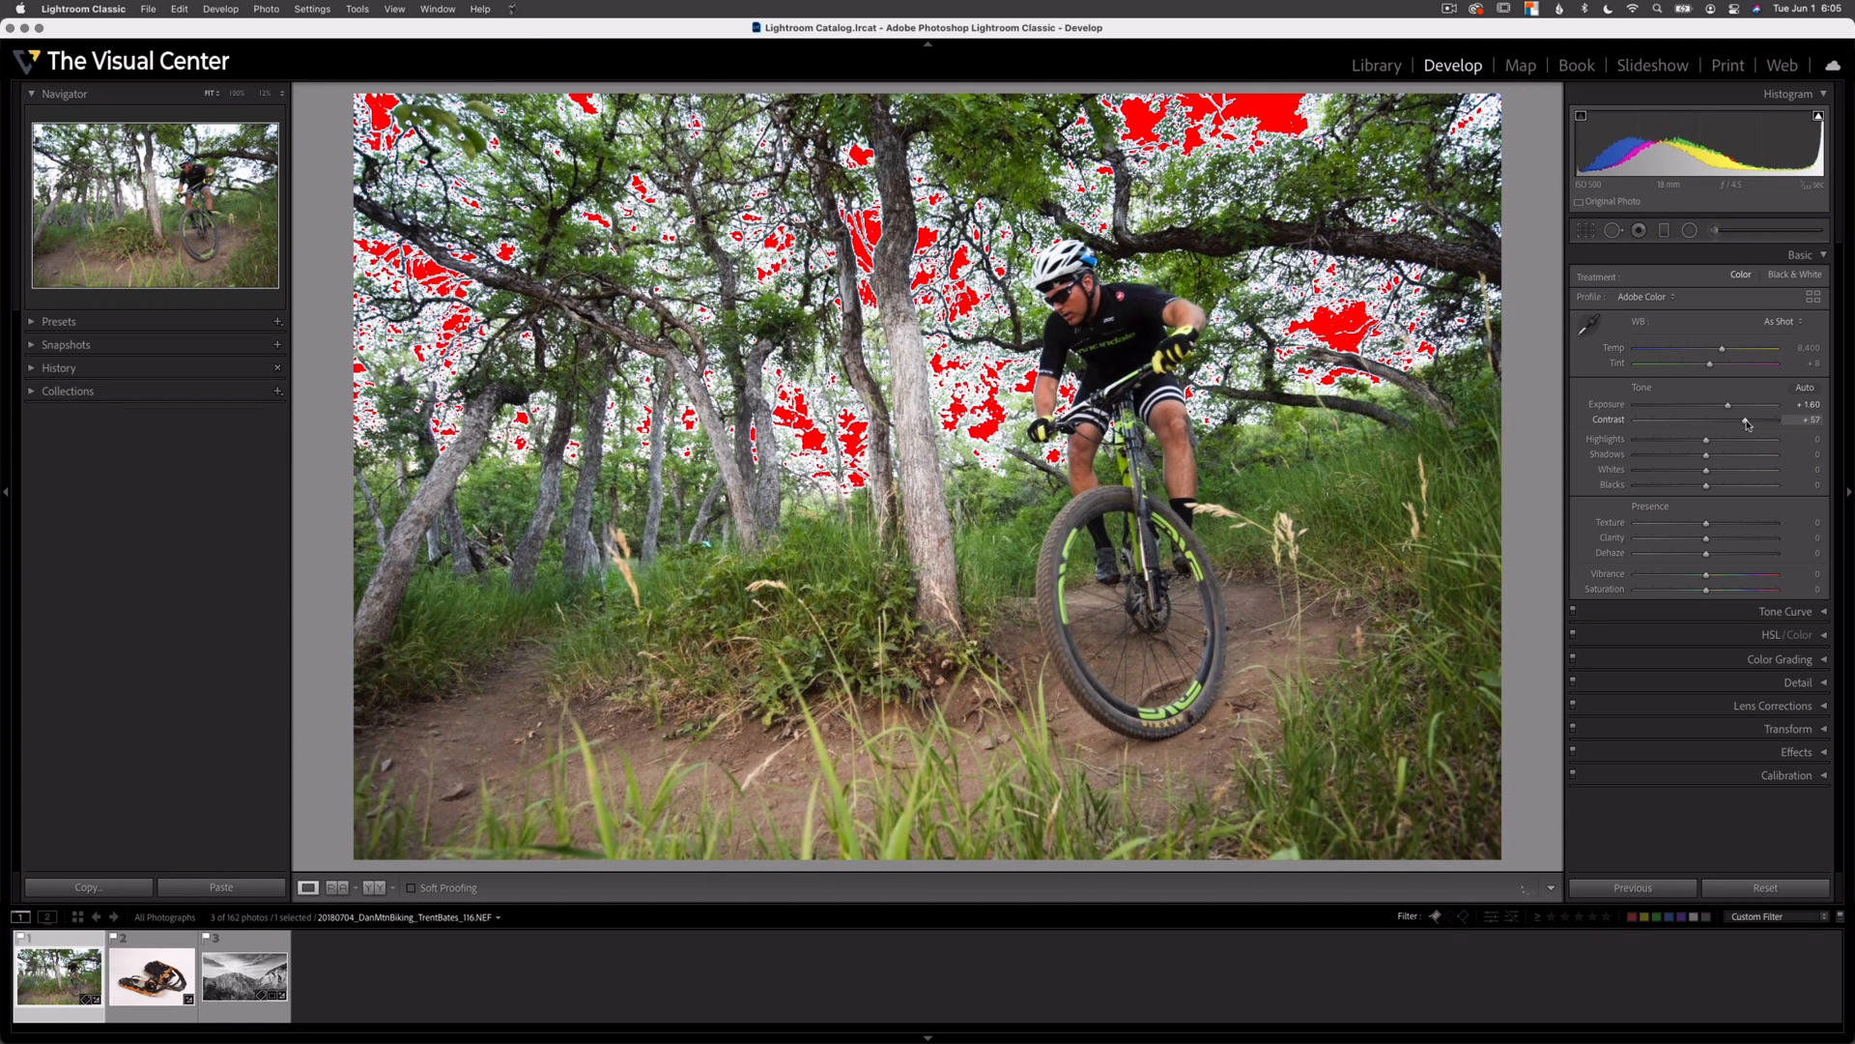
{"action": "left_click_drag", "start_coordinate": [1740, 418], "coordinate": [1708, 419]}
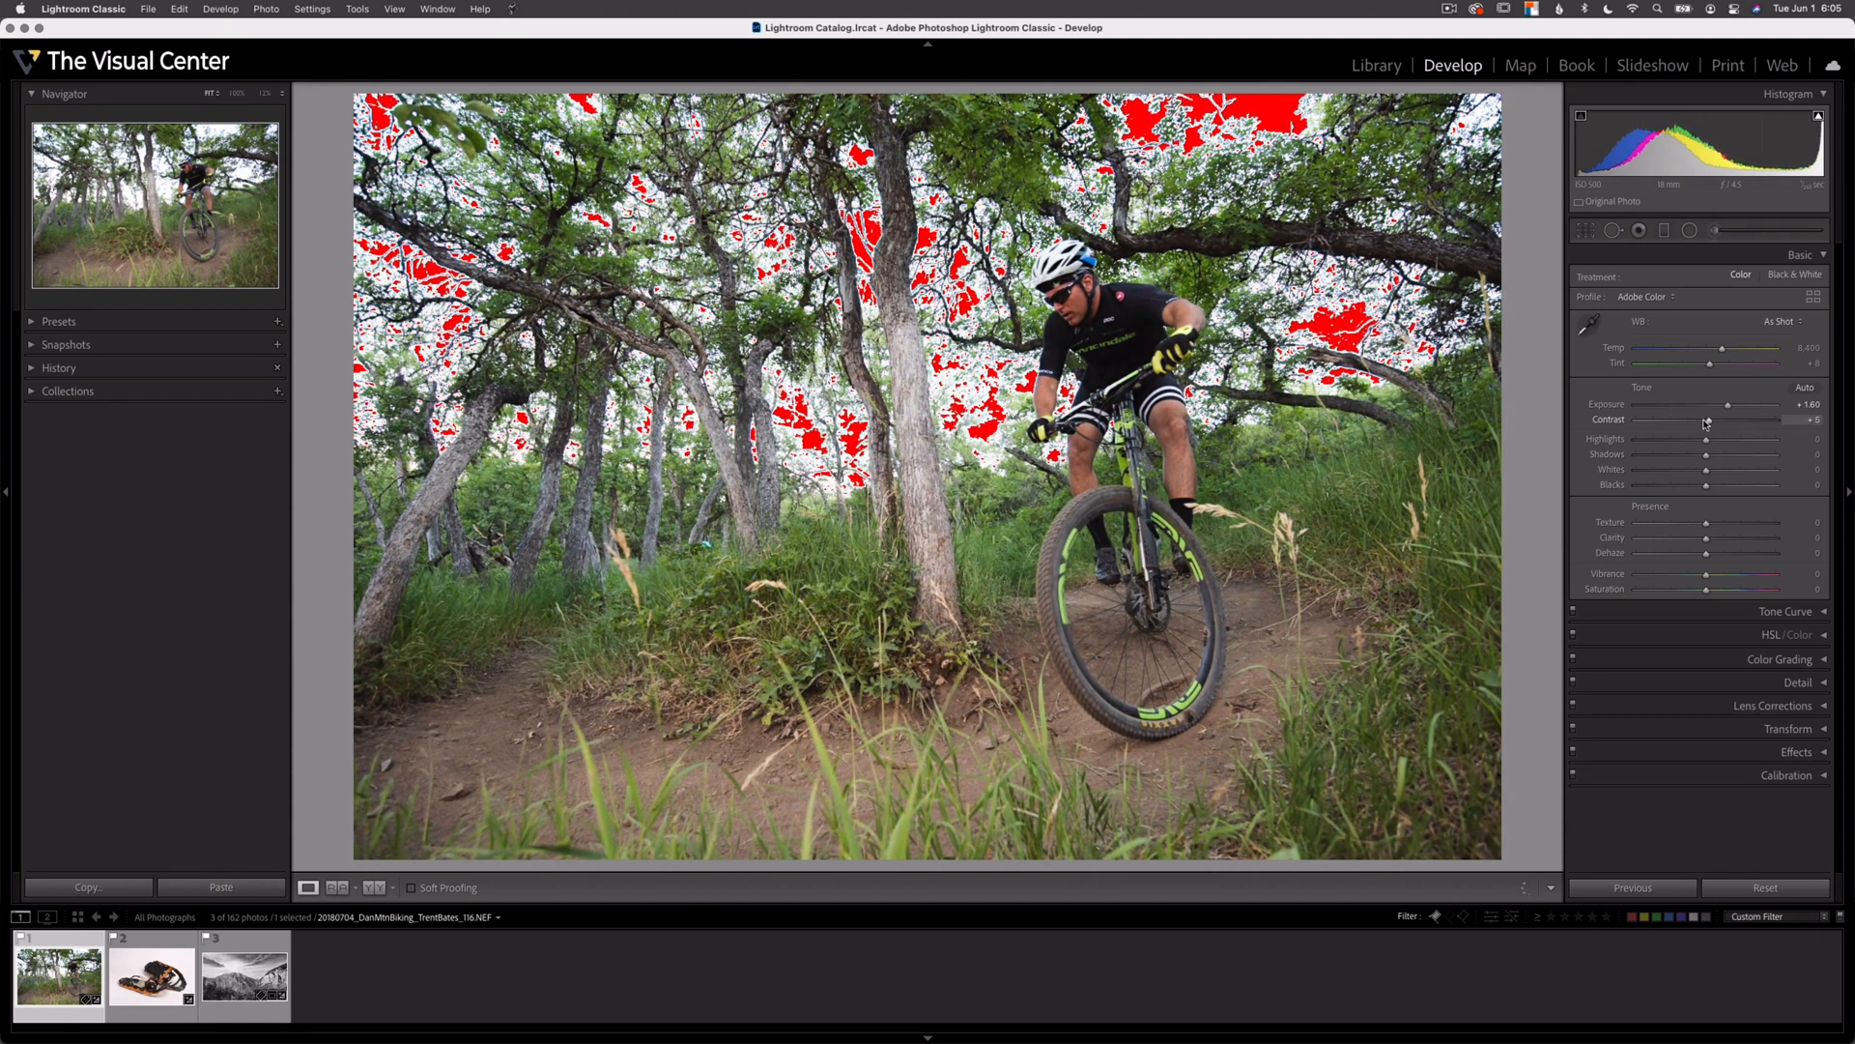
{"action": "left_click_drag", "start_coordinate": [1708, 419], "coordinate": [1734, 418]}
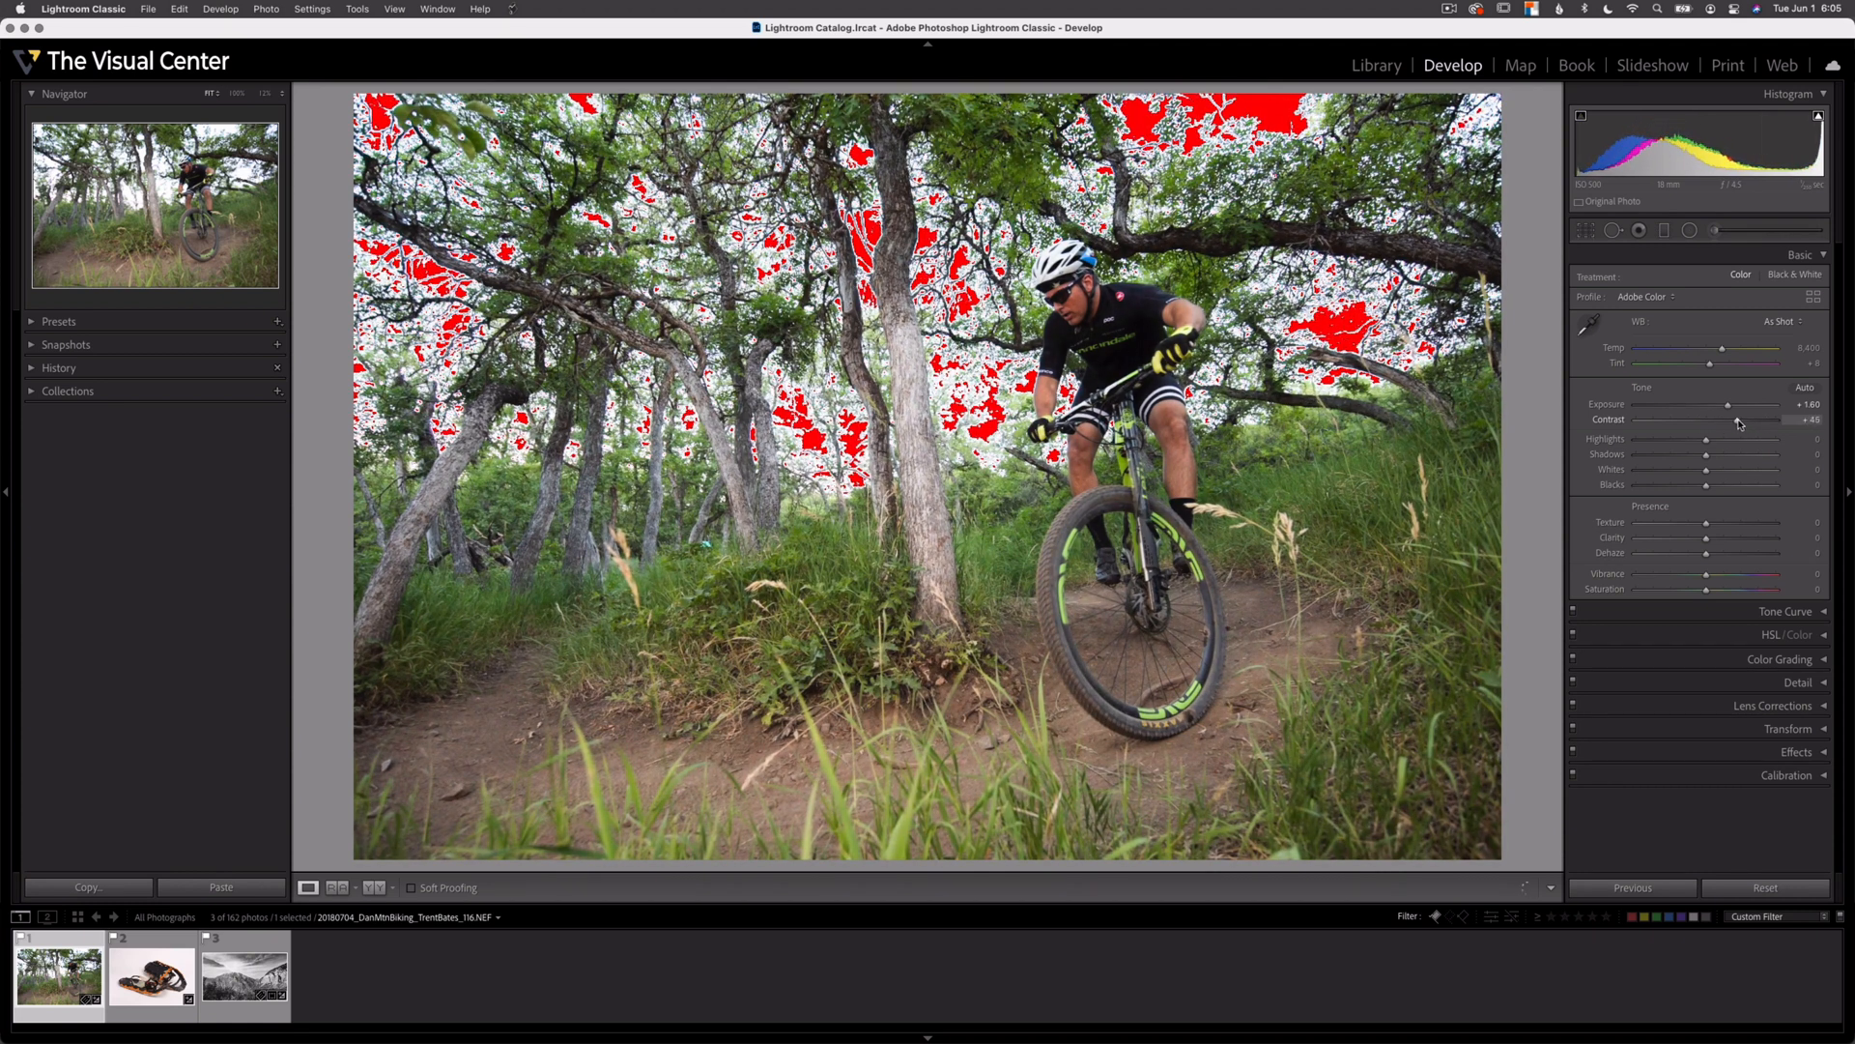
{"action": "left_click_drag", "start_coordinate": [1745, 418], "coordinate": [1762, 418]}
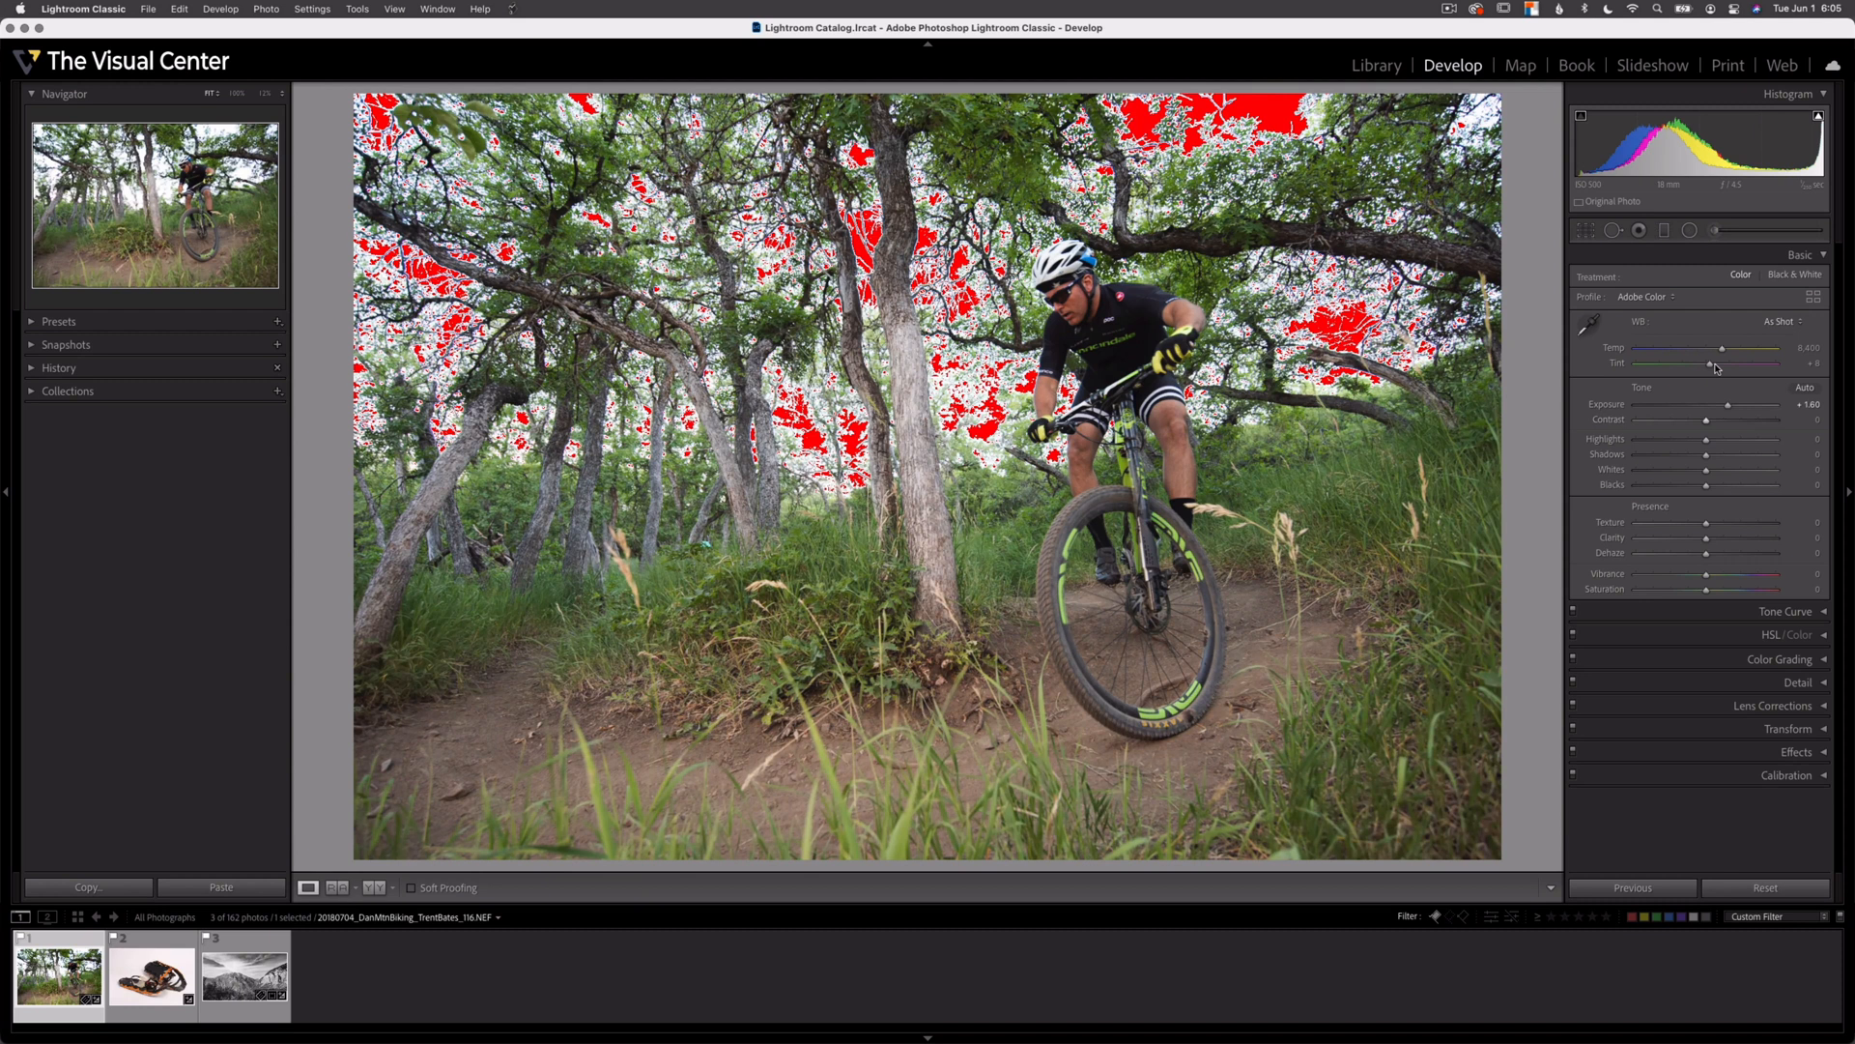
Darken Shadows to about -38, raise Highlights to +33, and nudge Exposure to +1.84
{"action": "left_click_drag", "start_coordinate": [1707, 402], "coordinate": [1714, 402]}
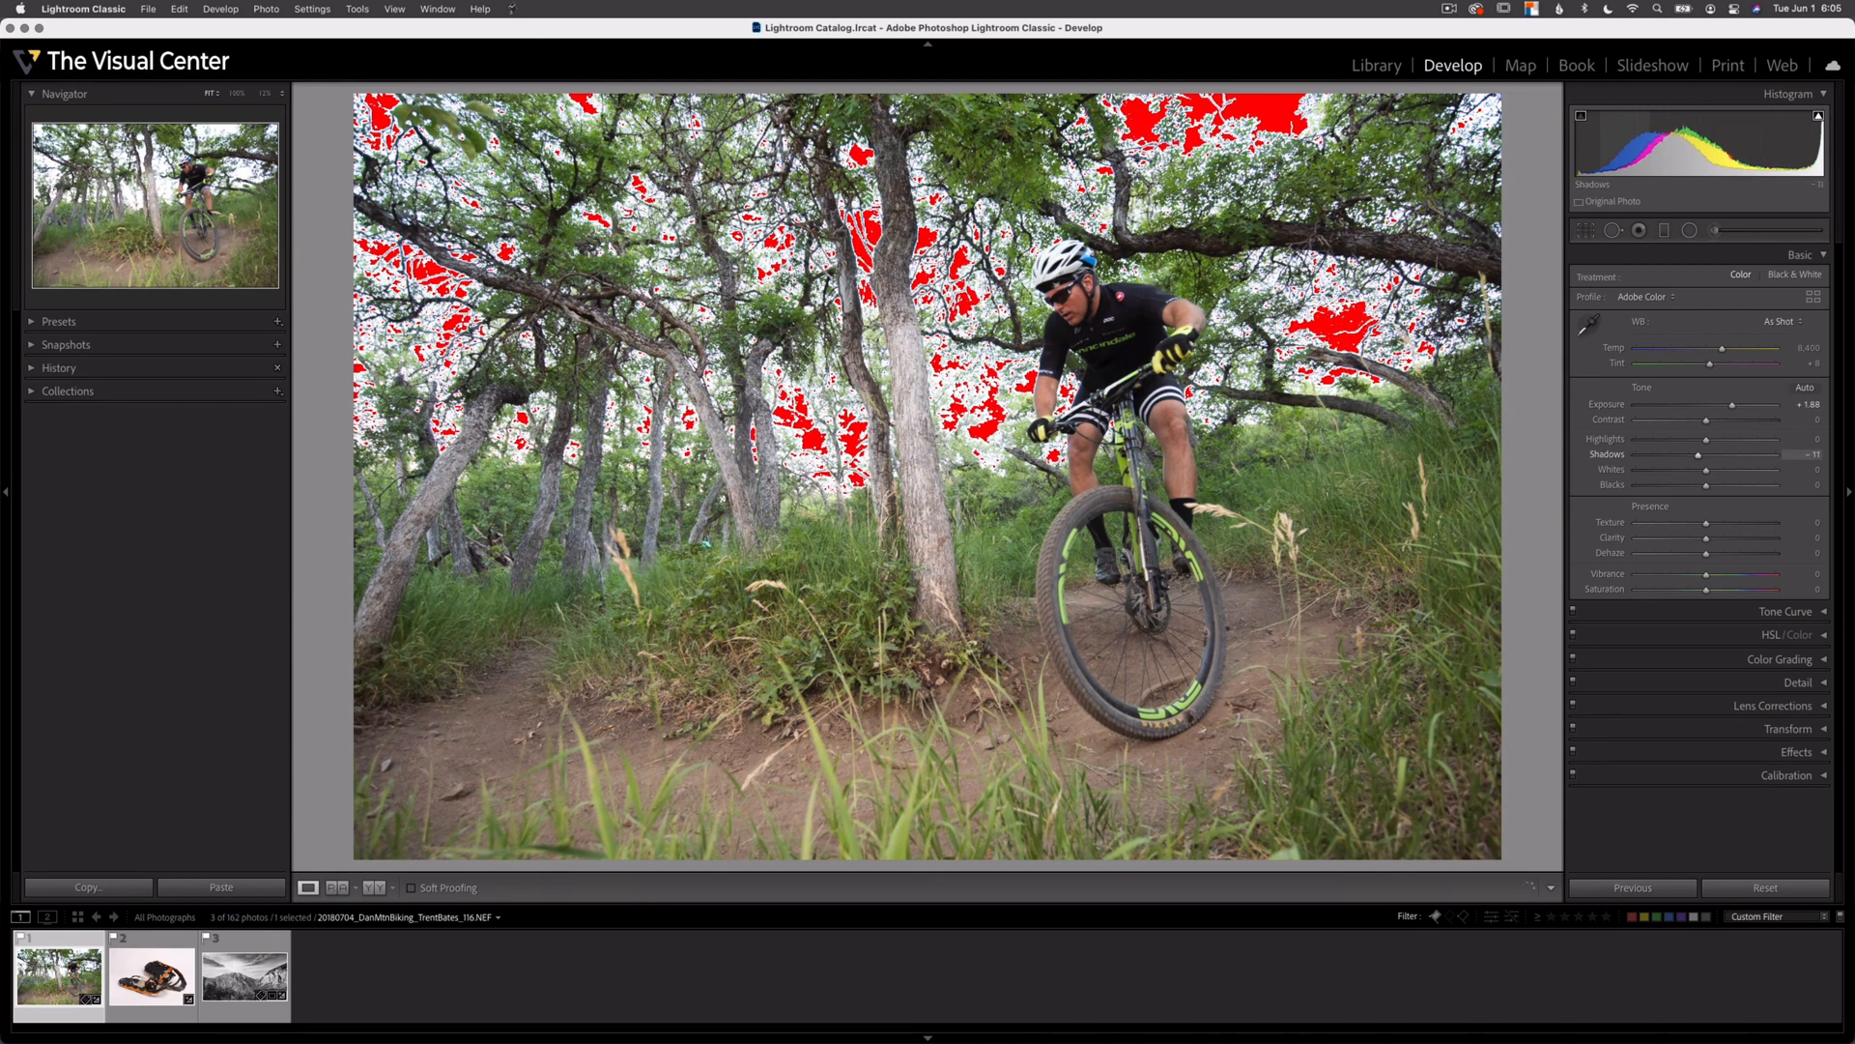
{"action": "left_click_drag", "start_coordinate": [1698, 455], "coordinate": [1681, 454]}
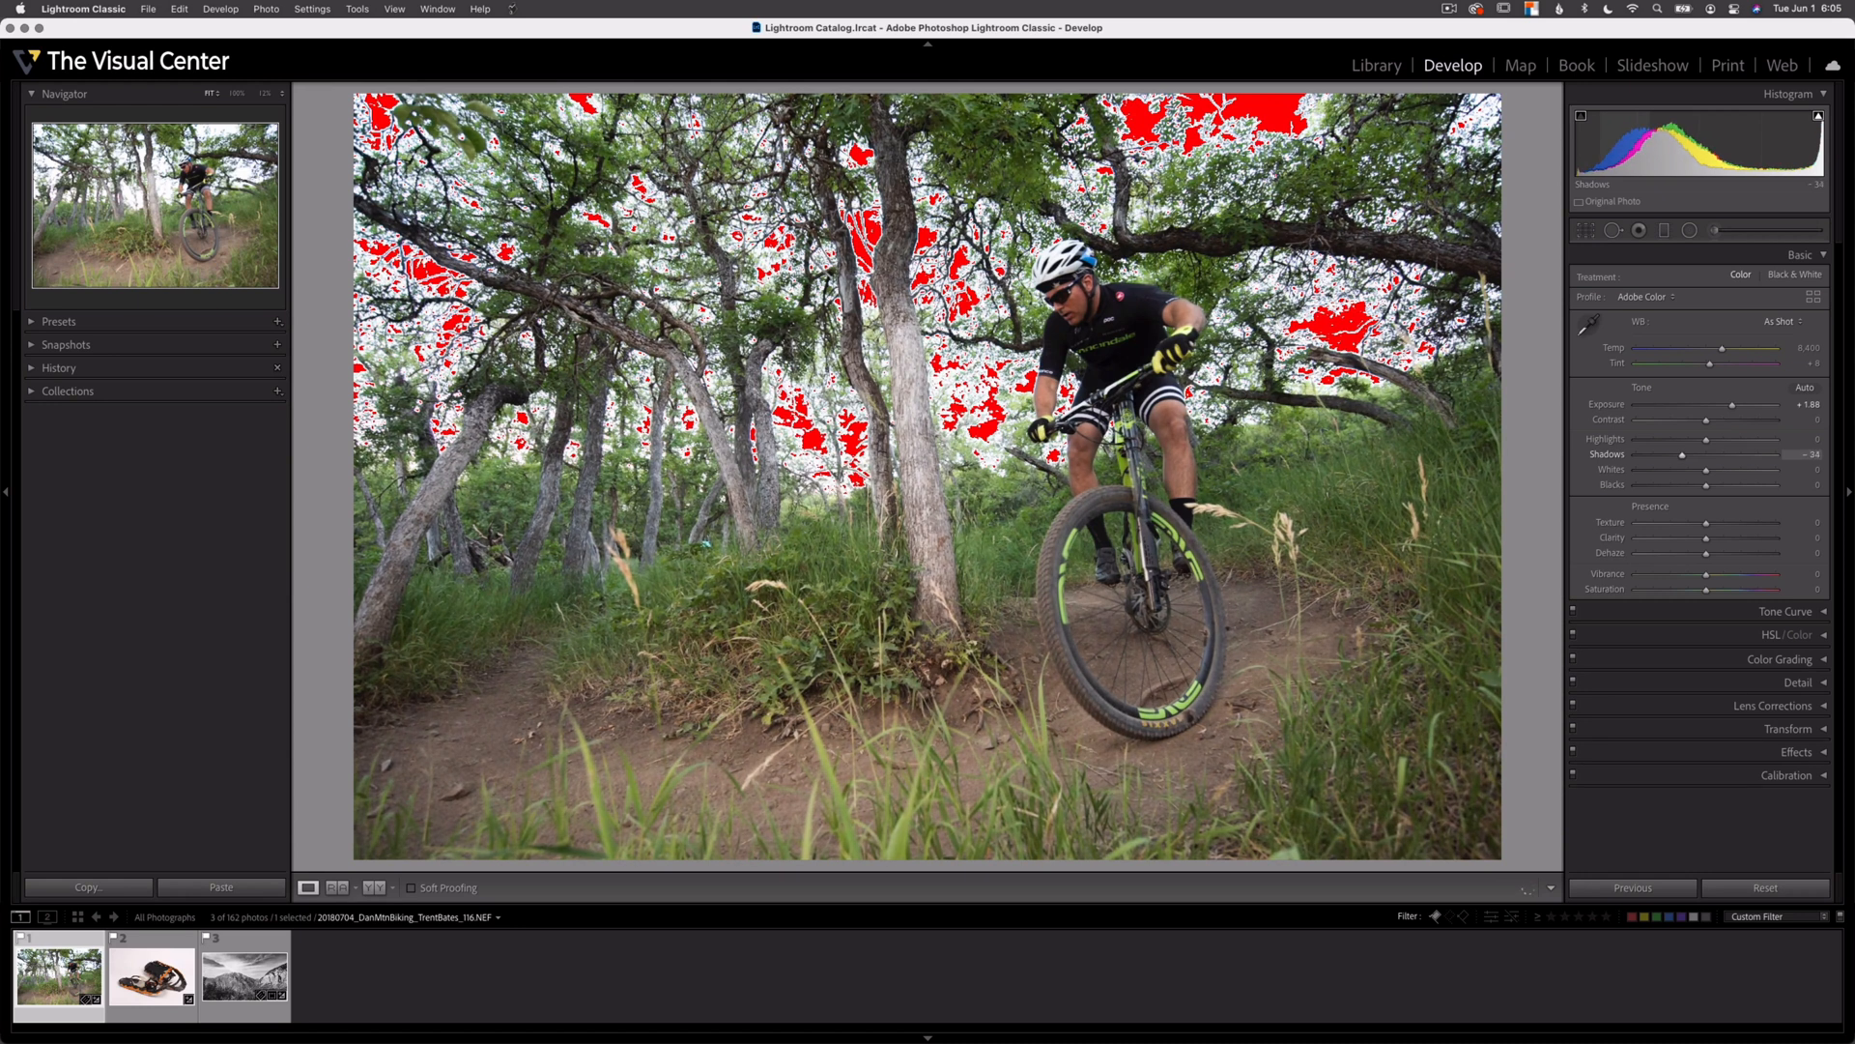
{"action": "left_click_drag", "start_coordinate": [1707, 438], "coordinate": [1718, 437]}
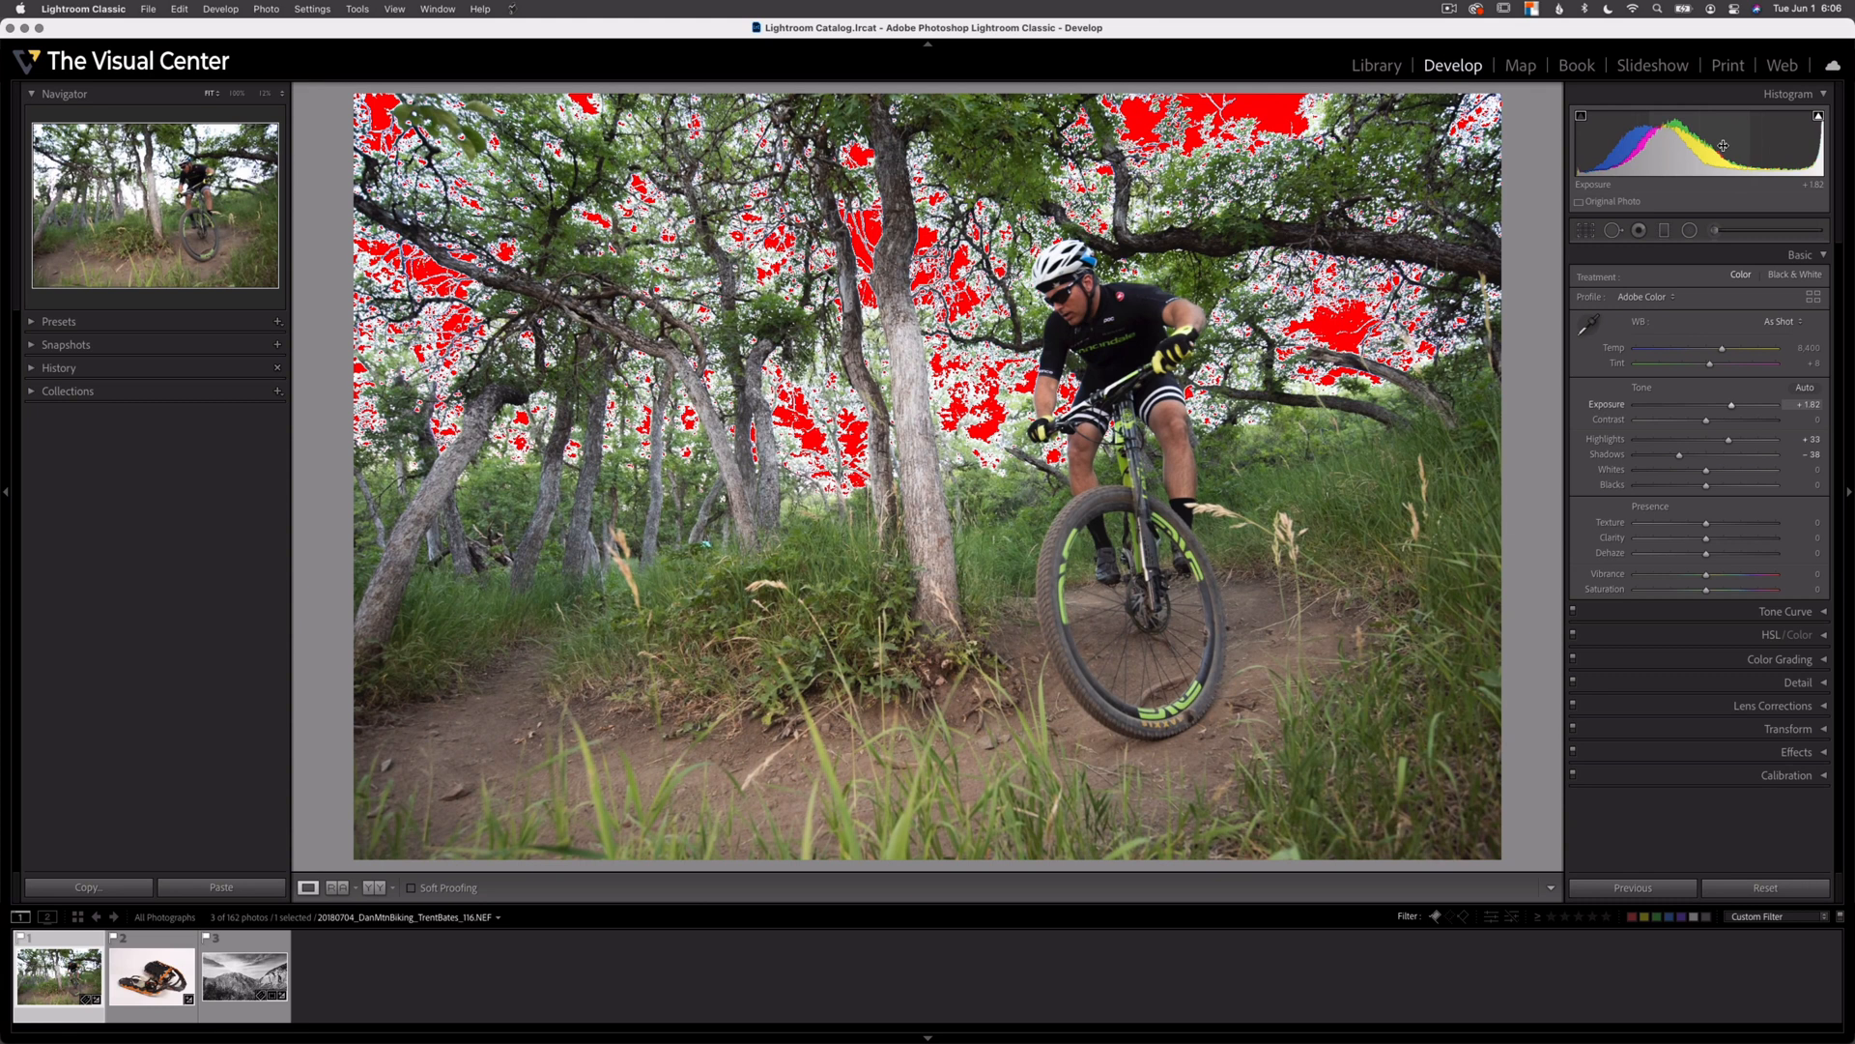
{"action": "left_click_drag", "start_coordinate": [1704, 144], "coordinate": [1734, 144]}
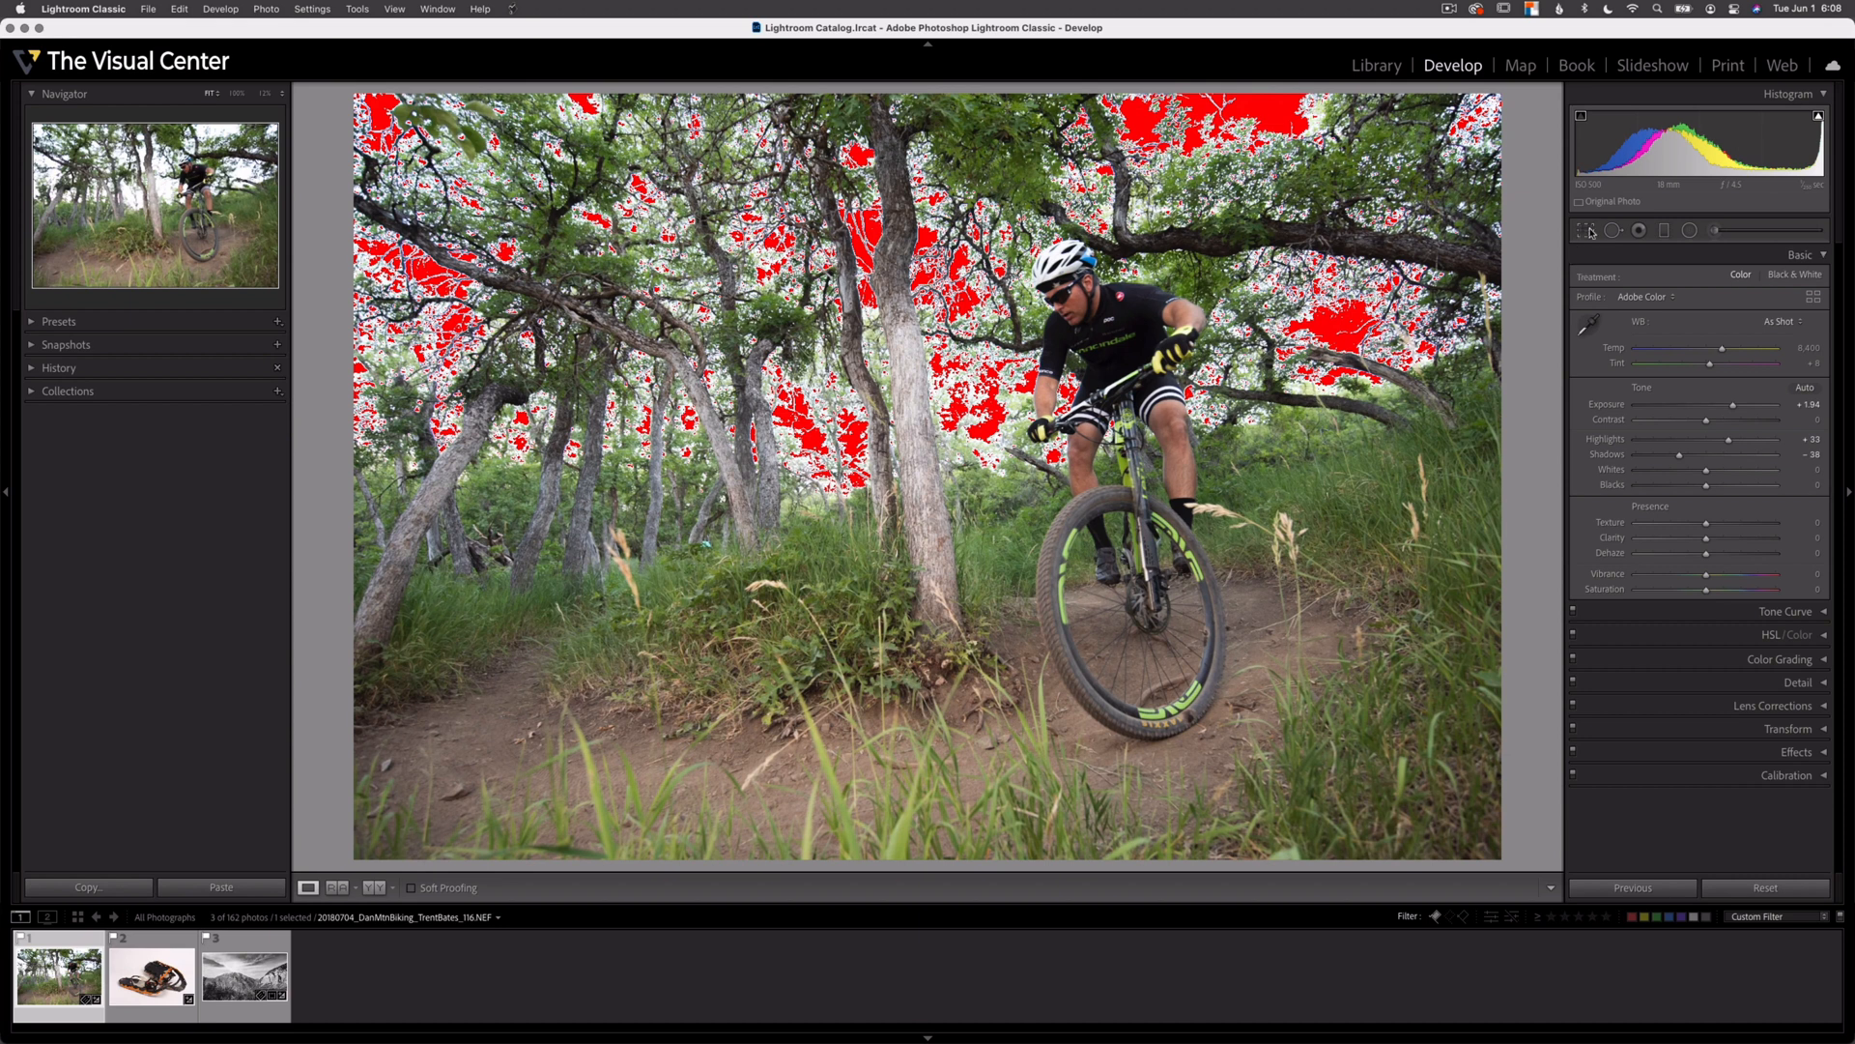
Preview a wide crop of the bike photo, then open the snowshoe product photo
{"action": "left_click", "coordinate": [1578, 230]}
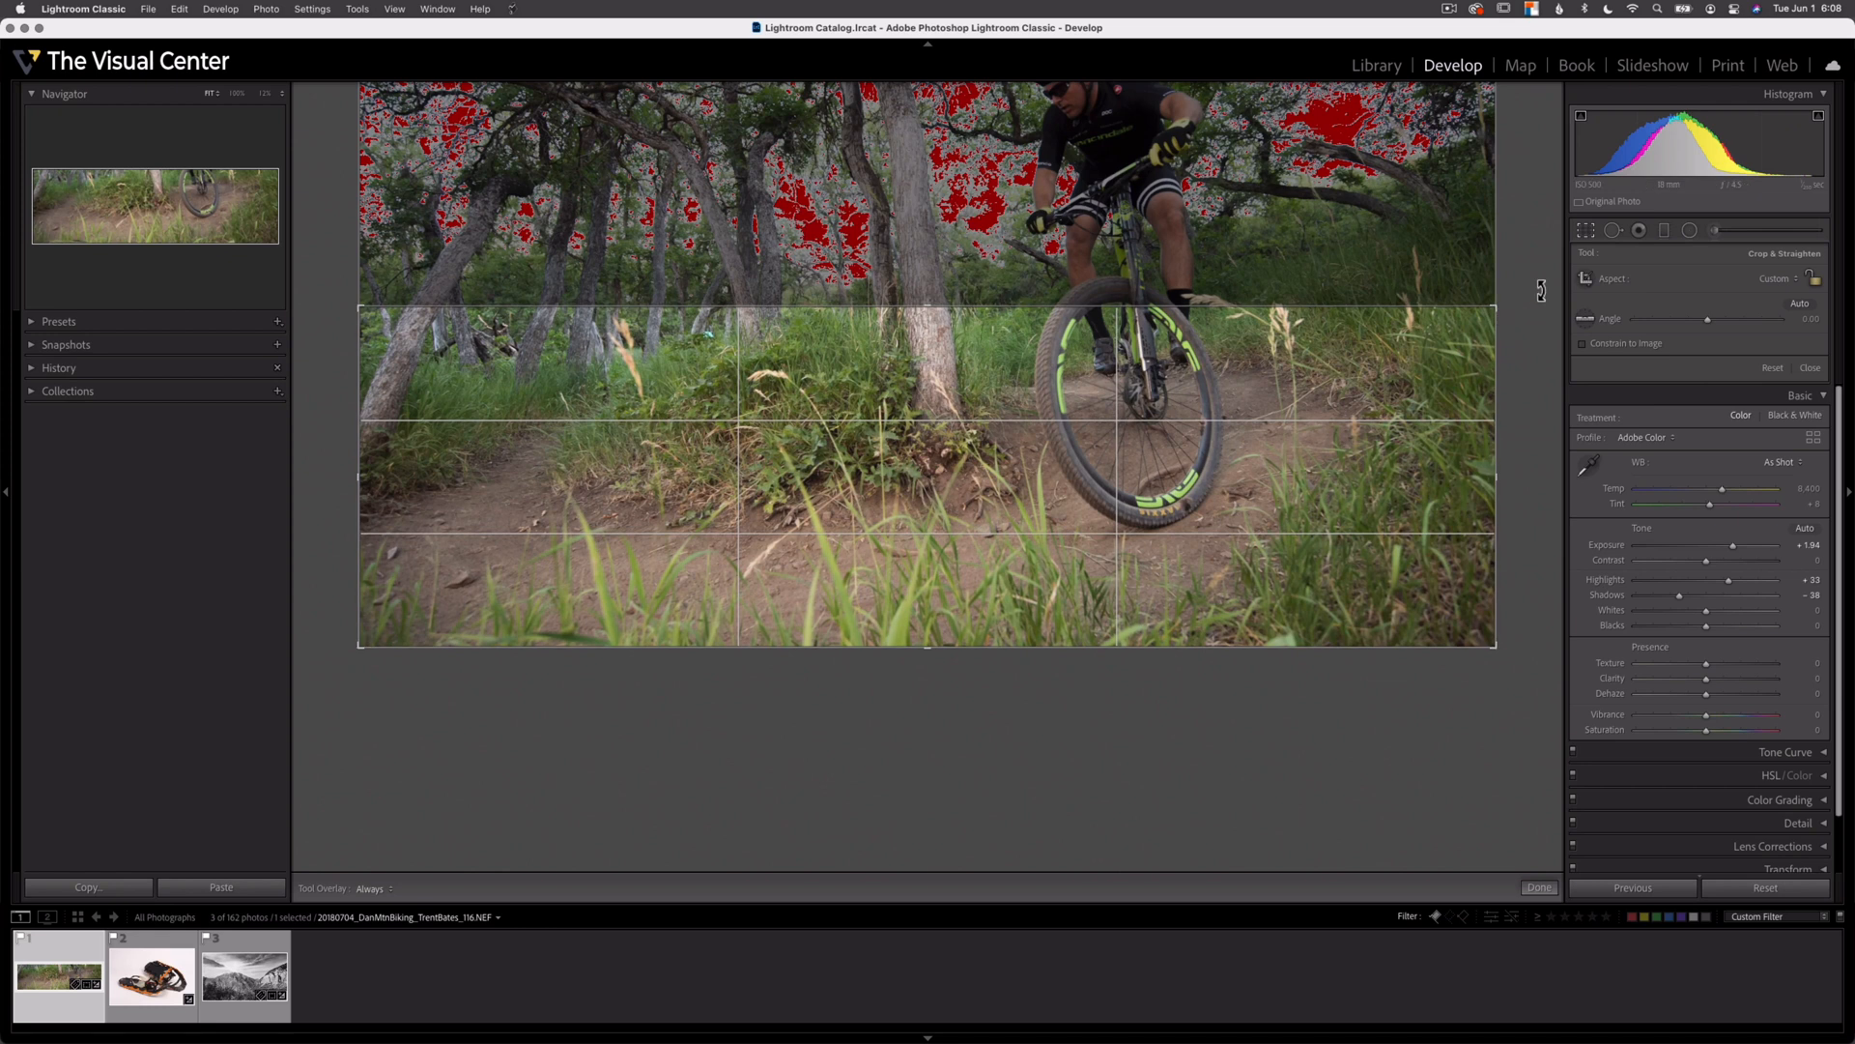
{"action": "left_click", "coordinate": [151, 974]}
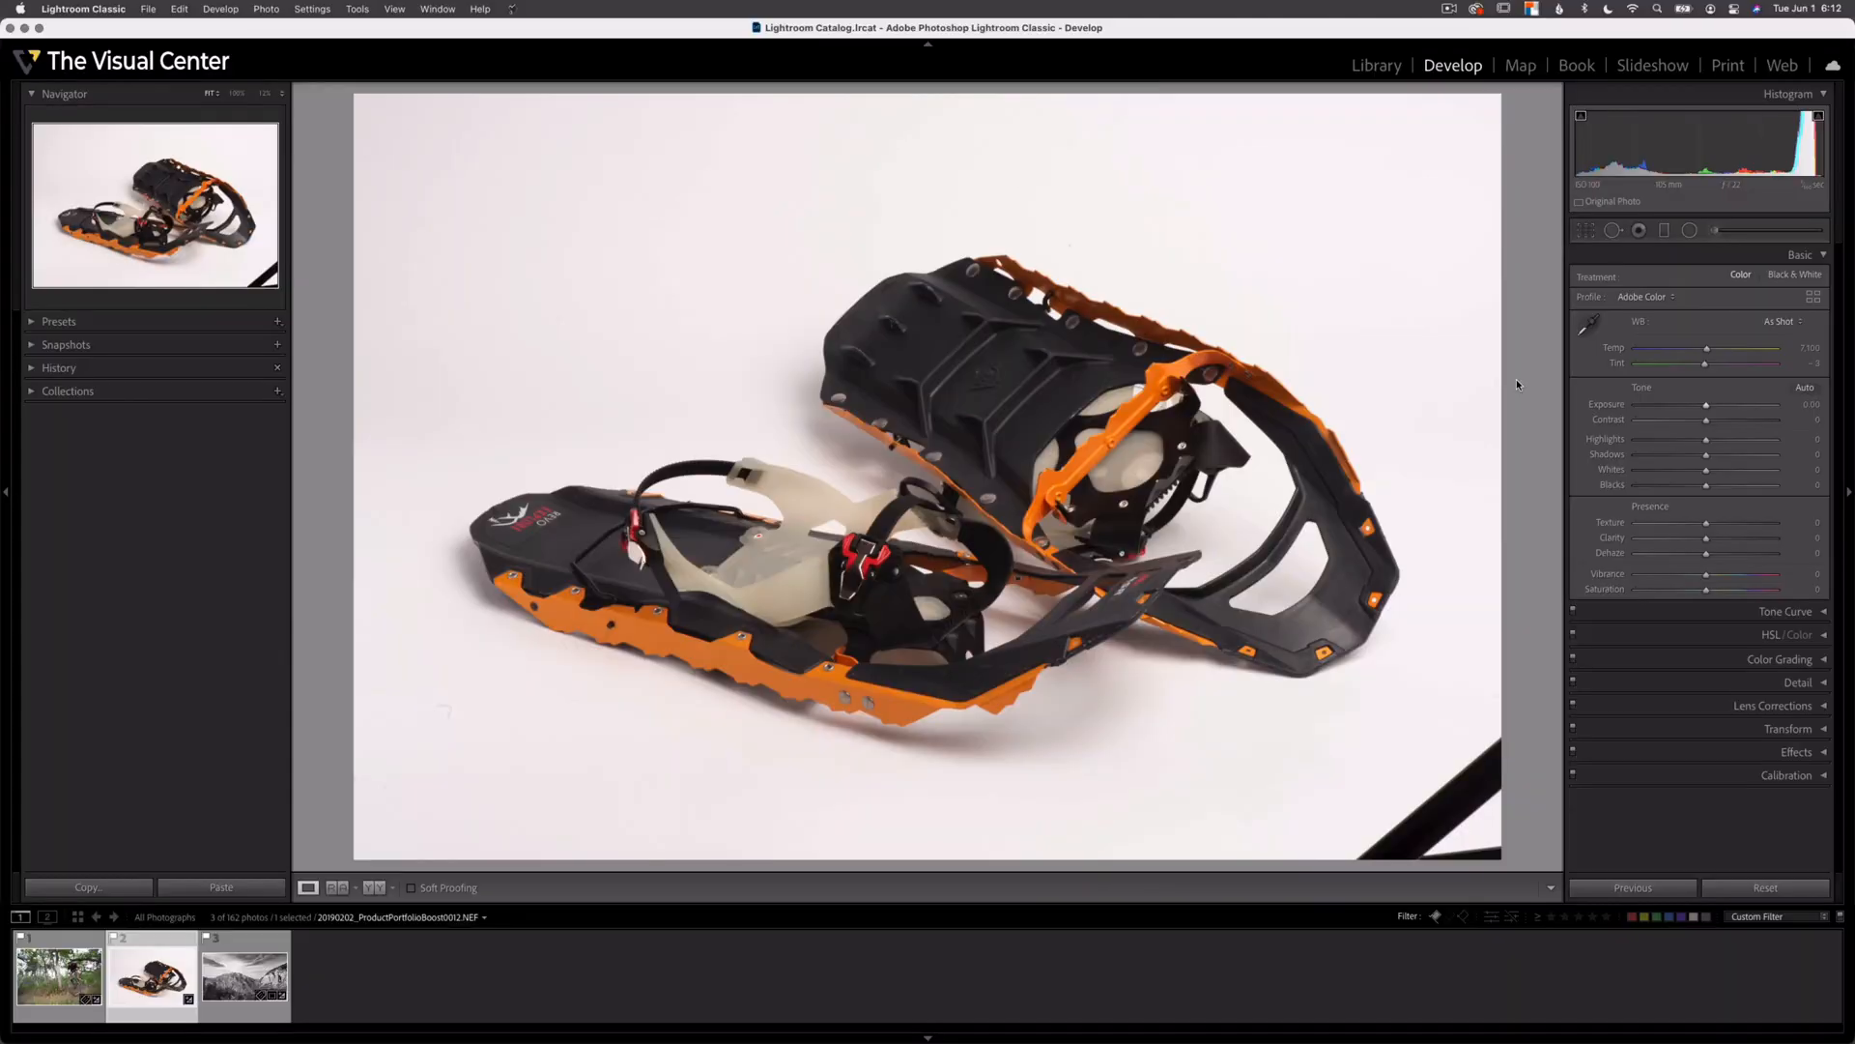
{"action": "mouse_move", "coordinate": [1528, 379]}
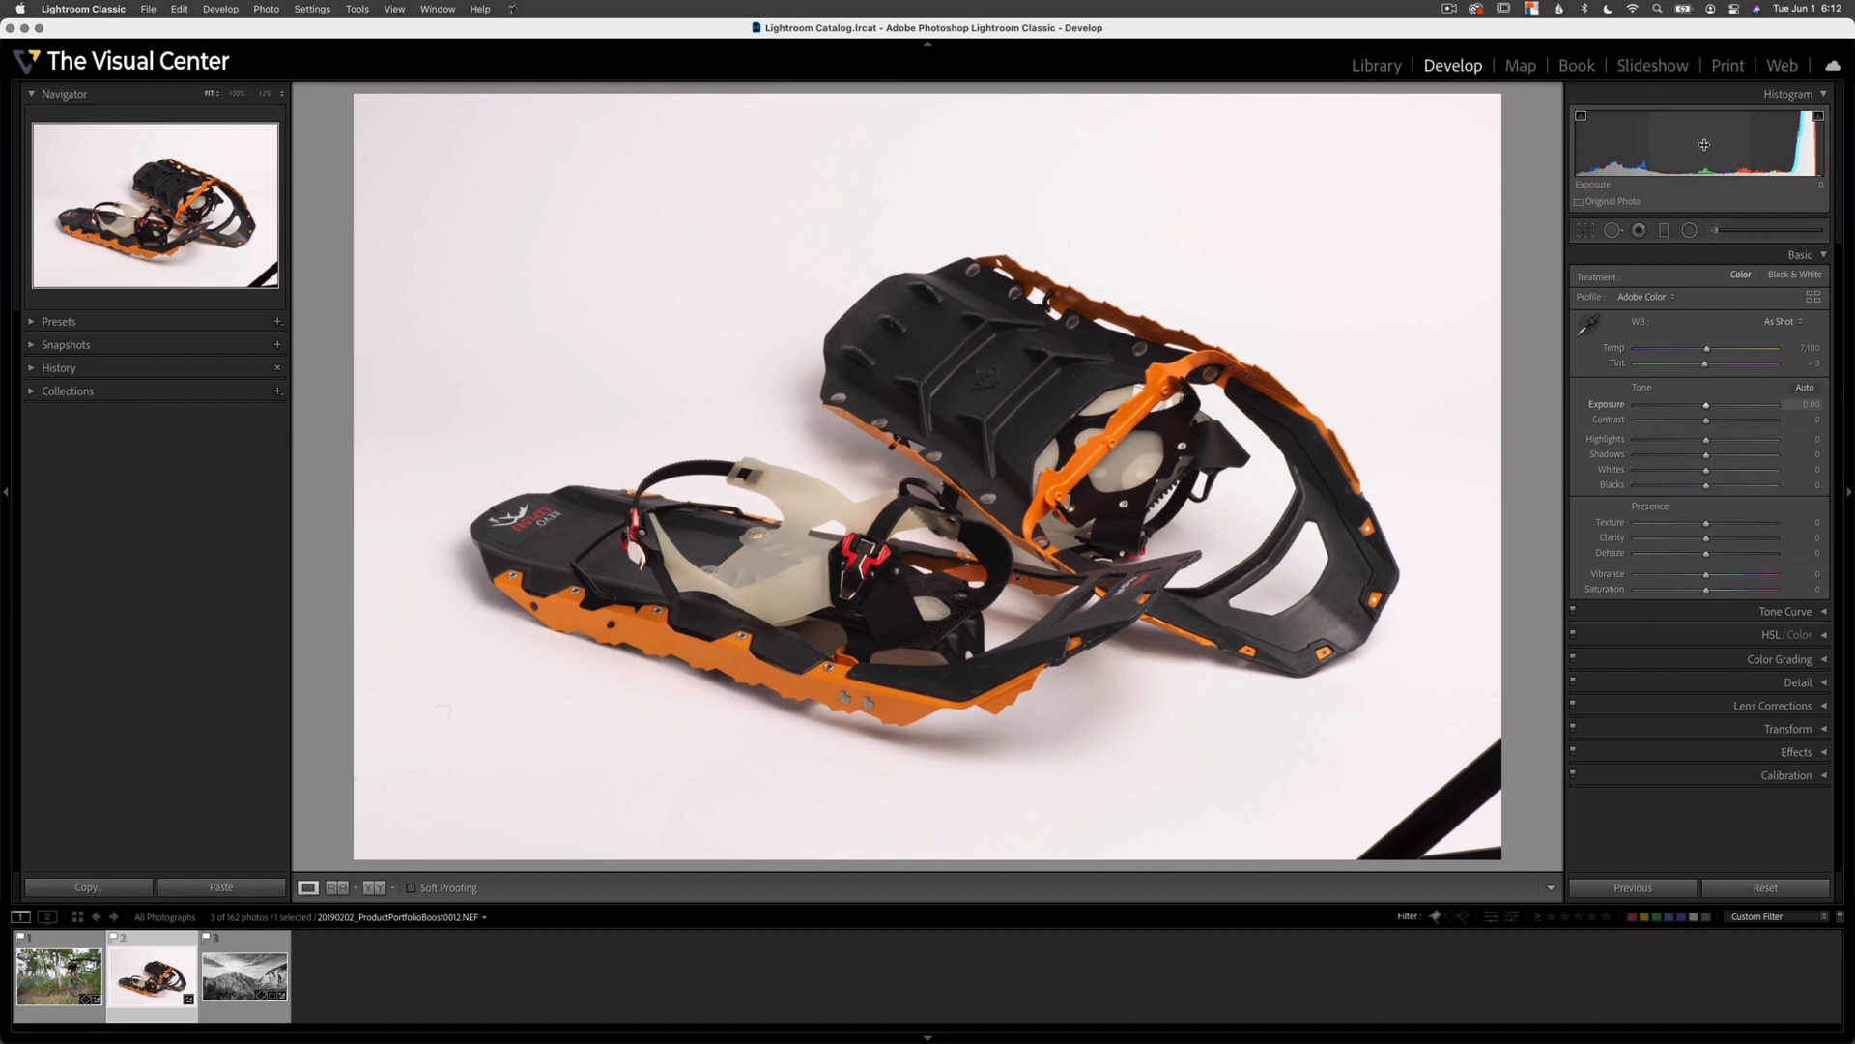
Raise snowshoe Exposure to +0.40 and Whites to about +45, hiding the clipping warning
{"action": "left_click_drag", "start_coordinate": [1708, 404], "coordinate": [1713, 404]}
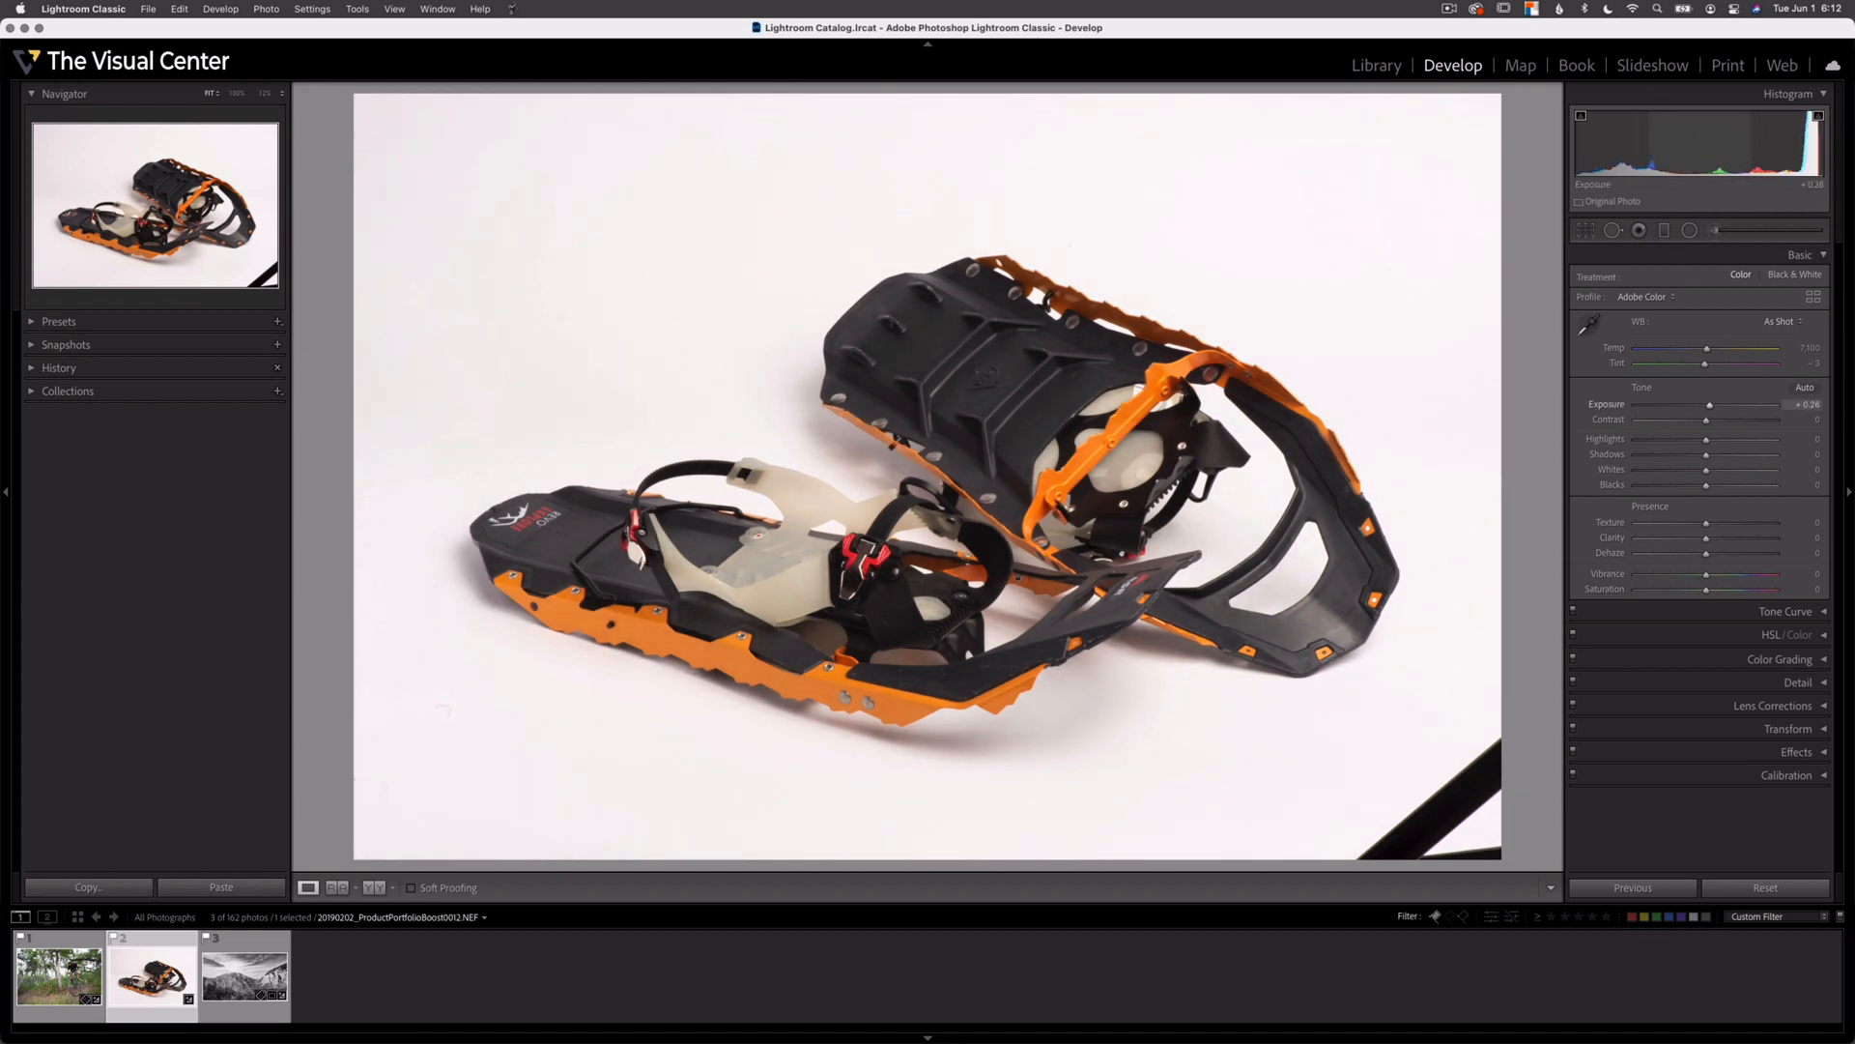
{"action": "left_click_drag", "start_coordinate": [1692, 144], "coordinate": [1709, 144]}
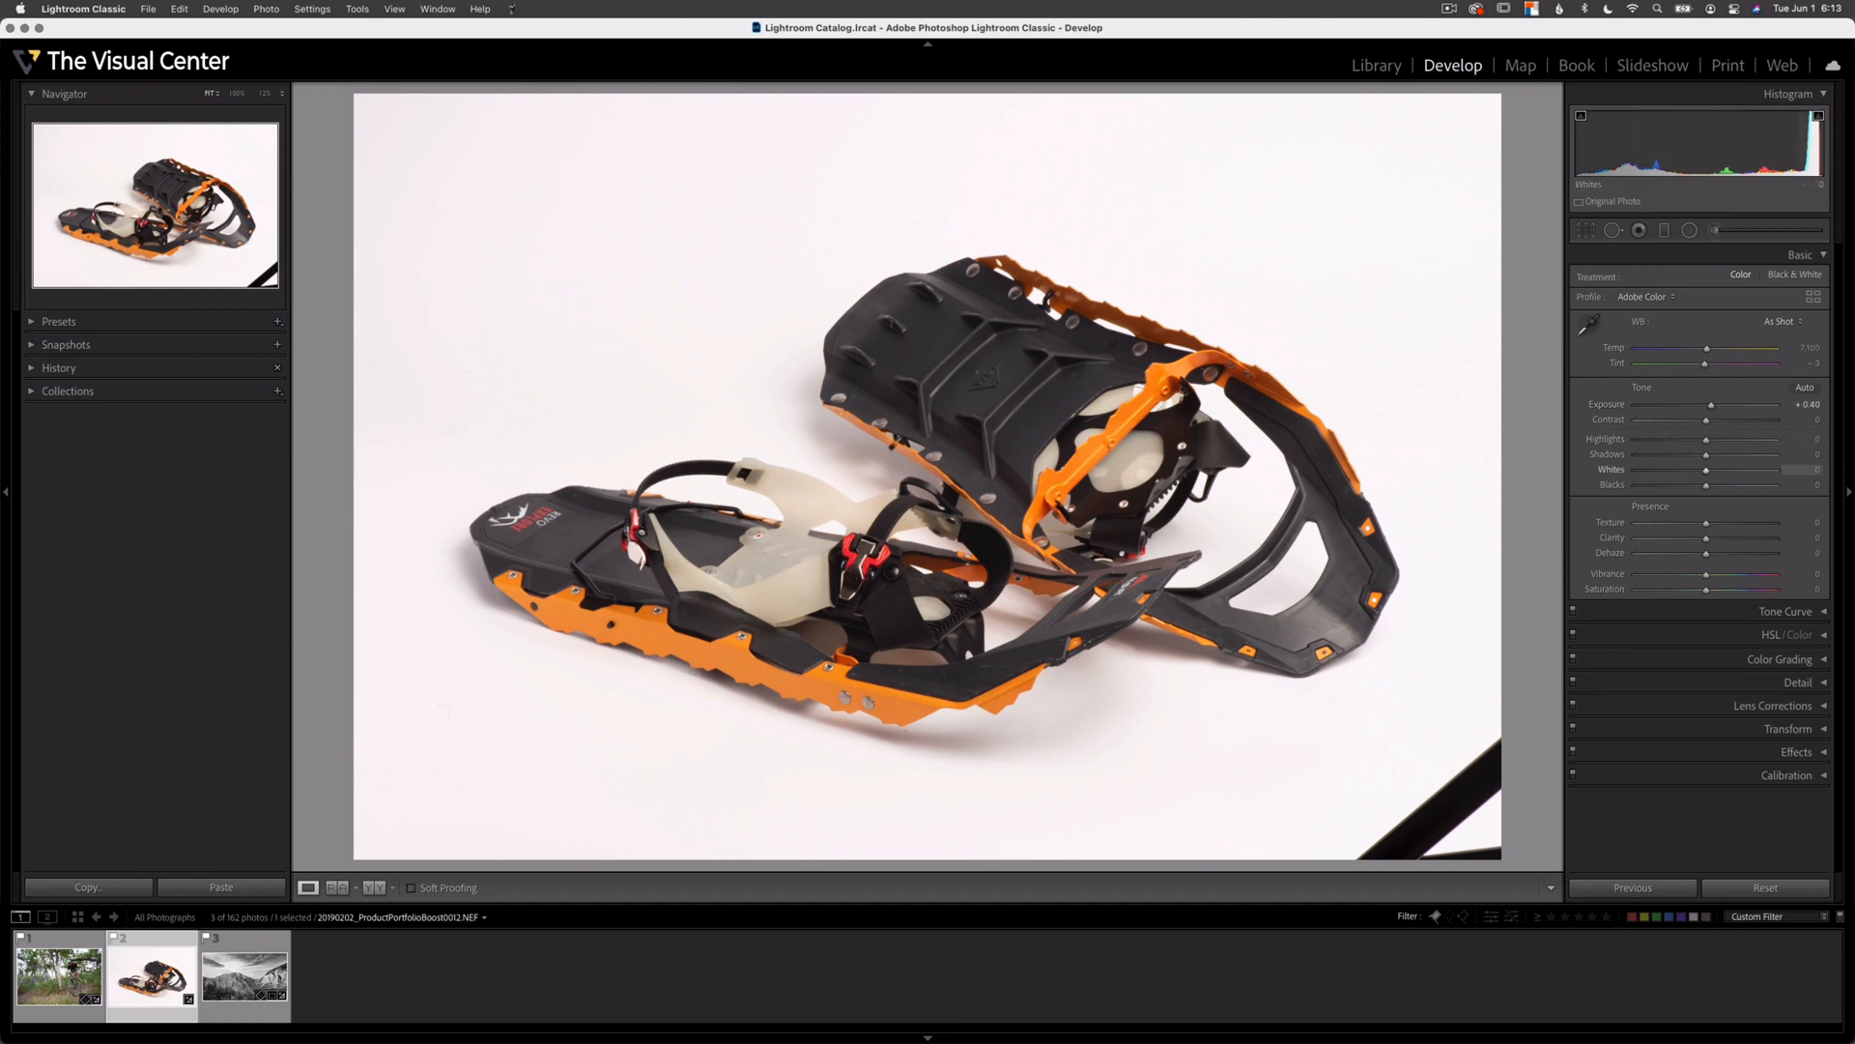
{"action": "left_click_drag", "start_coordinate": [1706, 470], "coordinate": [1719, 470]}
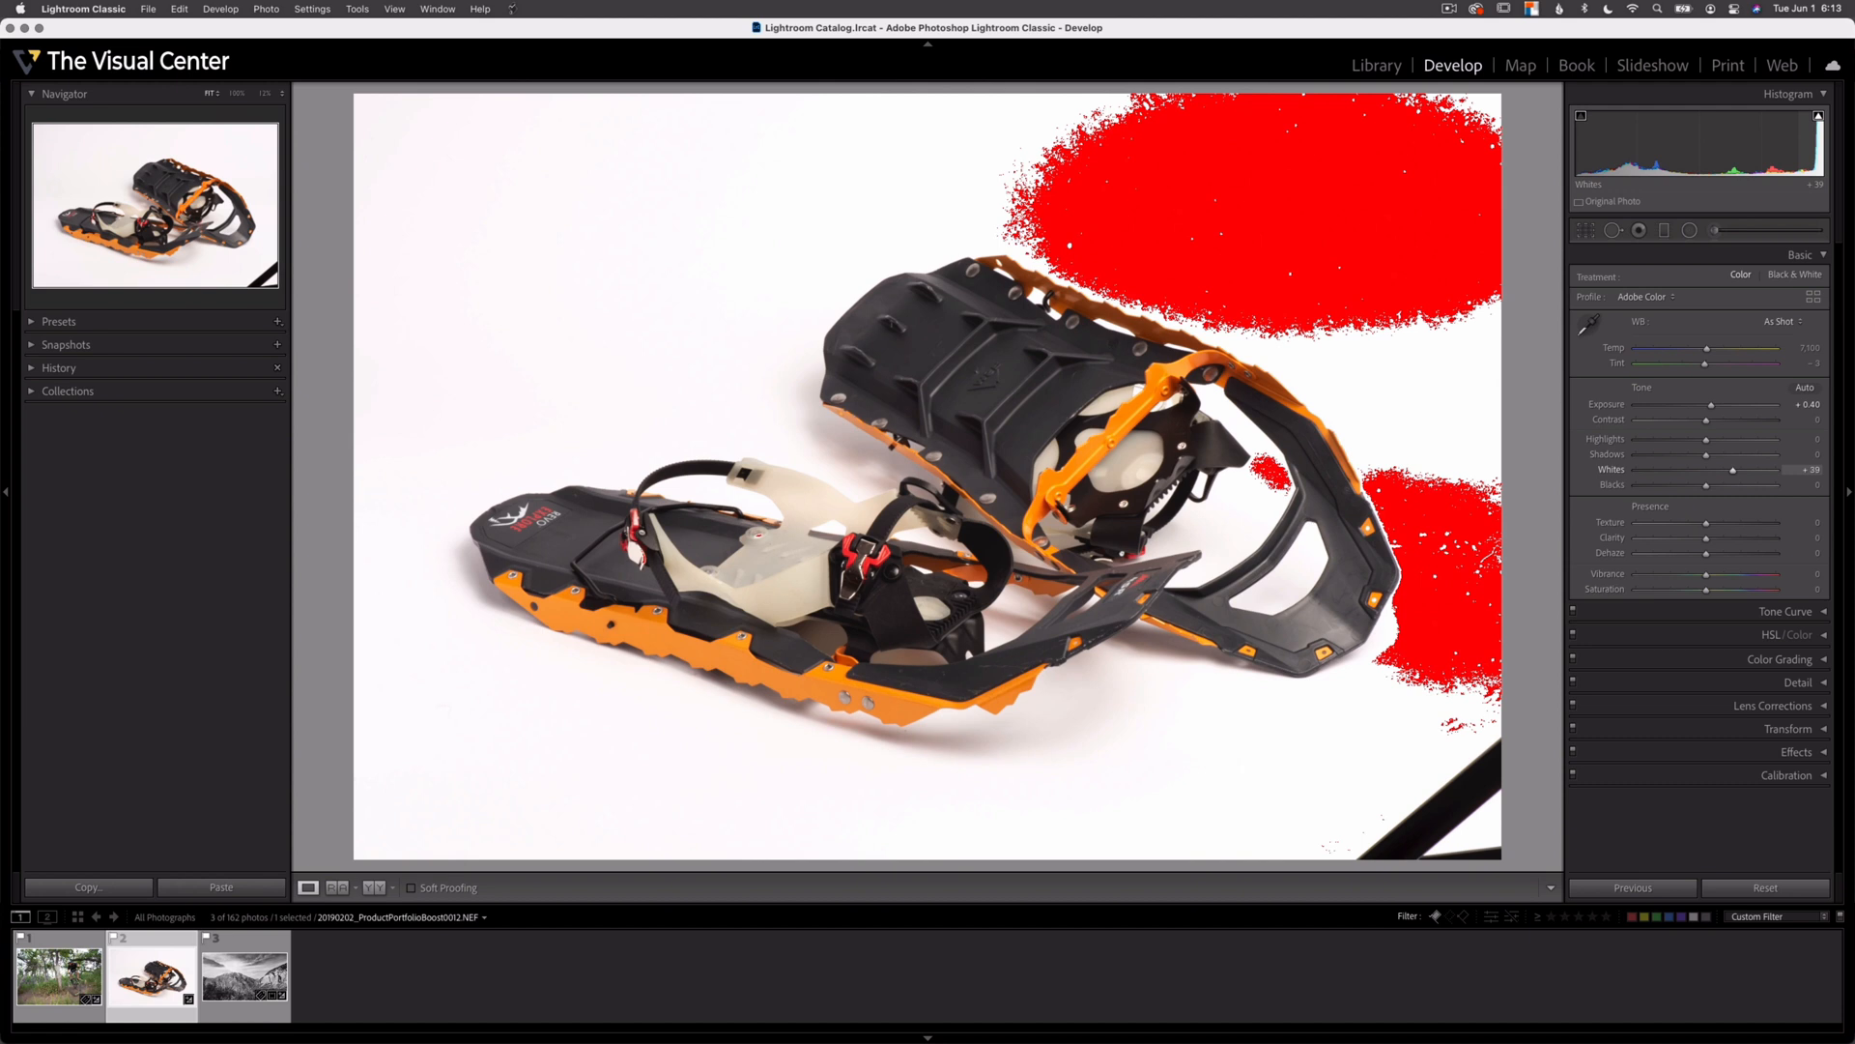
{"action": "left_click_drag", "start_coordinate": [1729, 470], "coordinate": [1739, 470]}
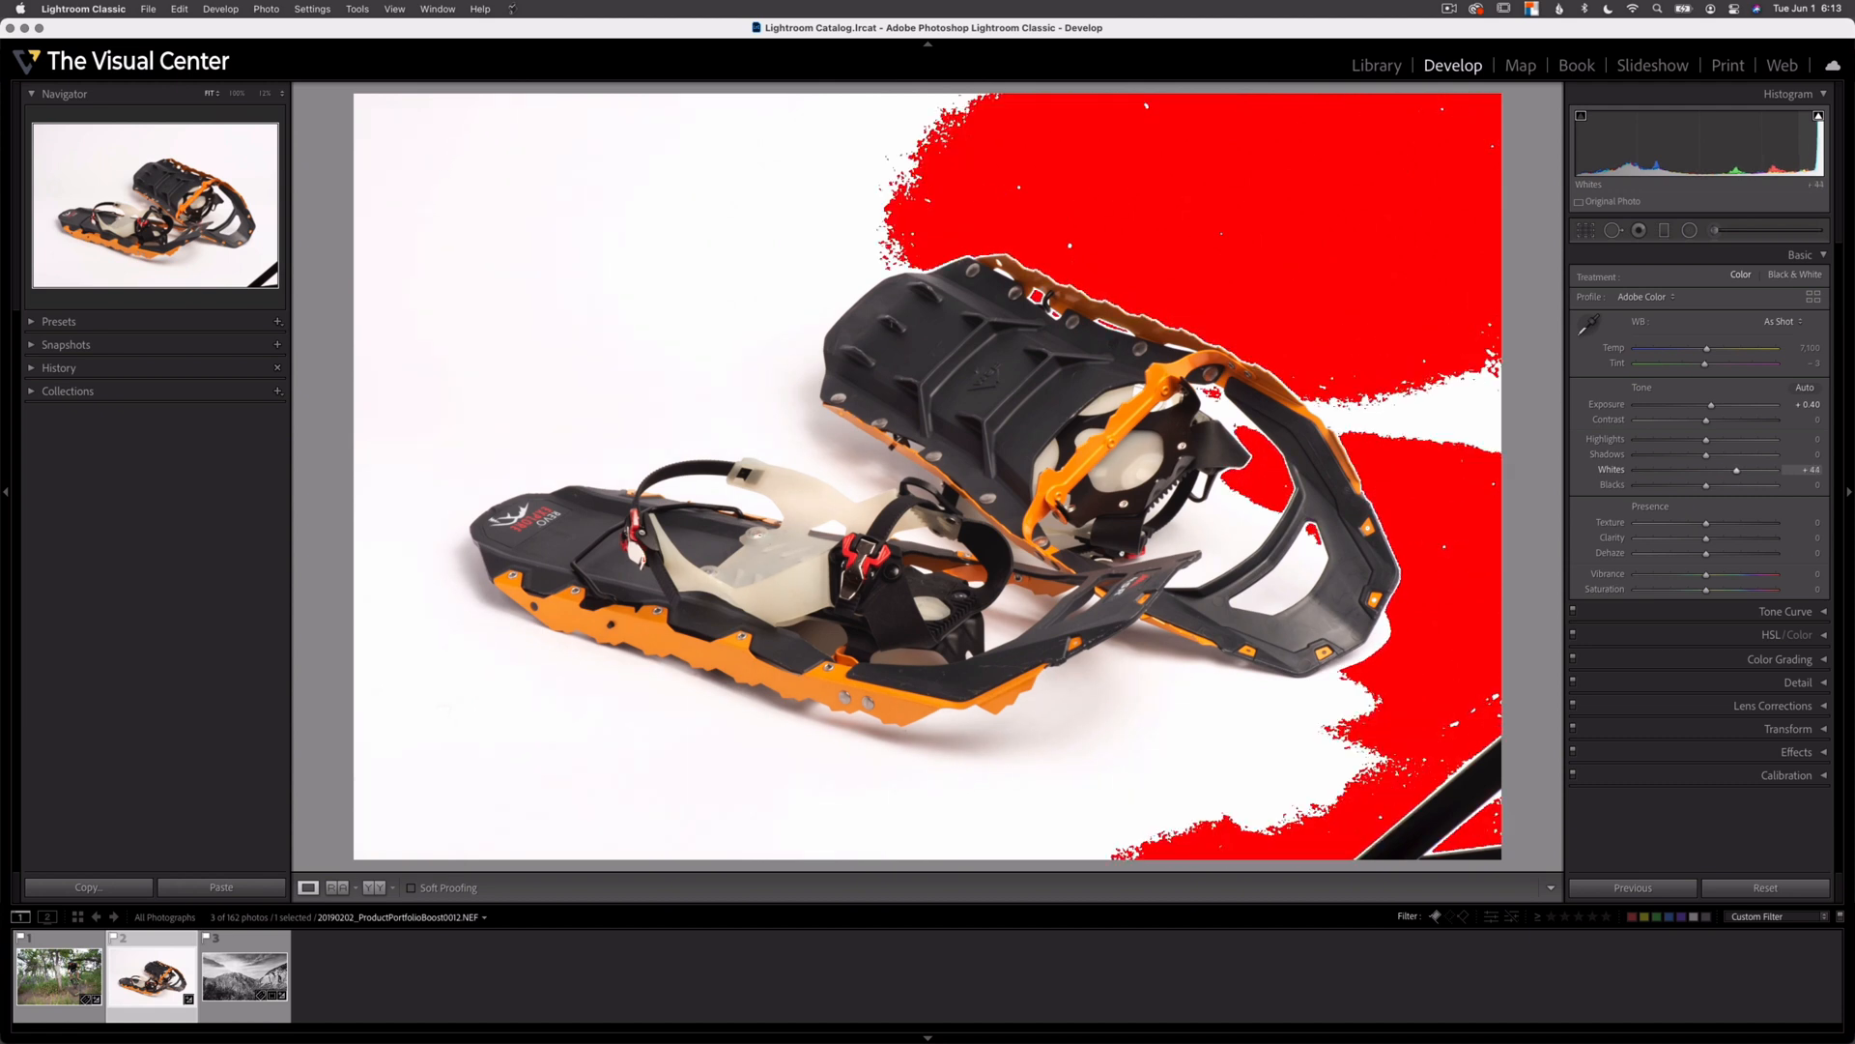
{"action": "left_click", "coordinate": [1735, 468]}
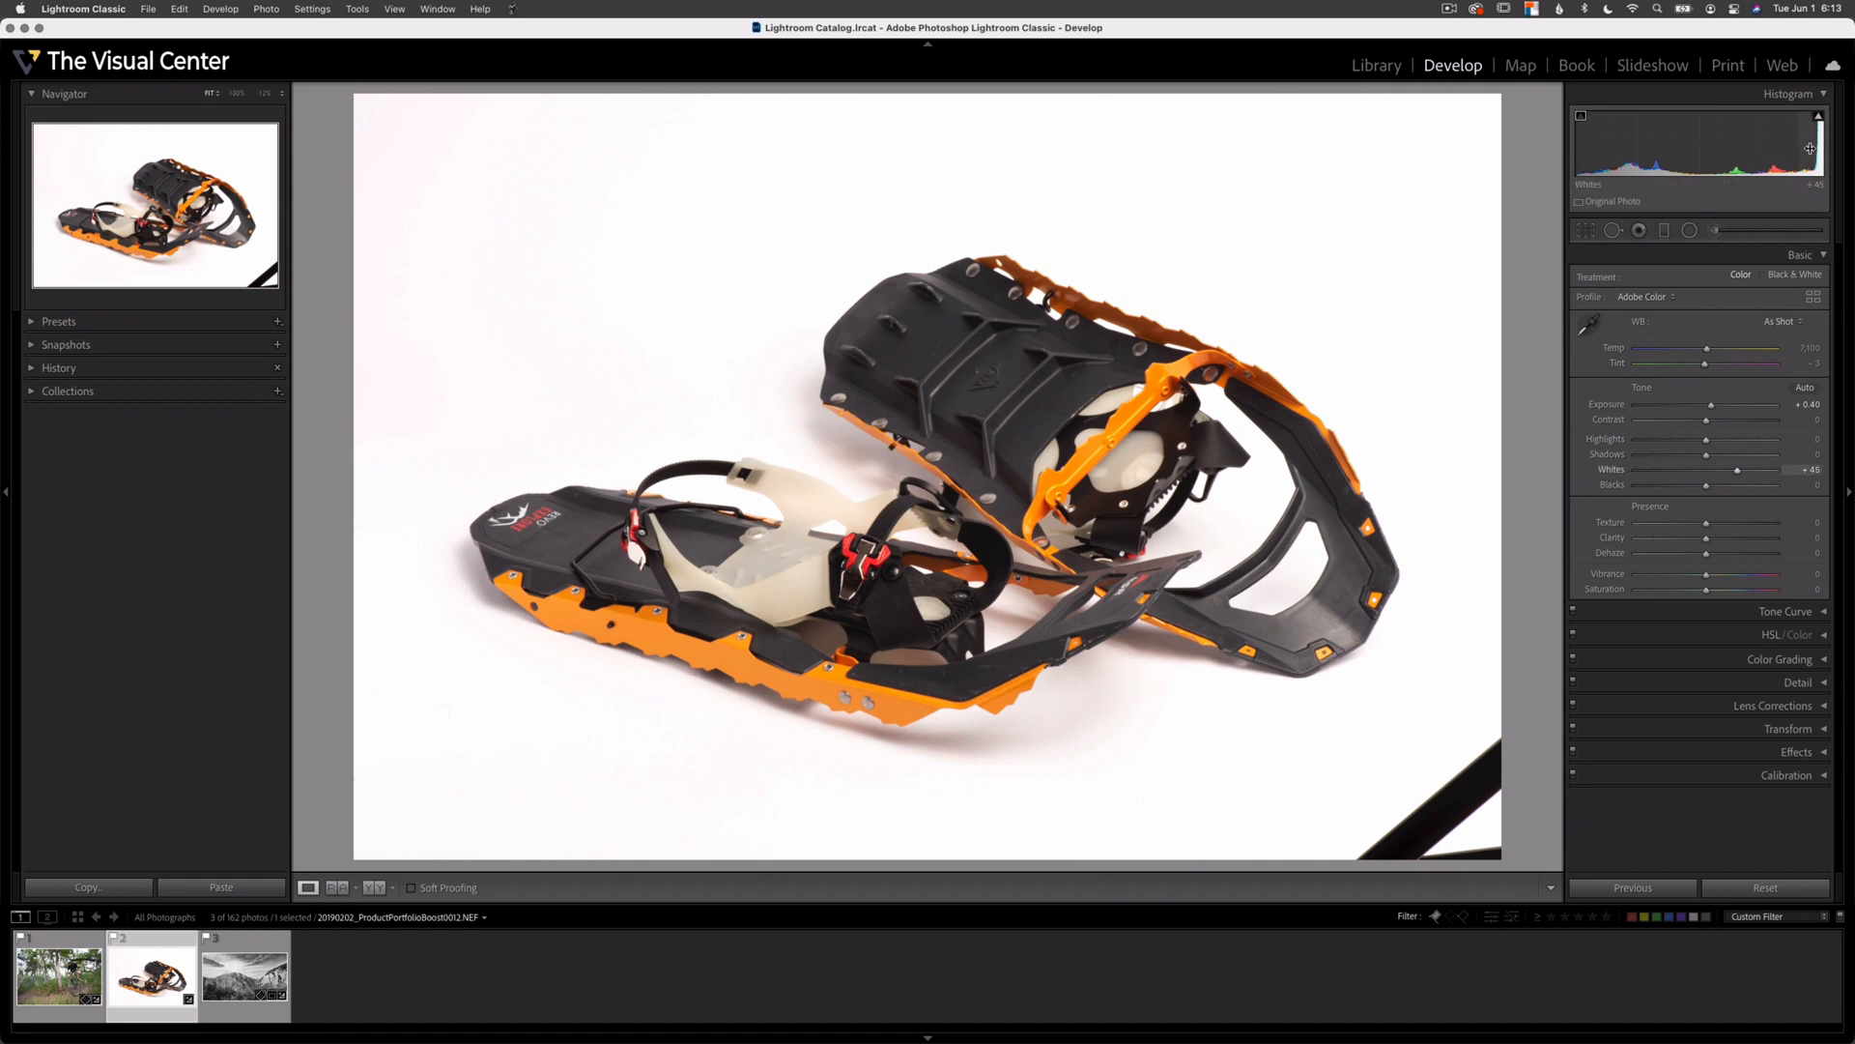
{"action": "left_click_drag", "start_coordinate": [1738, 469], "coordinate": [1742, 468]}
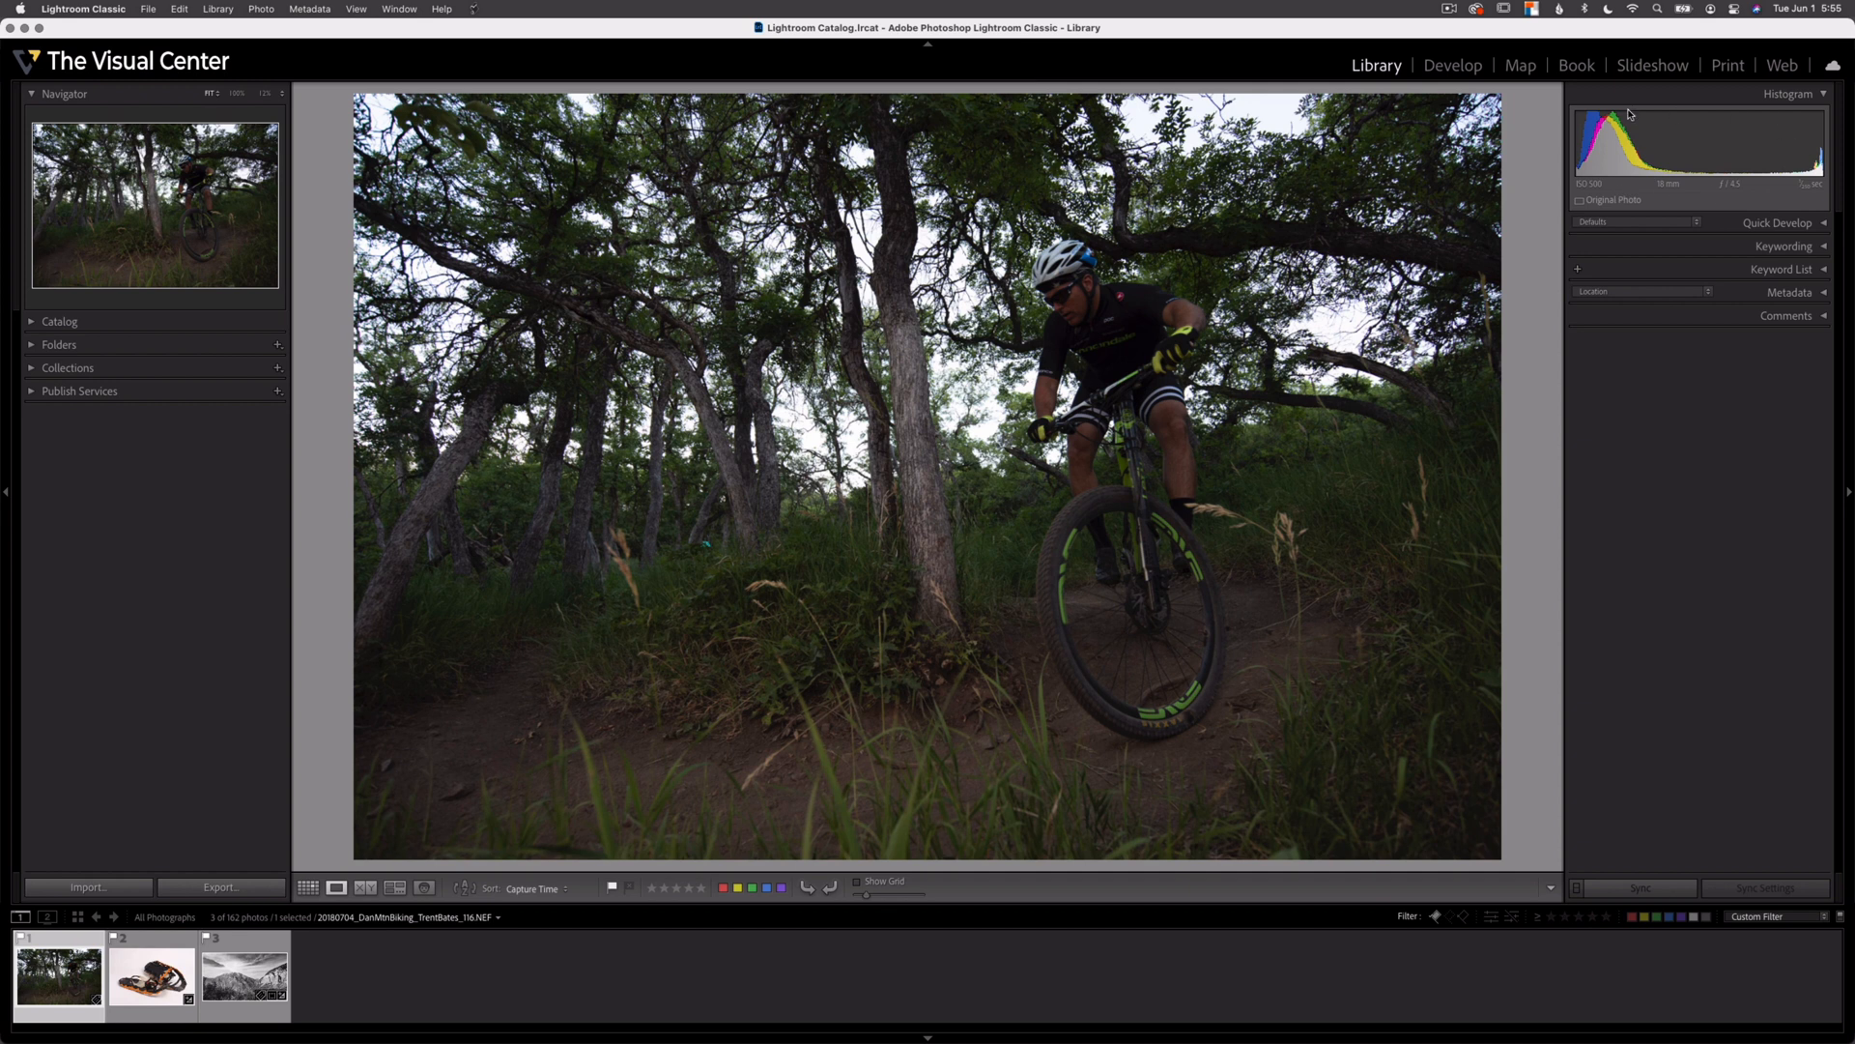
Reopen the bike photo in Develop and adjust Exposure via the histogram to about +1.10
{"action": "left_click", "coordinate": [1452, 64]}
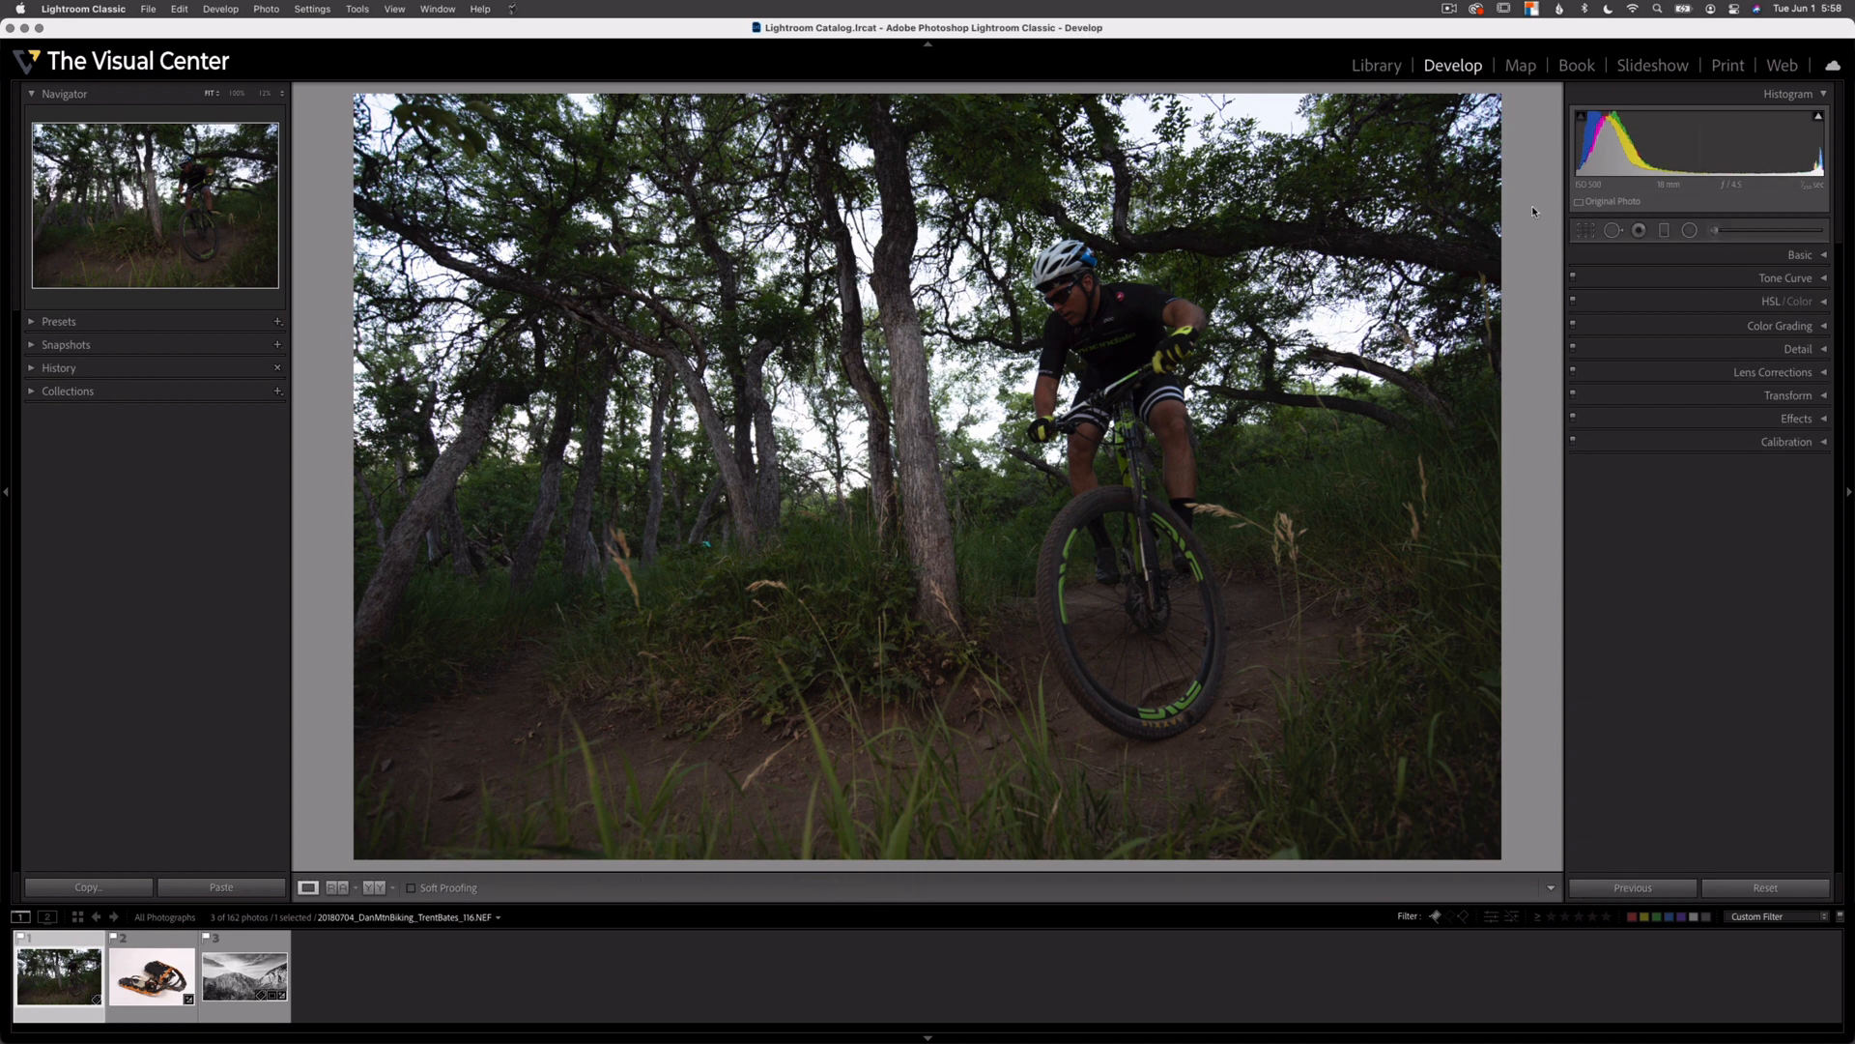
{"action": "mouse_move", "coordinate": [1661, 197]}
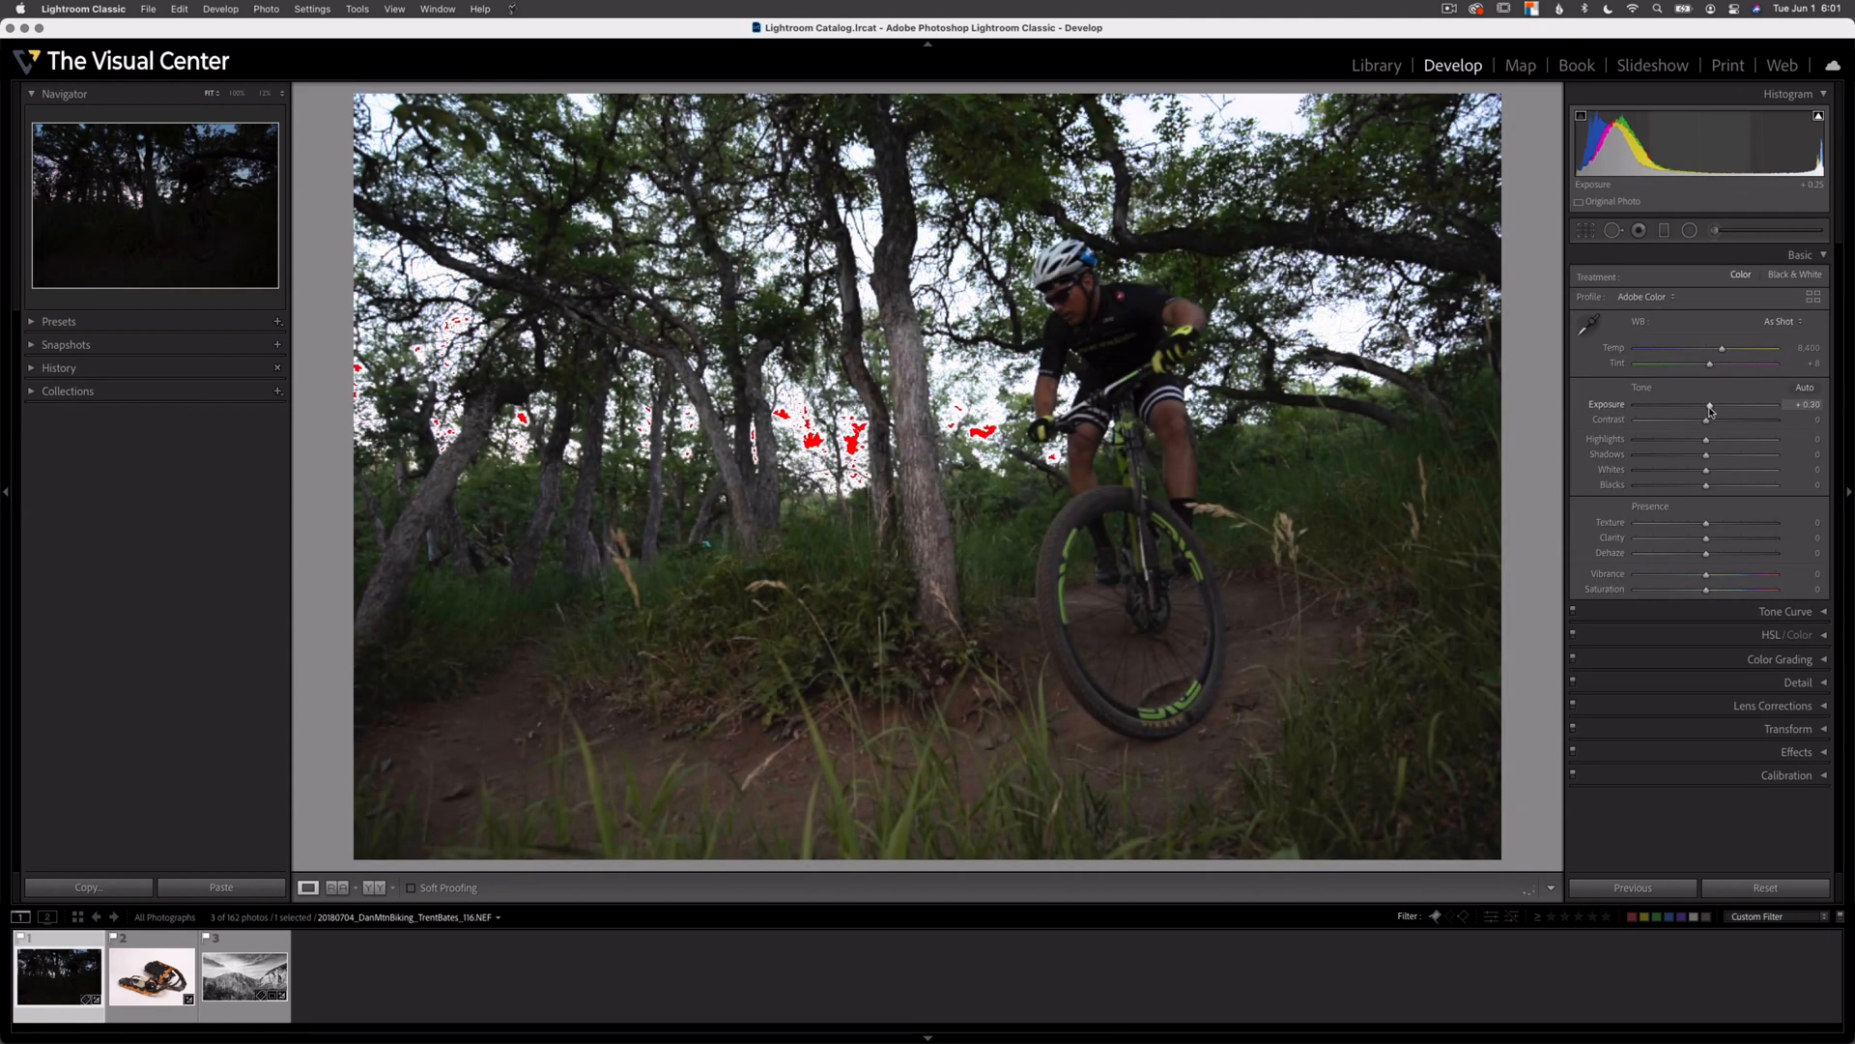
{"action": "left_click_drag", "start_coordinate": [1710, 404], "coordinate": [1763, 404]}
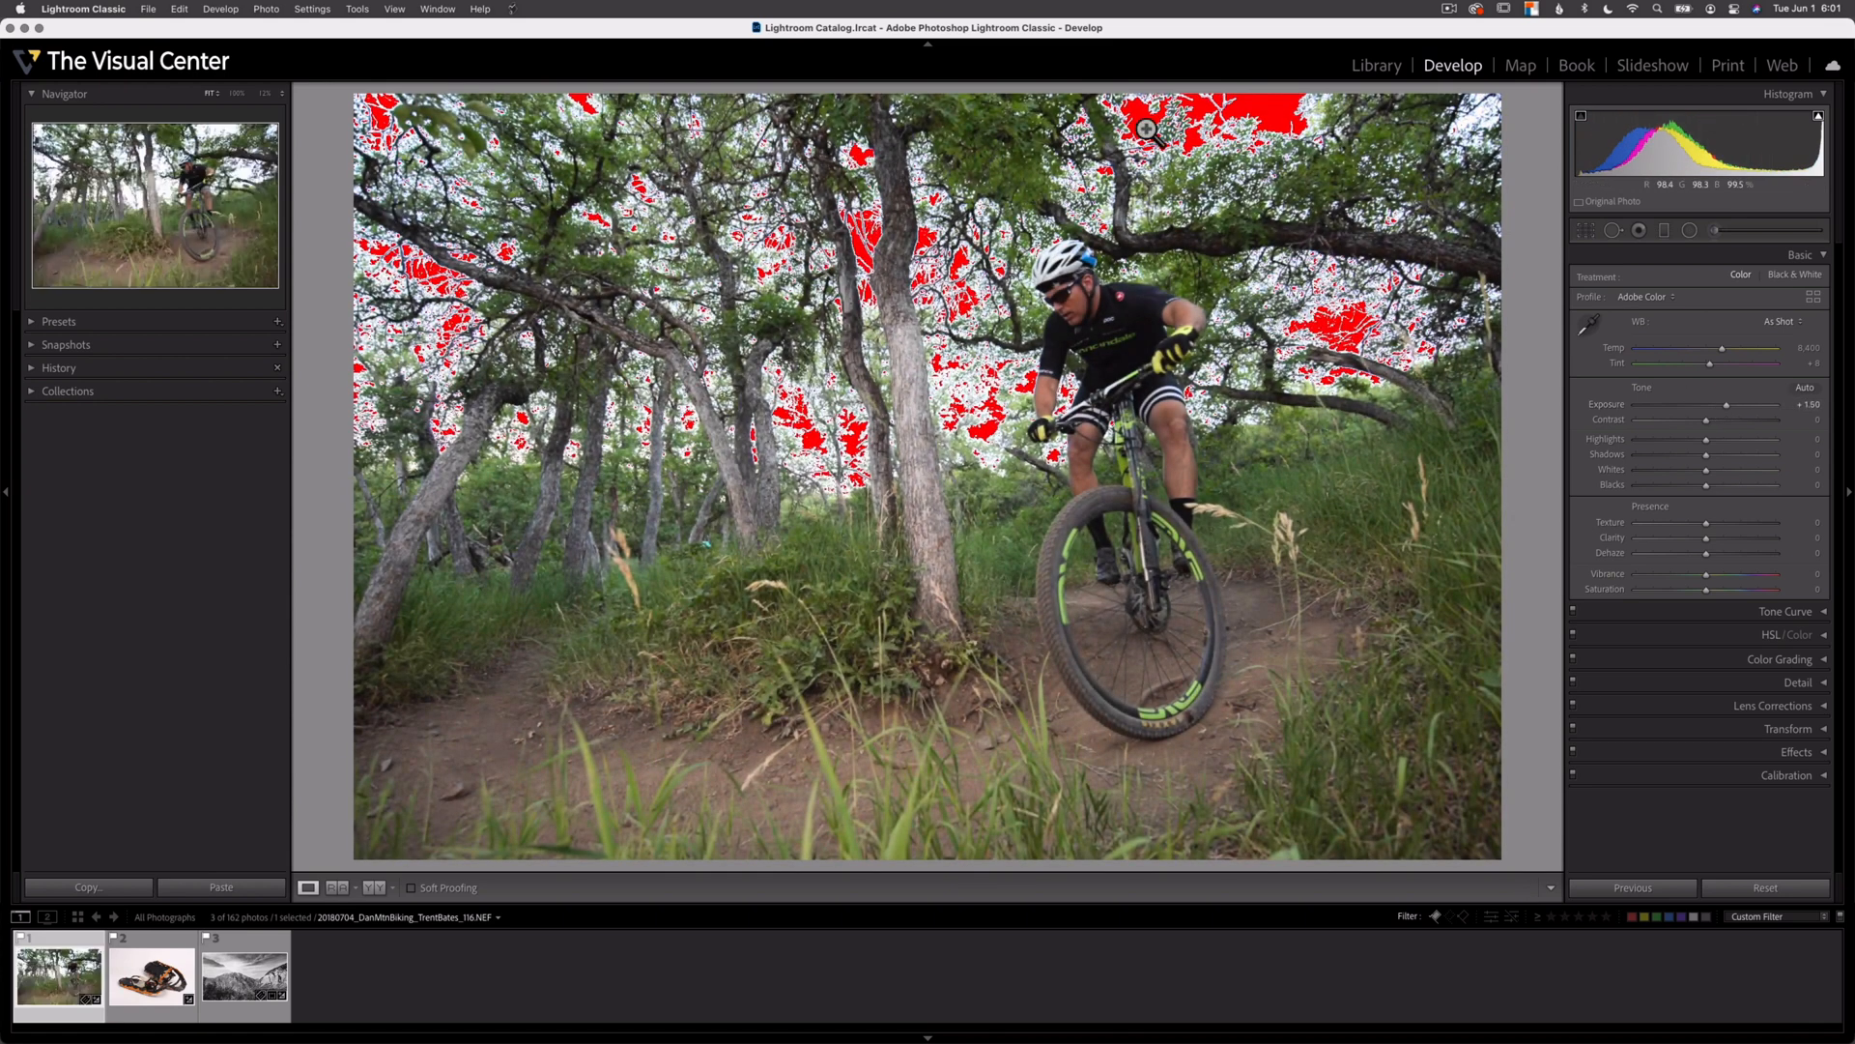
{"action": "left_click_drag", "start_coordinate": [1763, 404], "coordinate": [1740, 404]}
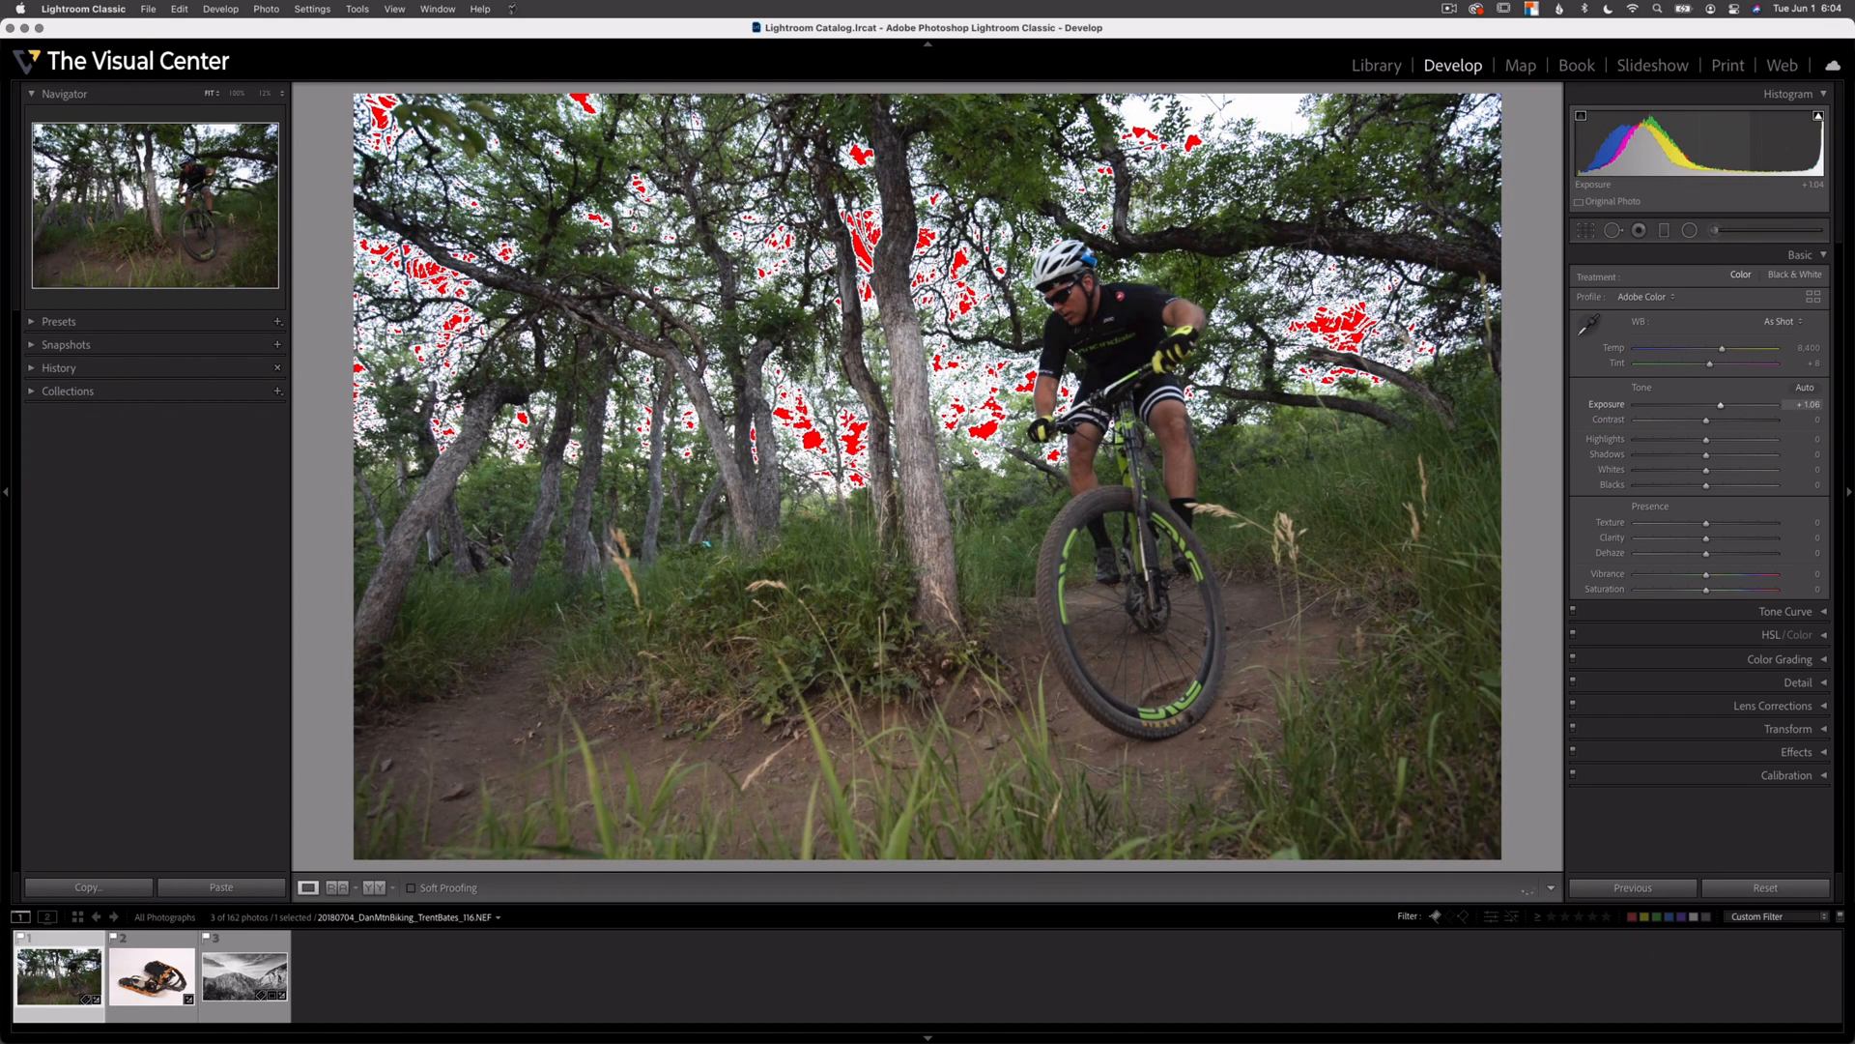
{"action": "left_click_drag", "start_coordinate": [1720, 404], "coordinate": [1713, 404]}
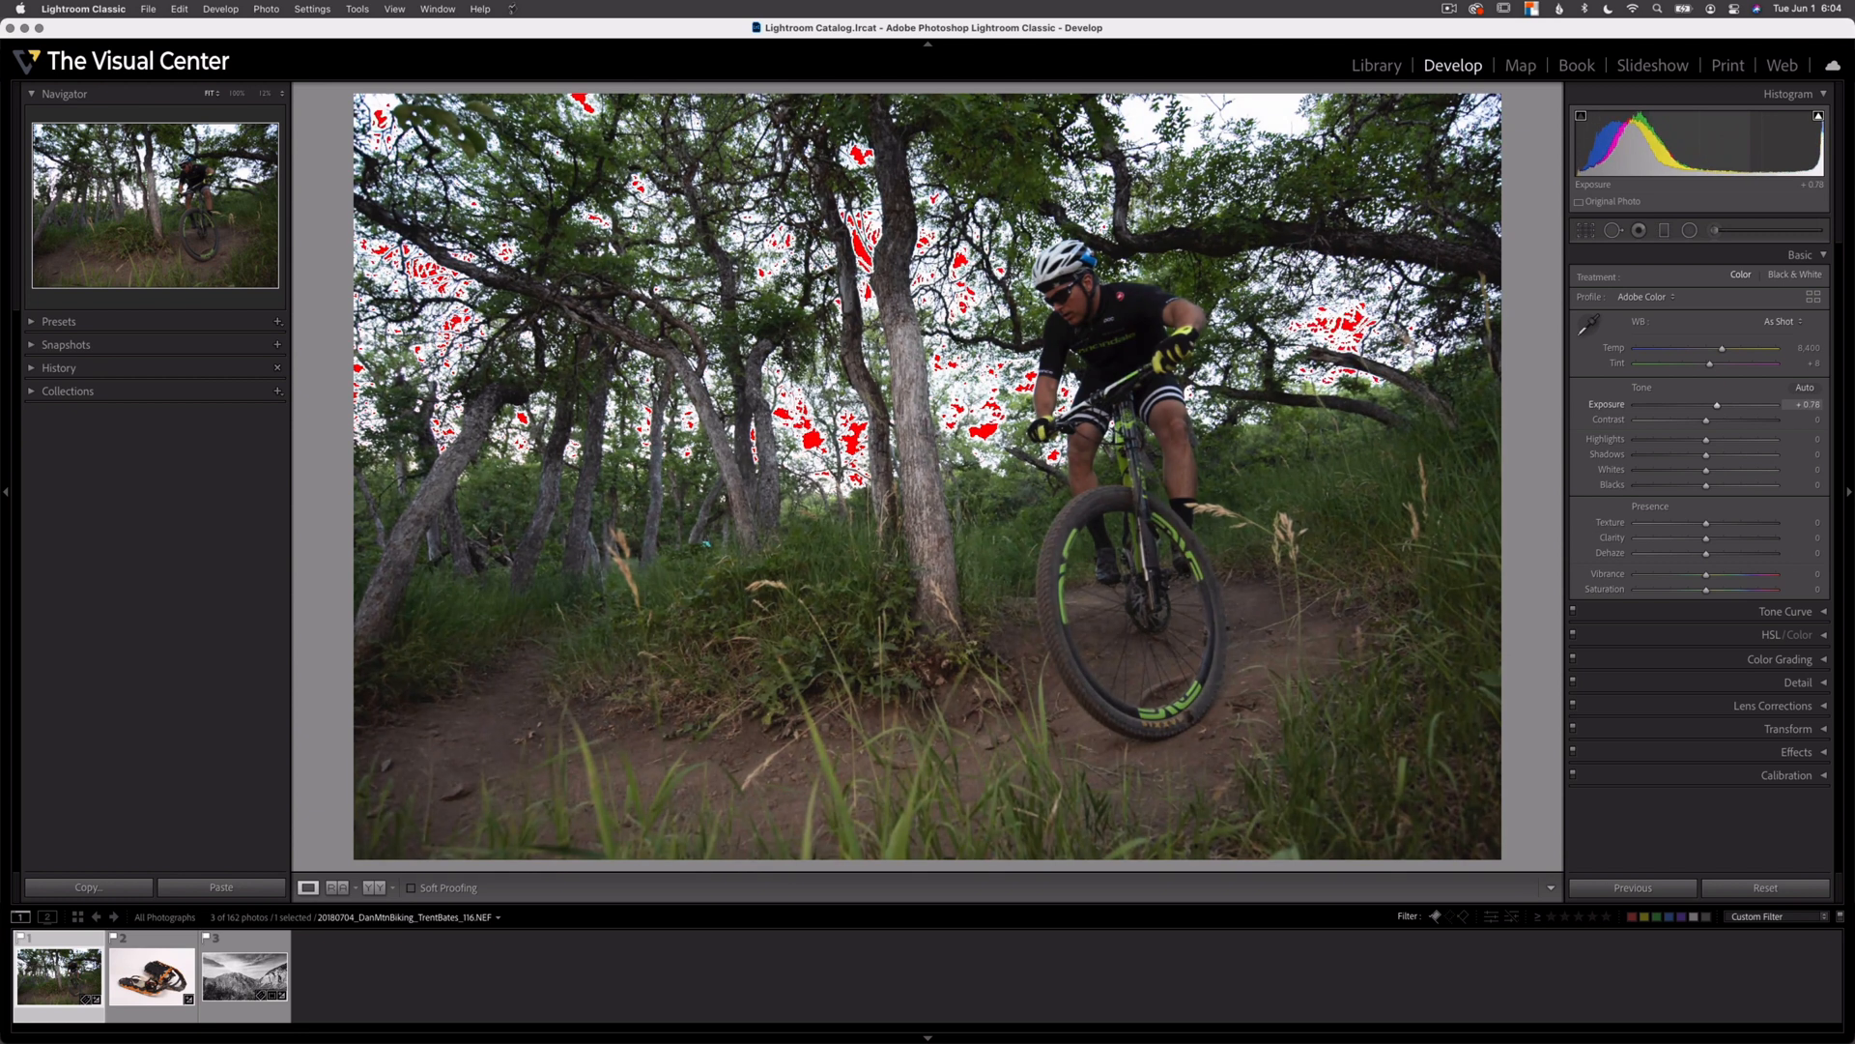
{"action": "left_click_drag", "start_coordinate": [1720, 404], "coordinate": [1714, 404]}
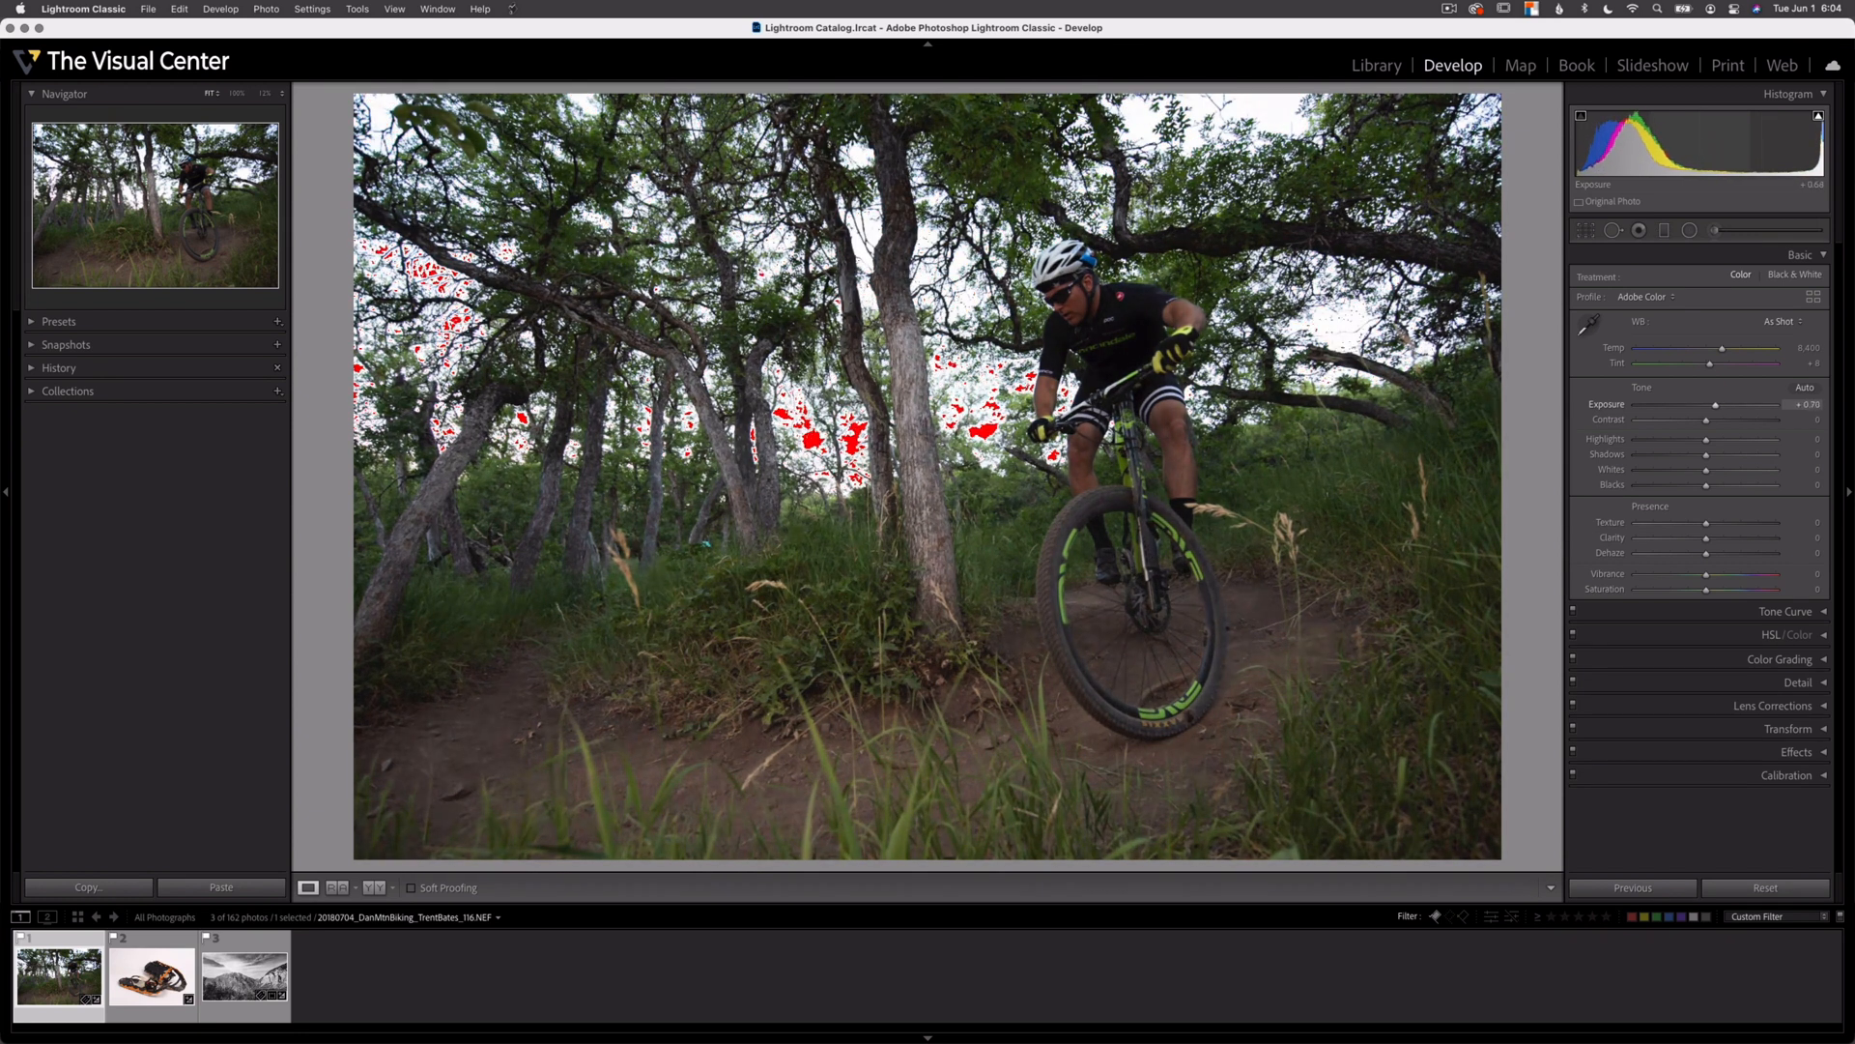
{"action": "left_click_drag", "start_coordinate": [1739, 404], "coordinate": [1757, 404]}
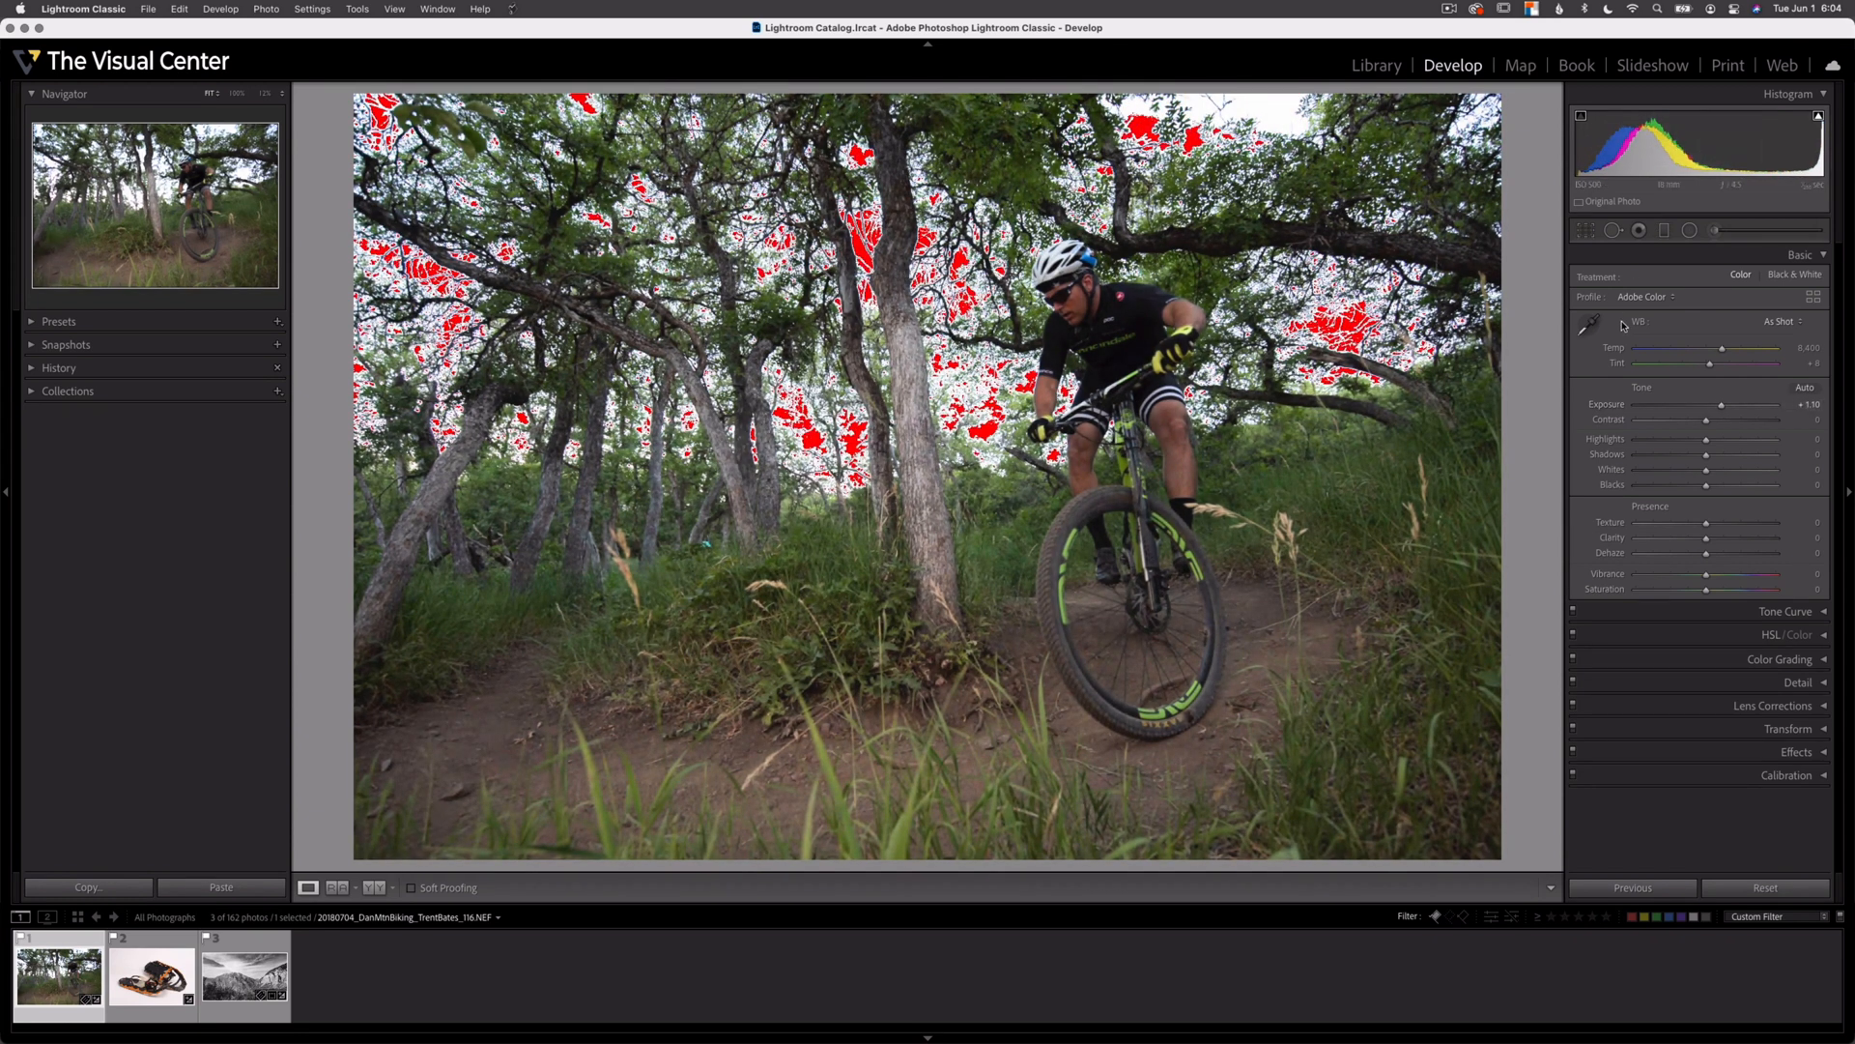